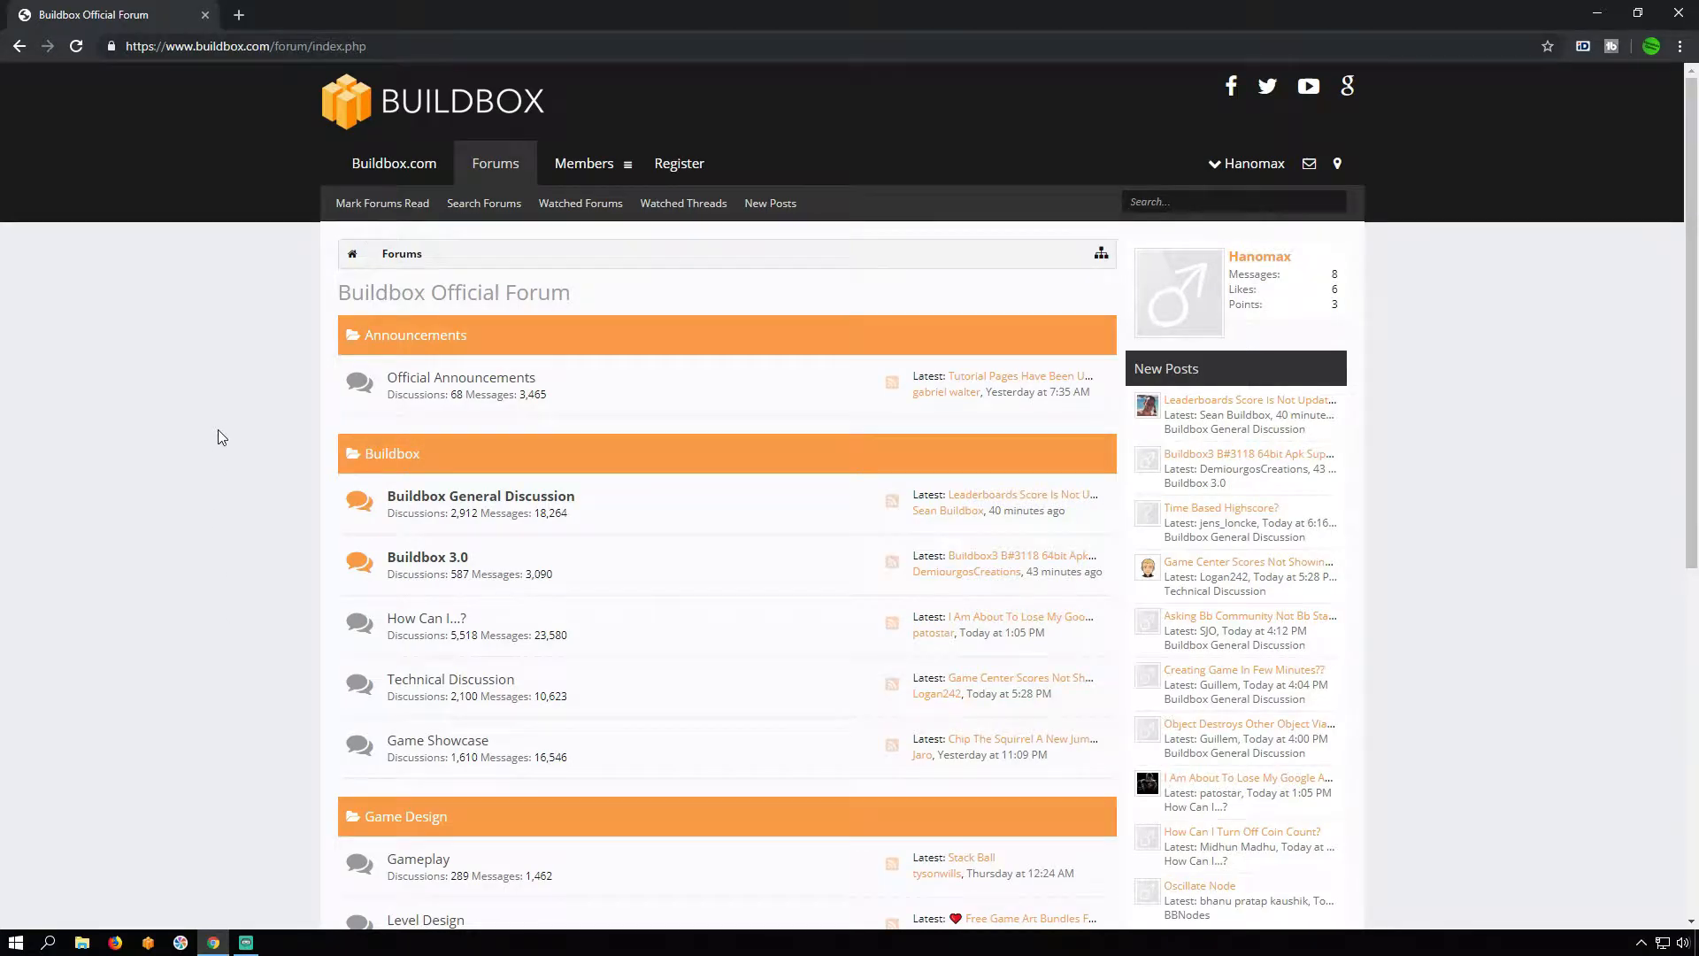
Step: Navigate the Buildbox forum down to the BBNodes section
left_click(244, 46)
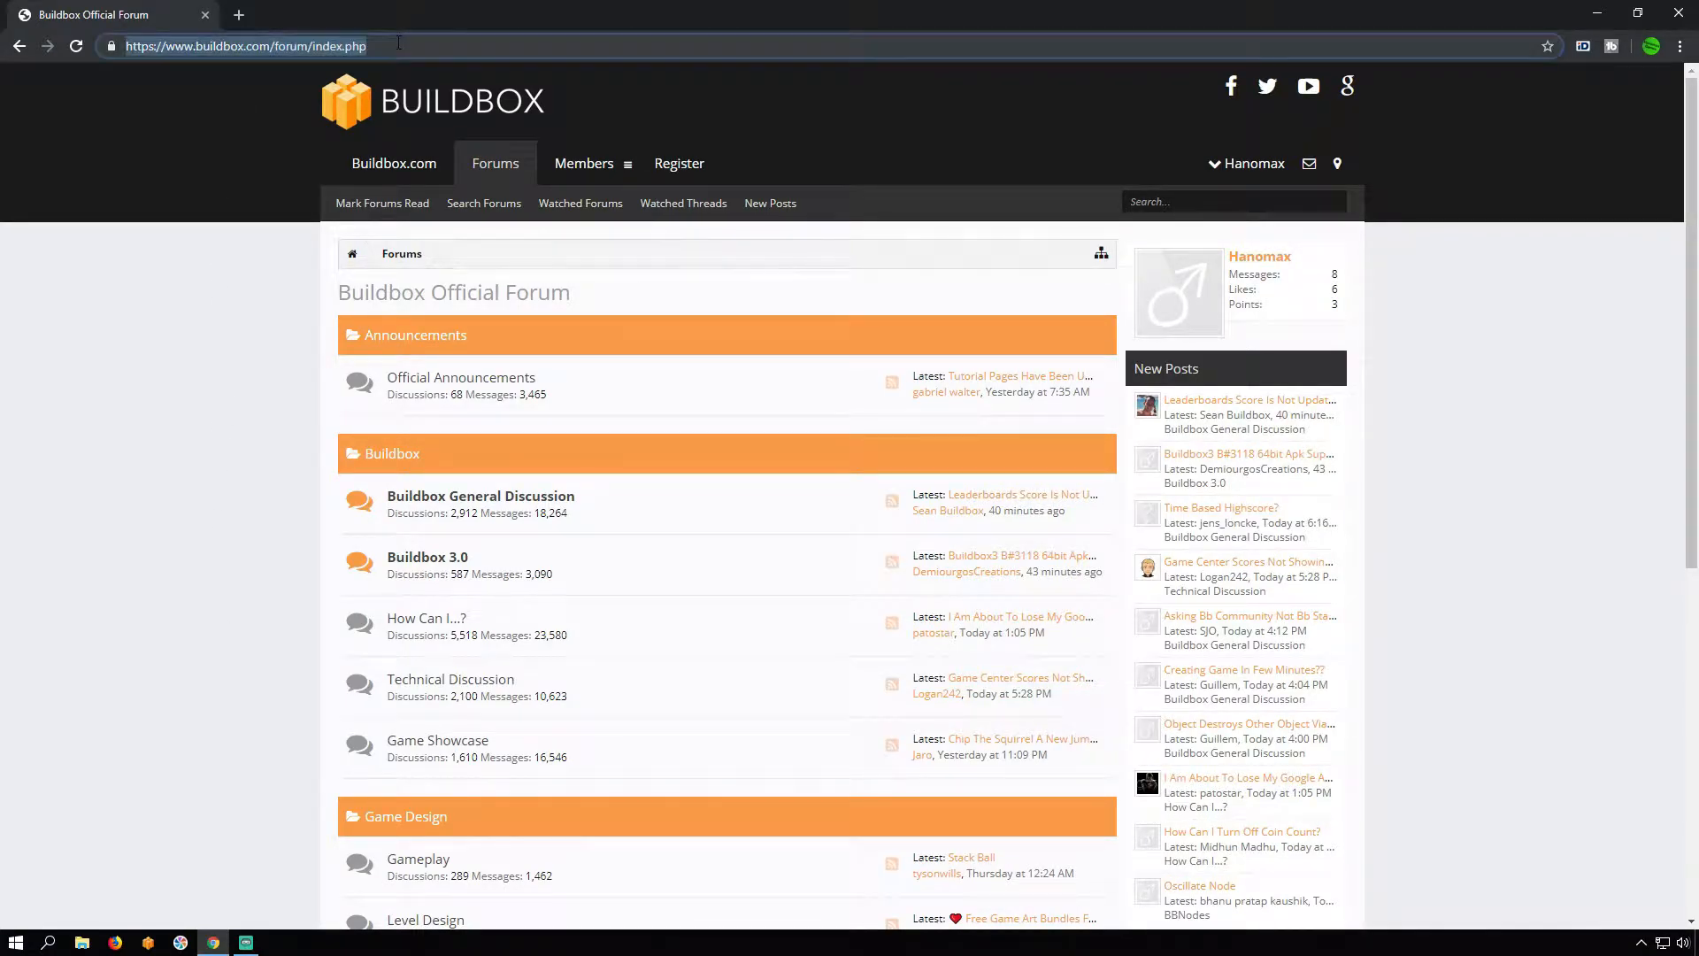
scroll("down", 3)
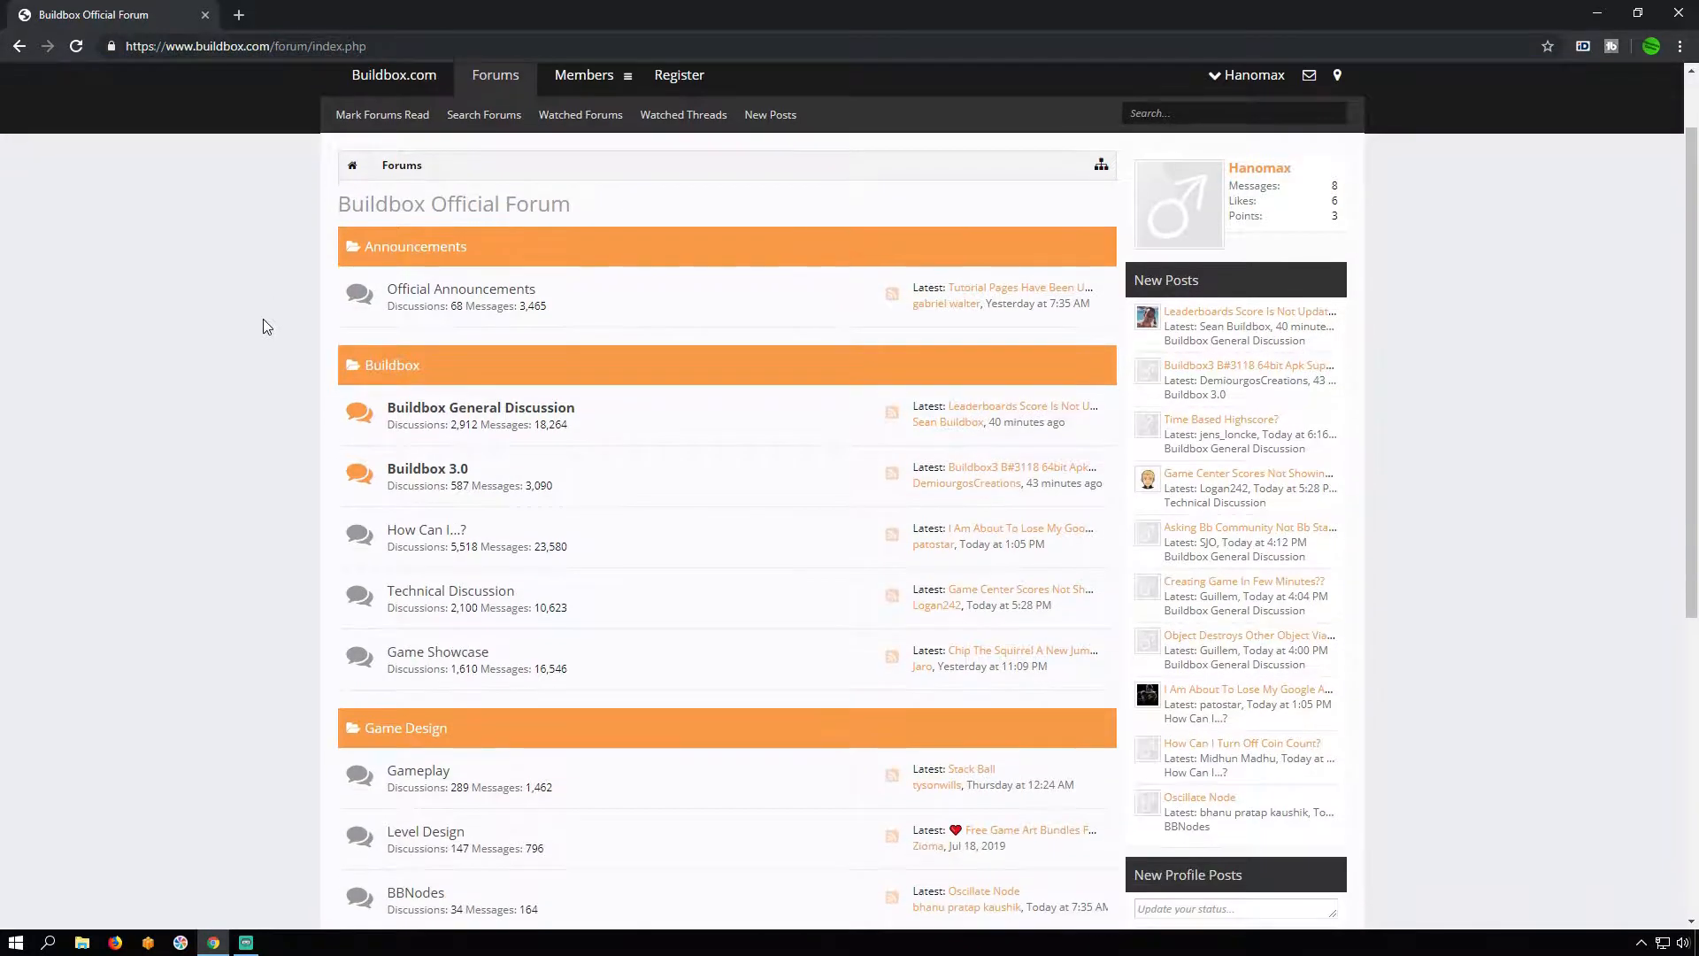
scroll("down", 3)
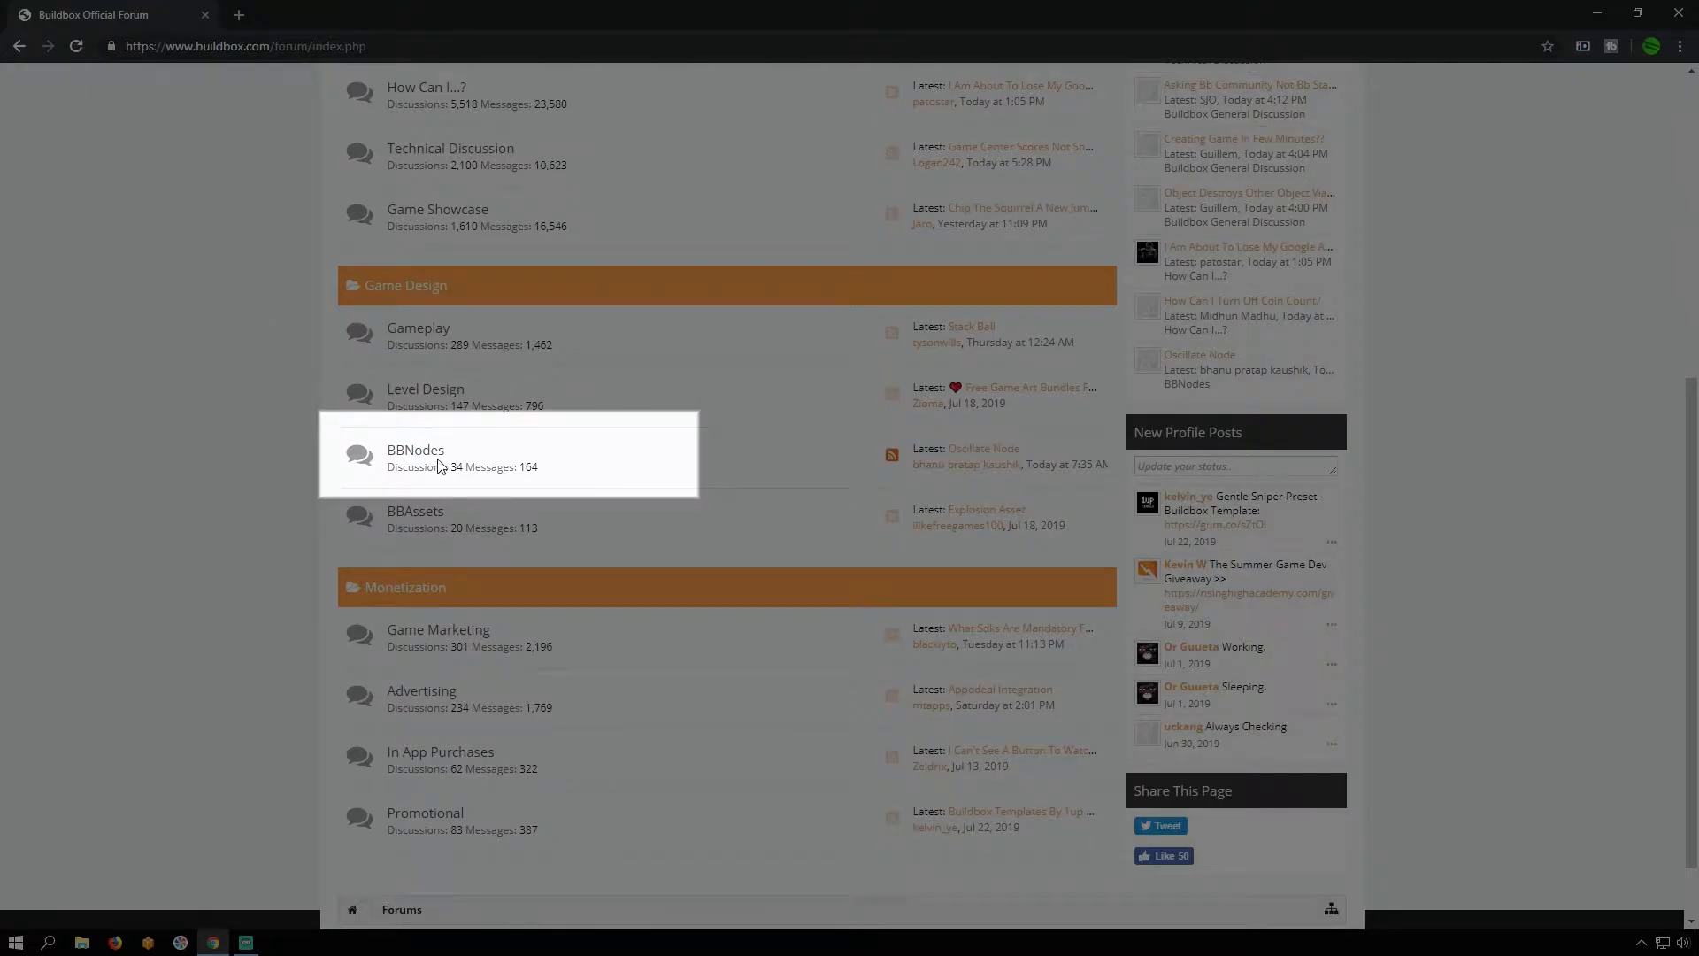
left_click(414, 449)
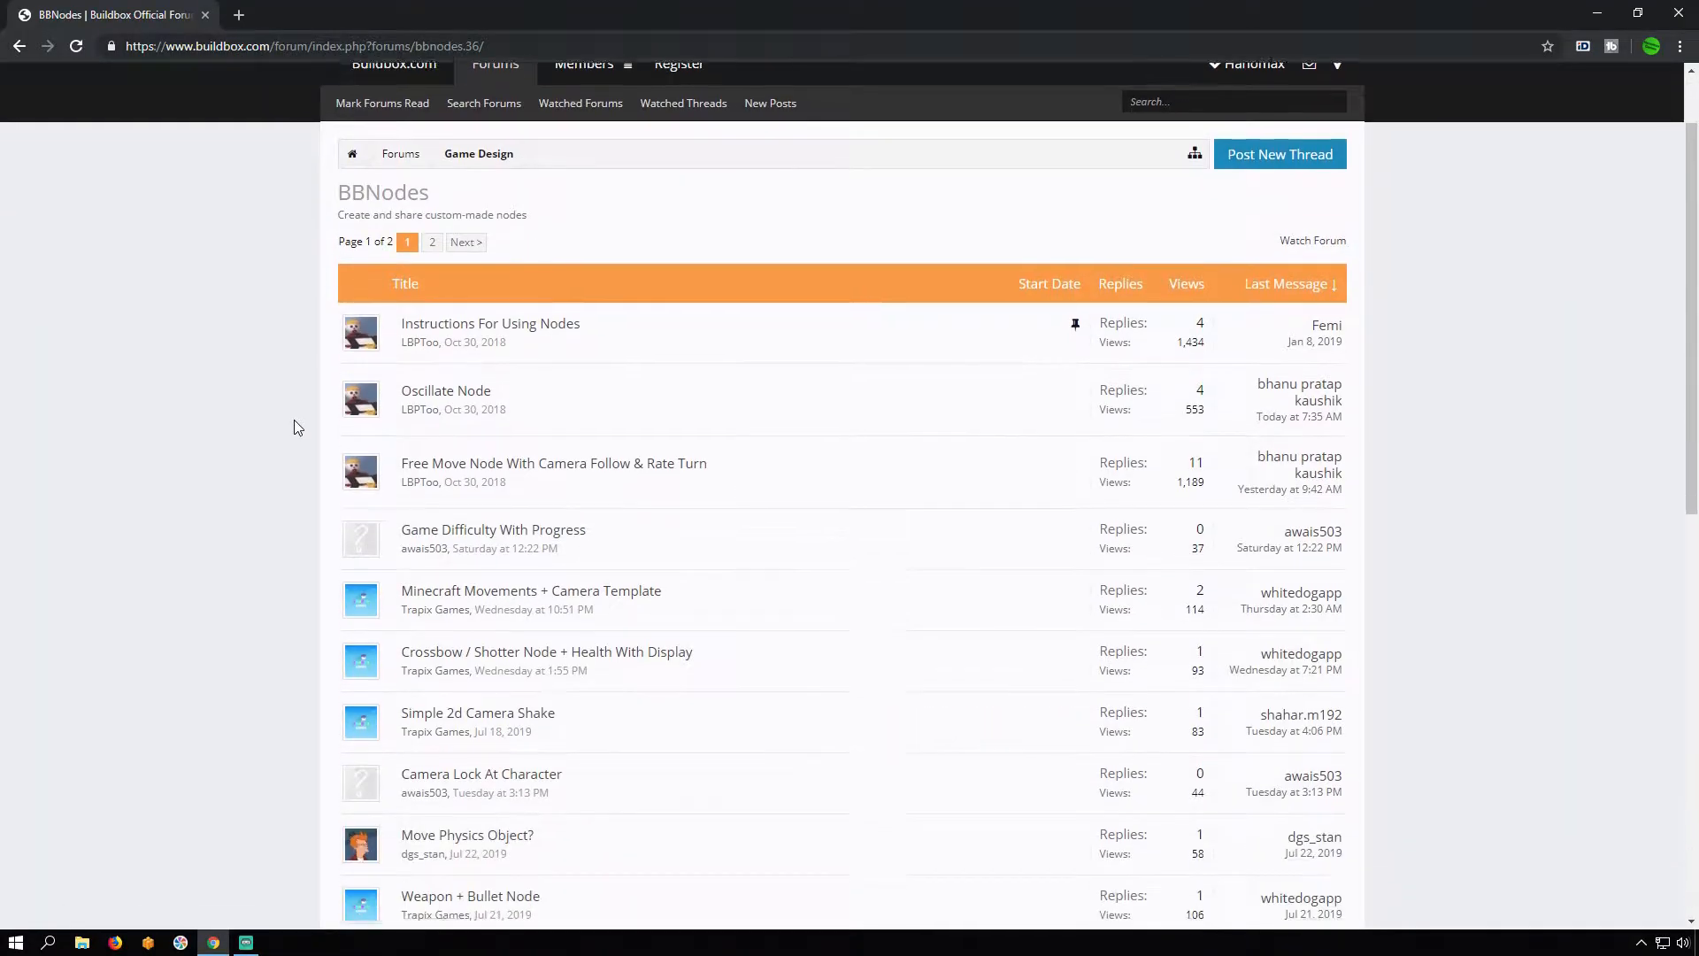
Step: Locate and view the '2d And 3d Follow Node' thread with its download links
scroll("down", 3)
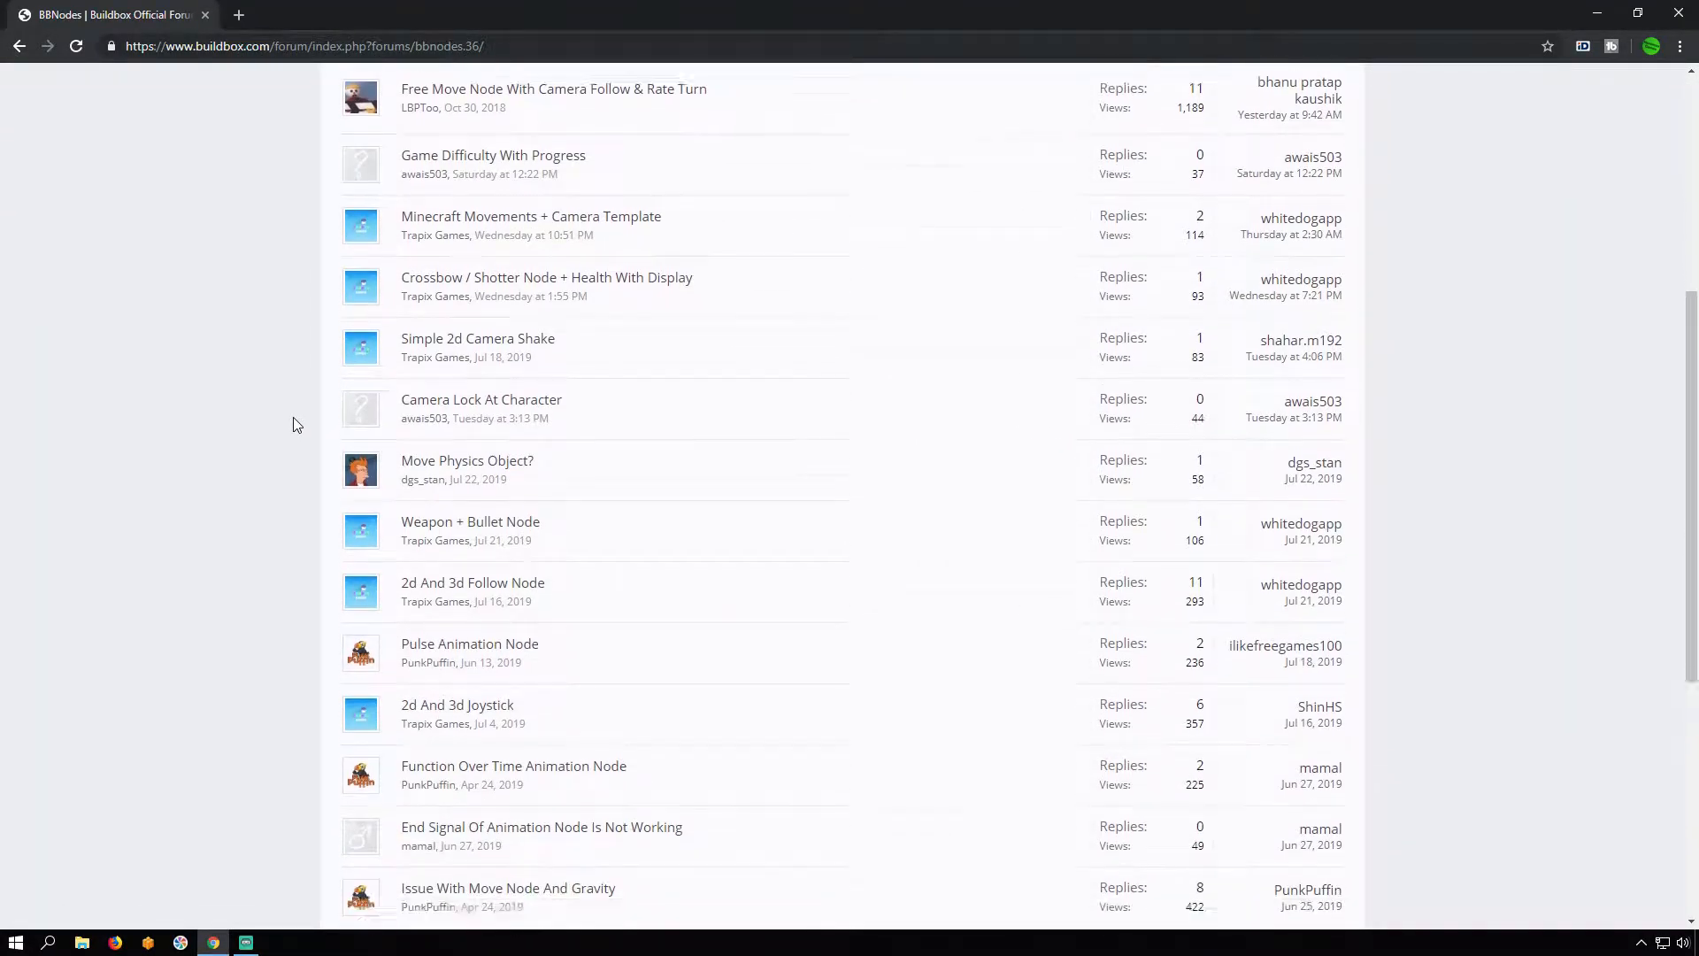
scroll("down", 3)
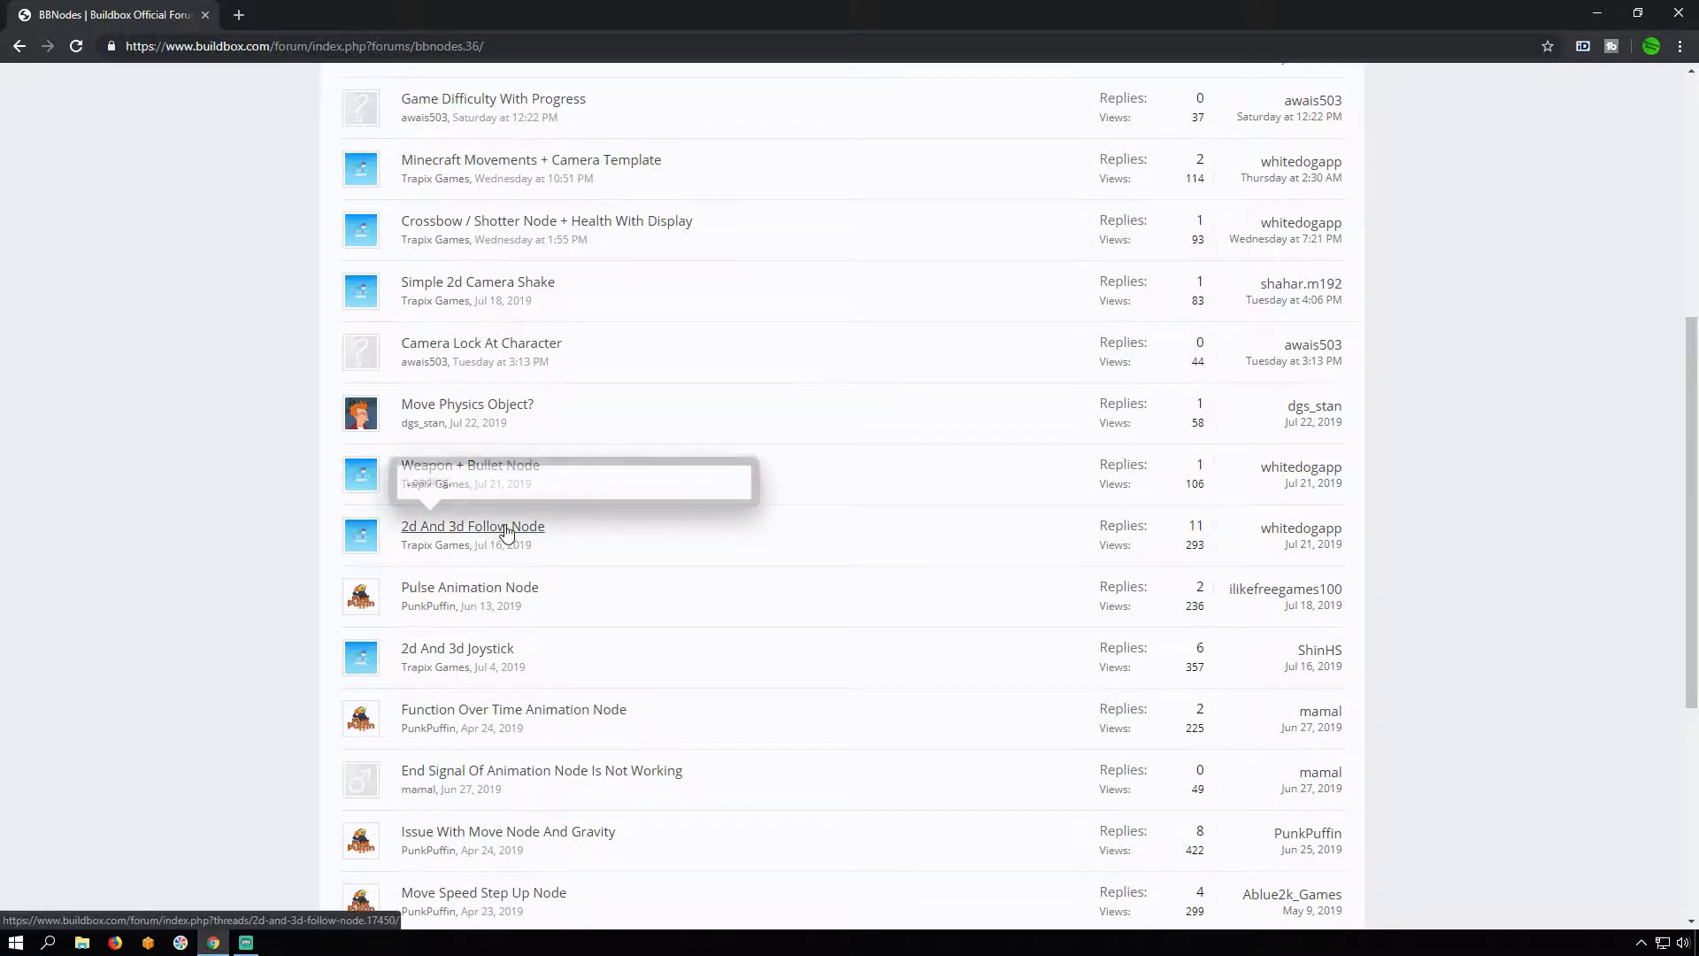
left_click(473, 526)
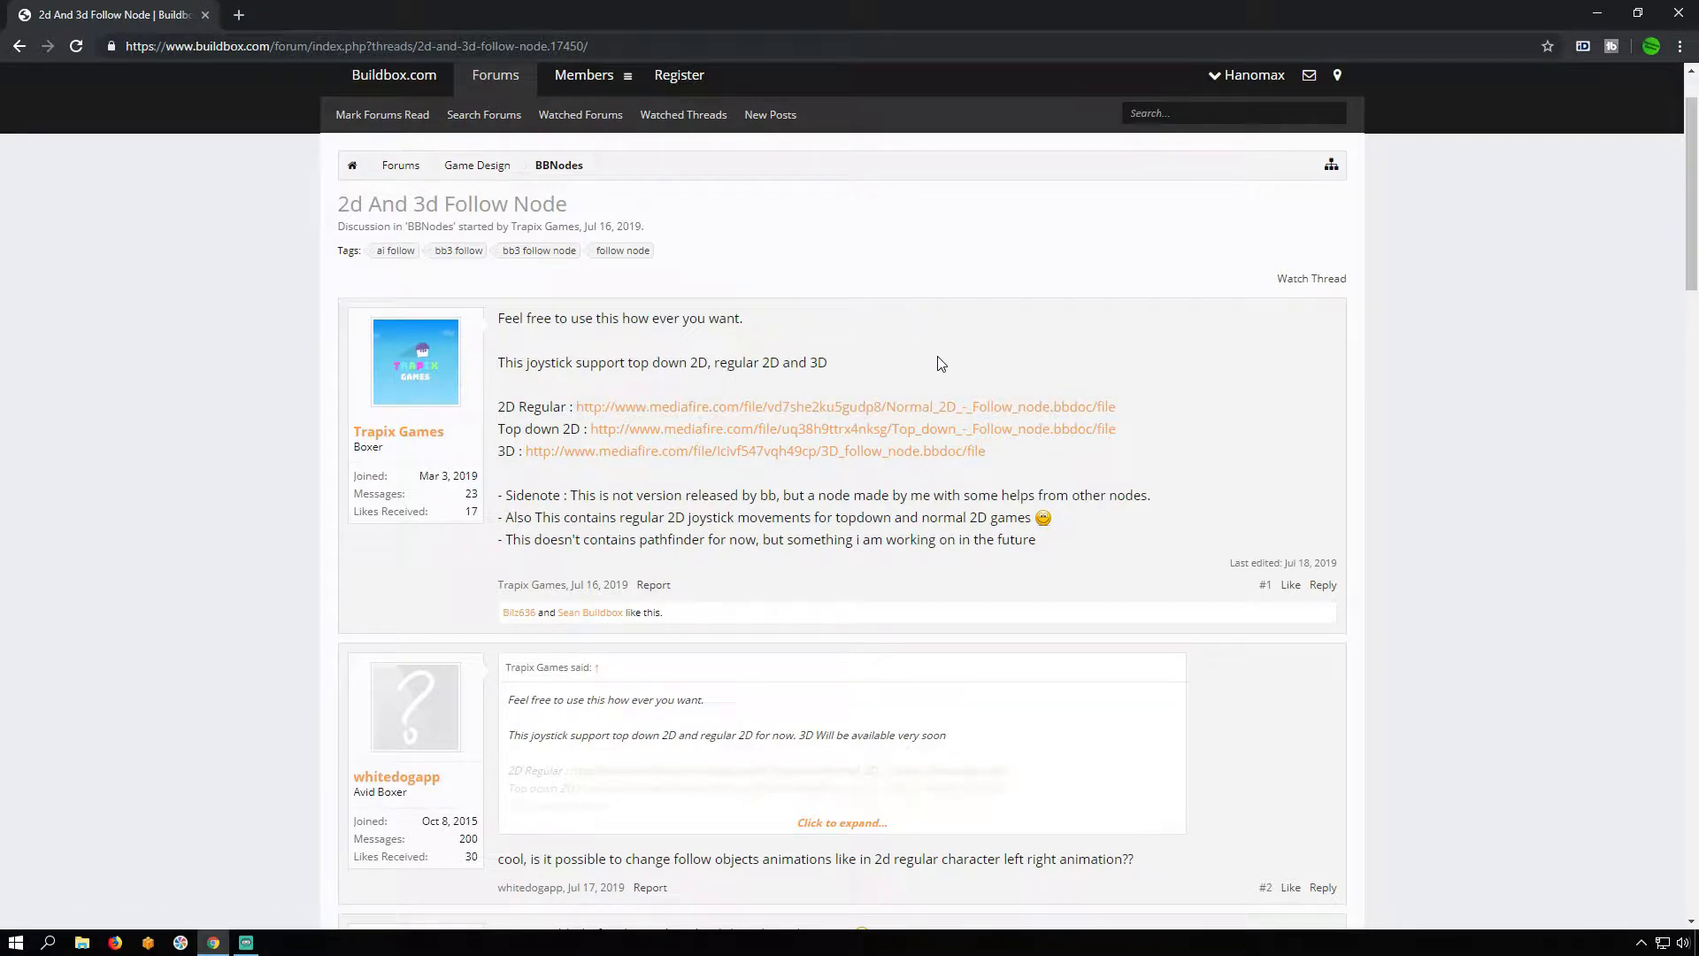
mouse_move(1002, 488)
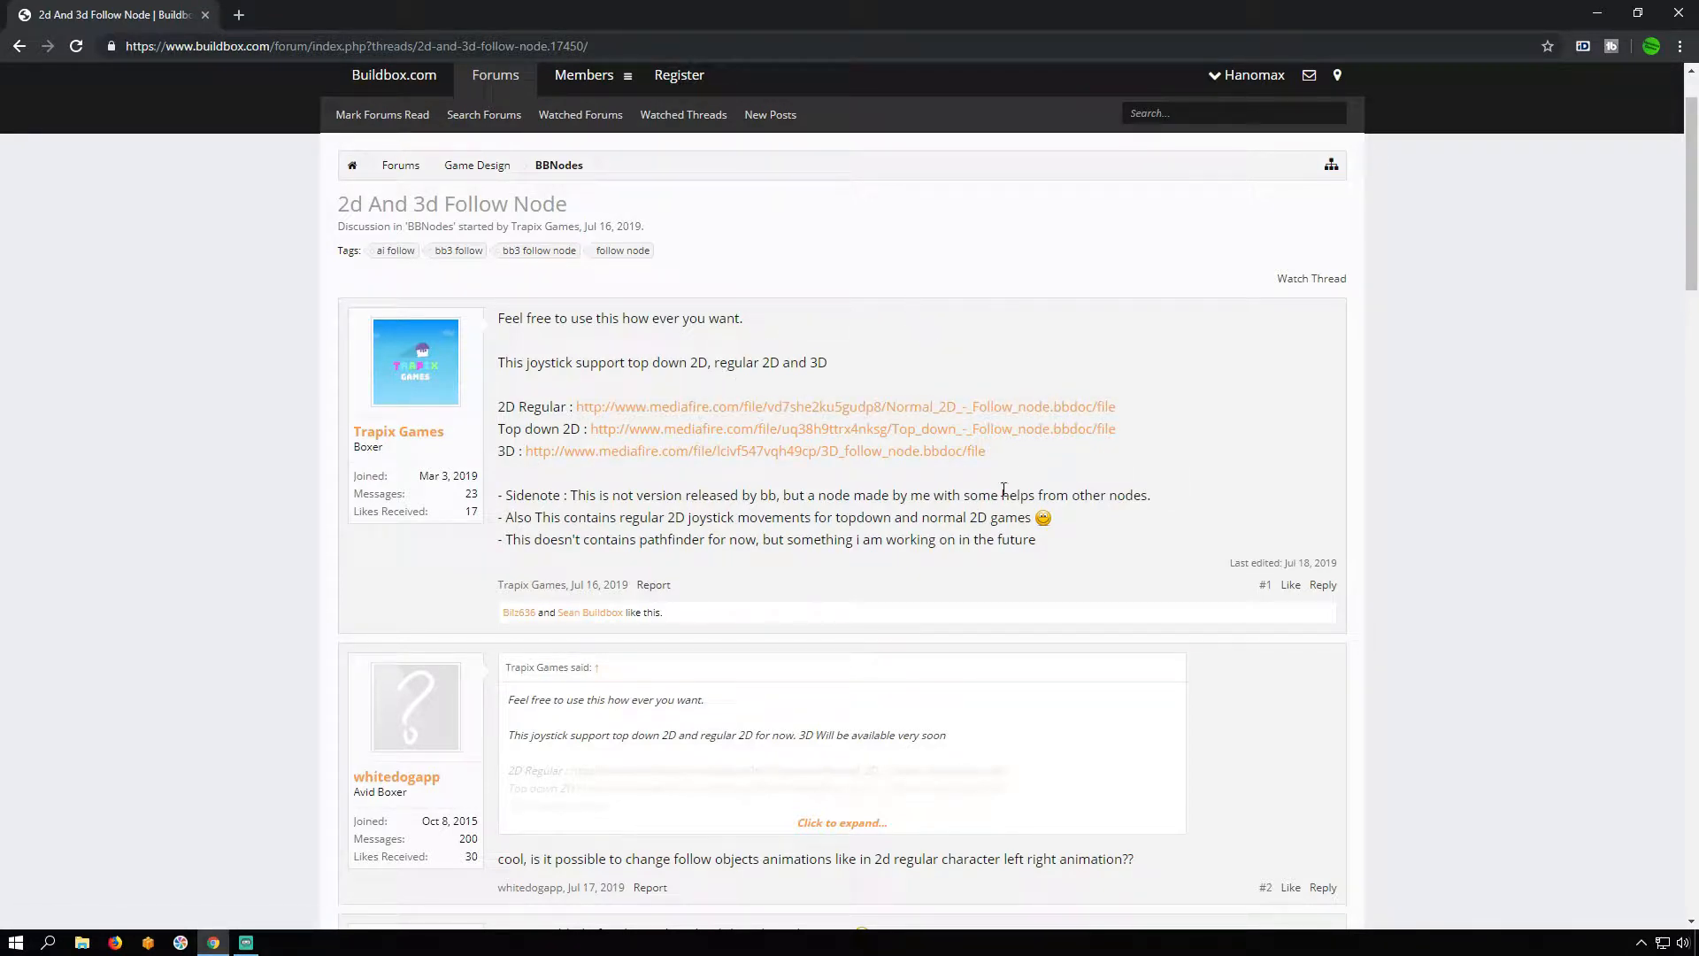
mouse_move(777, 451)
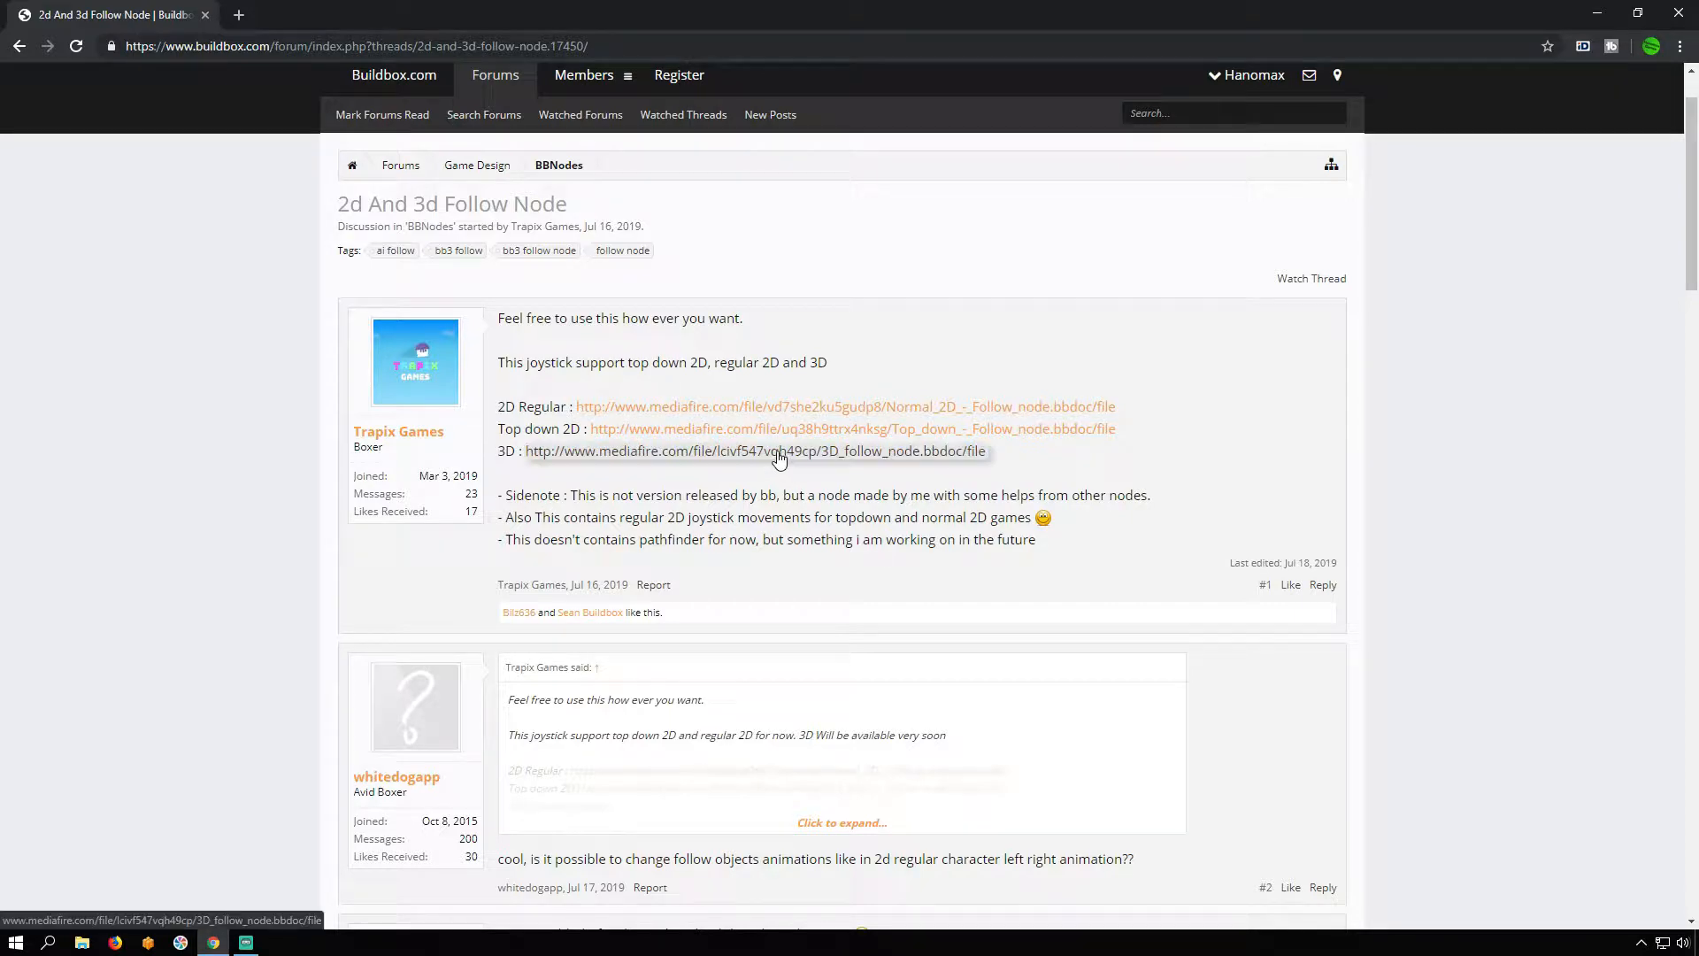
Step: Download 3D follow node.bbdoc from MediaFire and load it into Buildbox
left_click(761, 451)
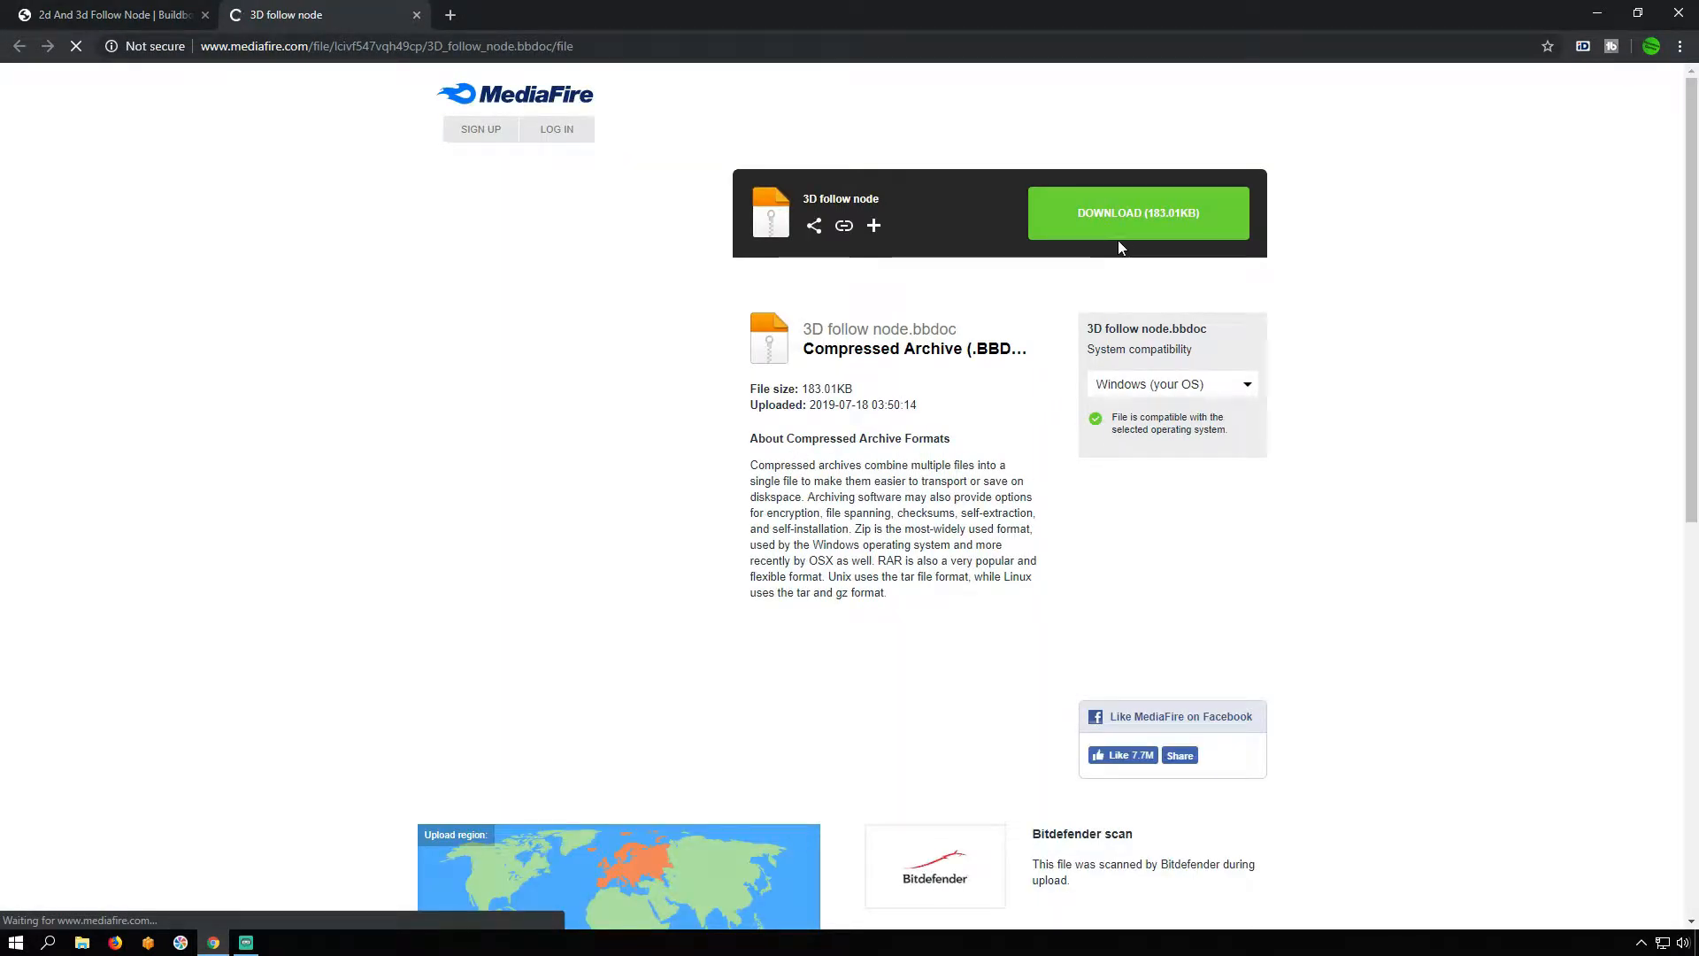
left_click(1137, 212)
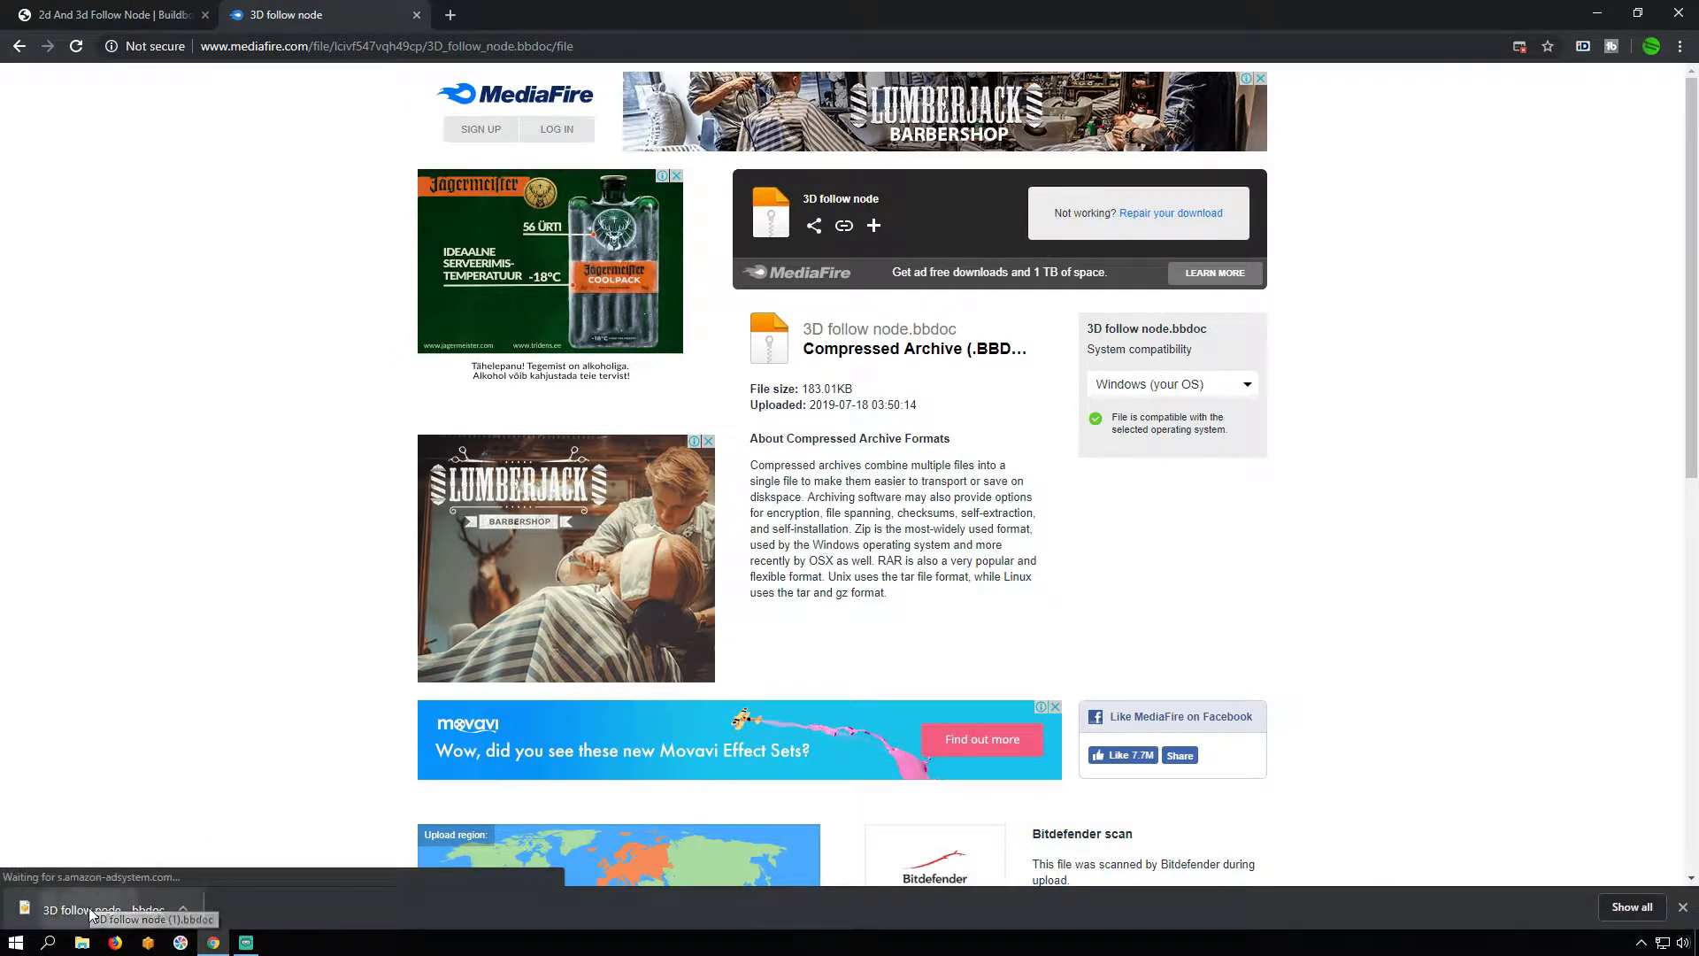
left_click(87, 910)
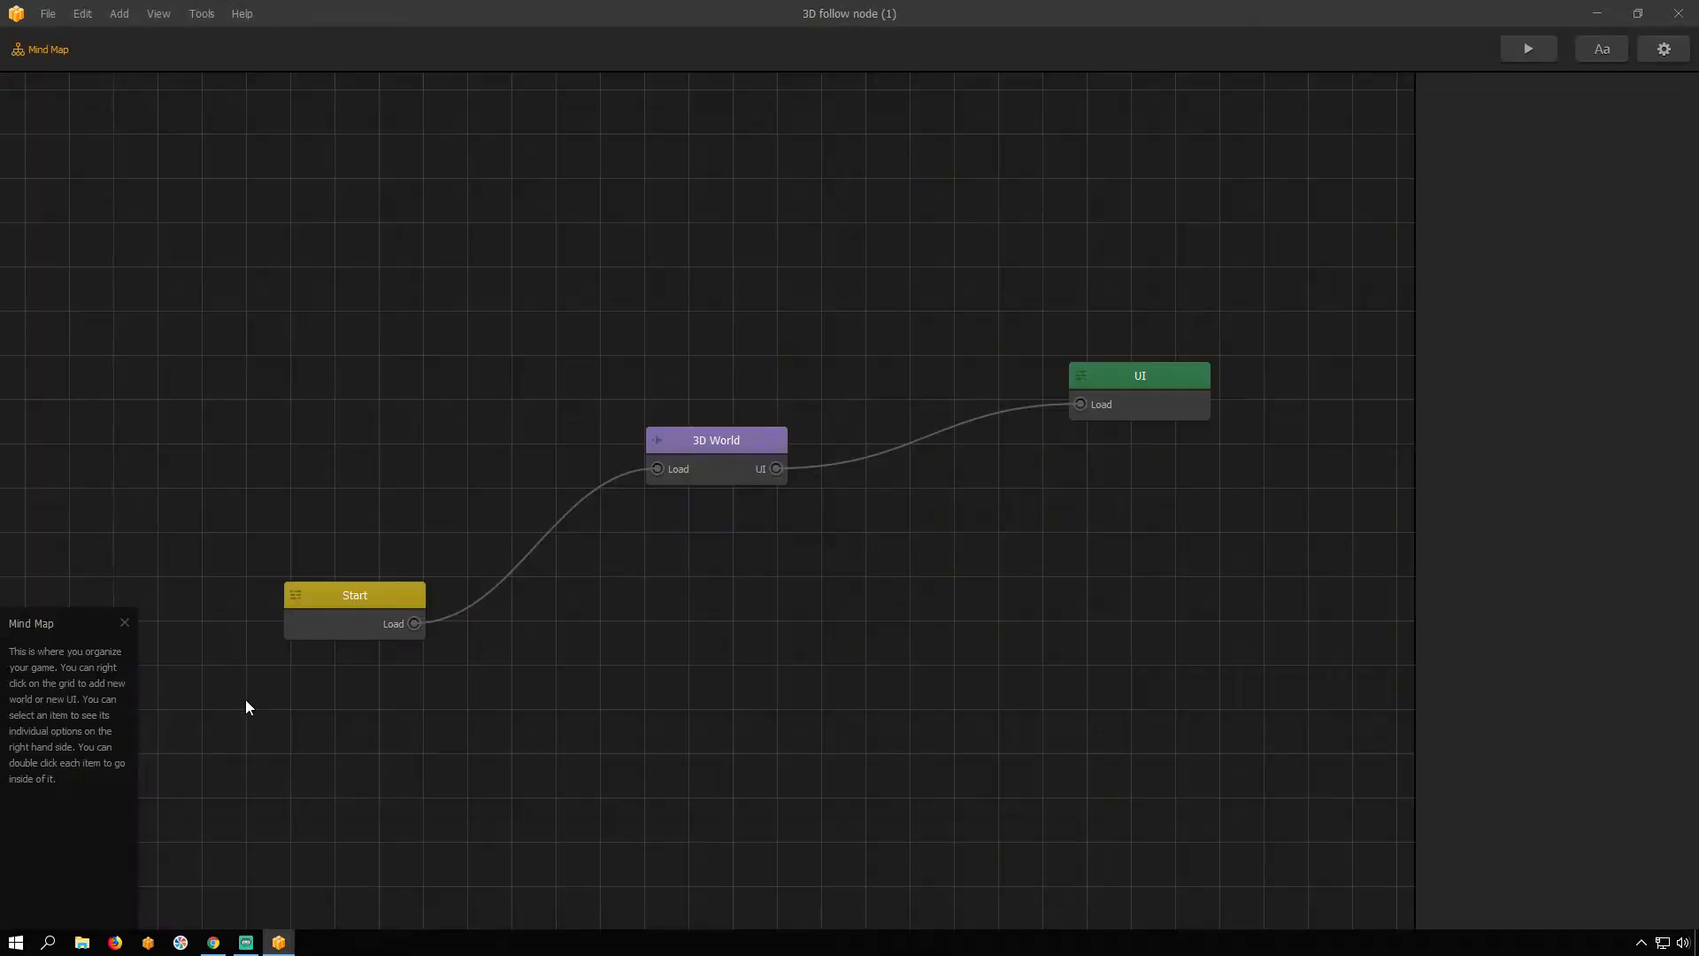
Step: Enter the project's 3D World node to edit its scene
left_click(715, 441)
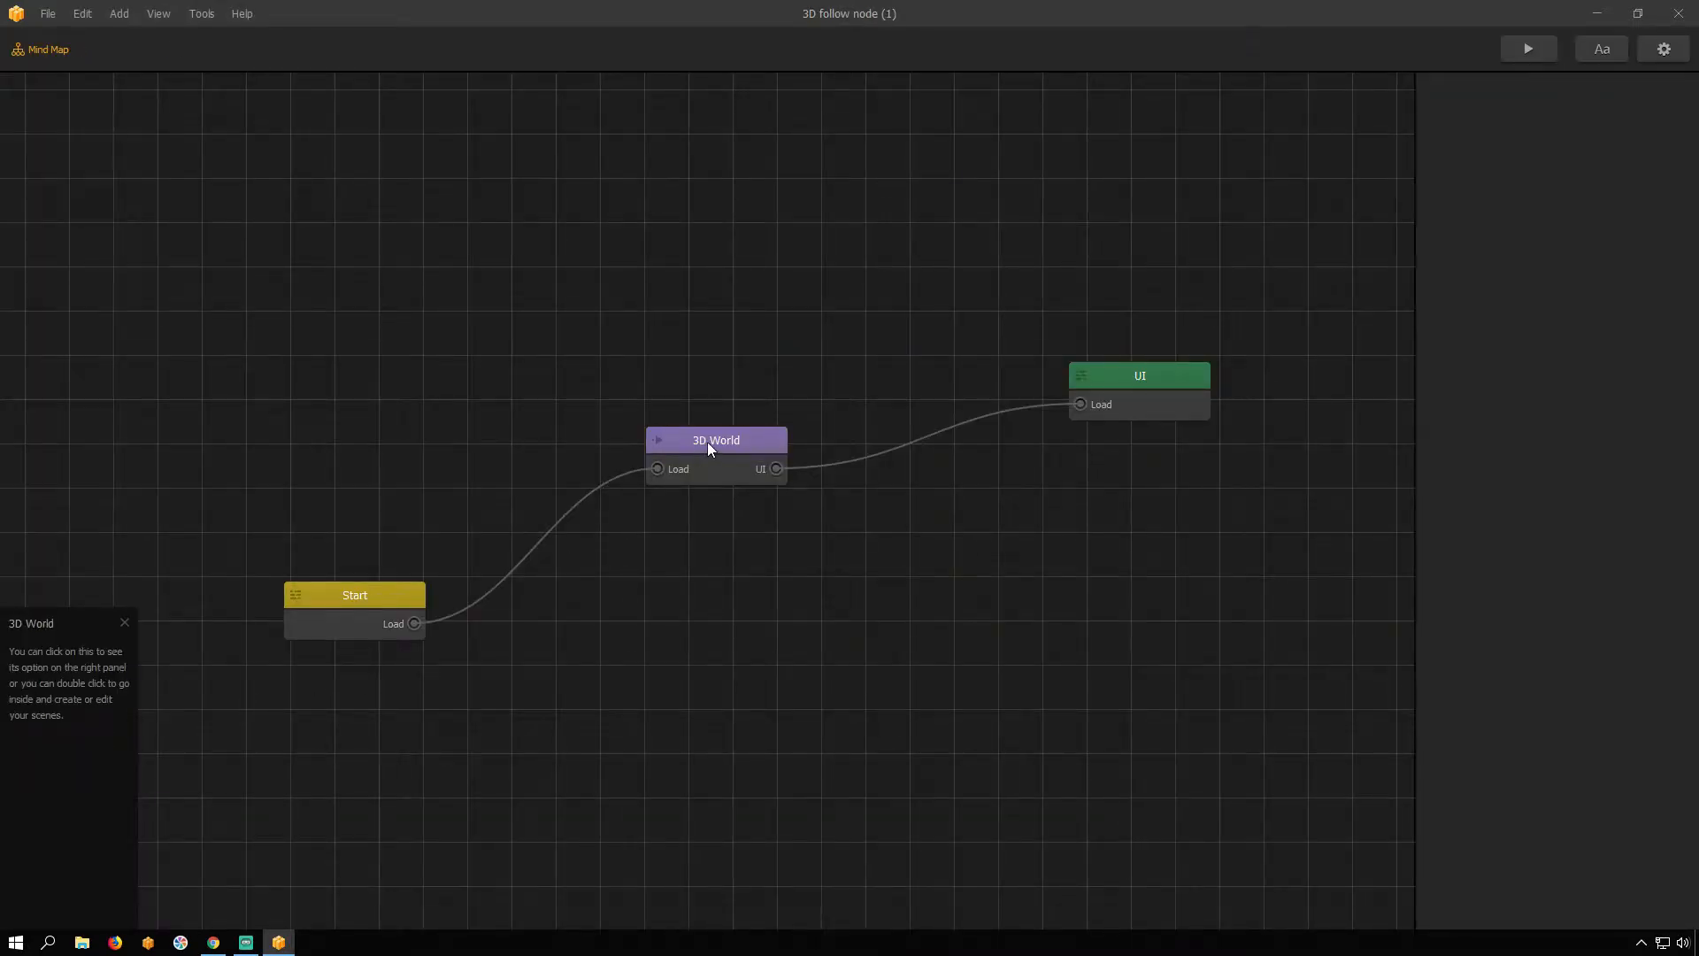
double_click(715, 440)
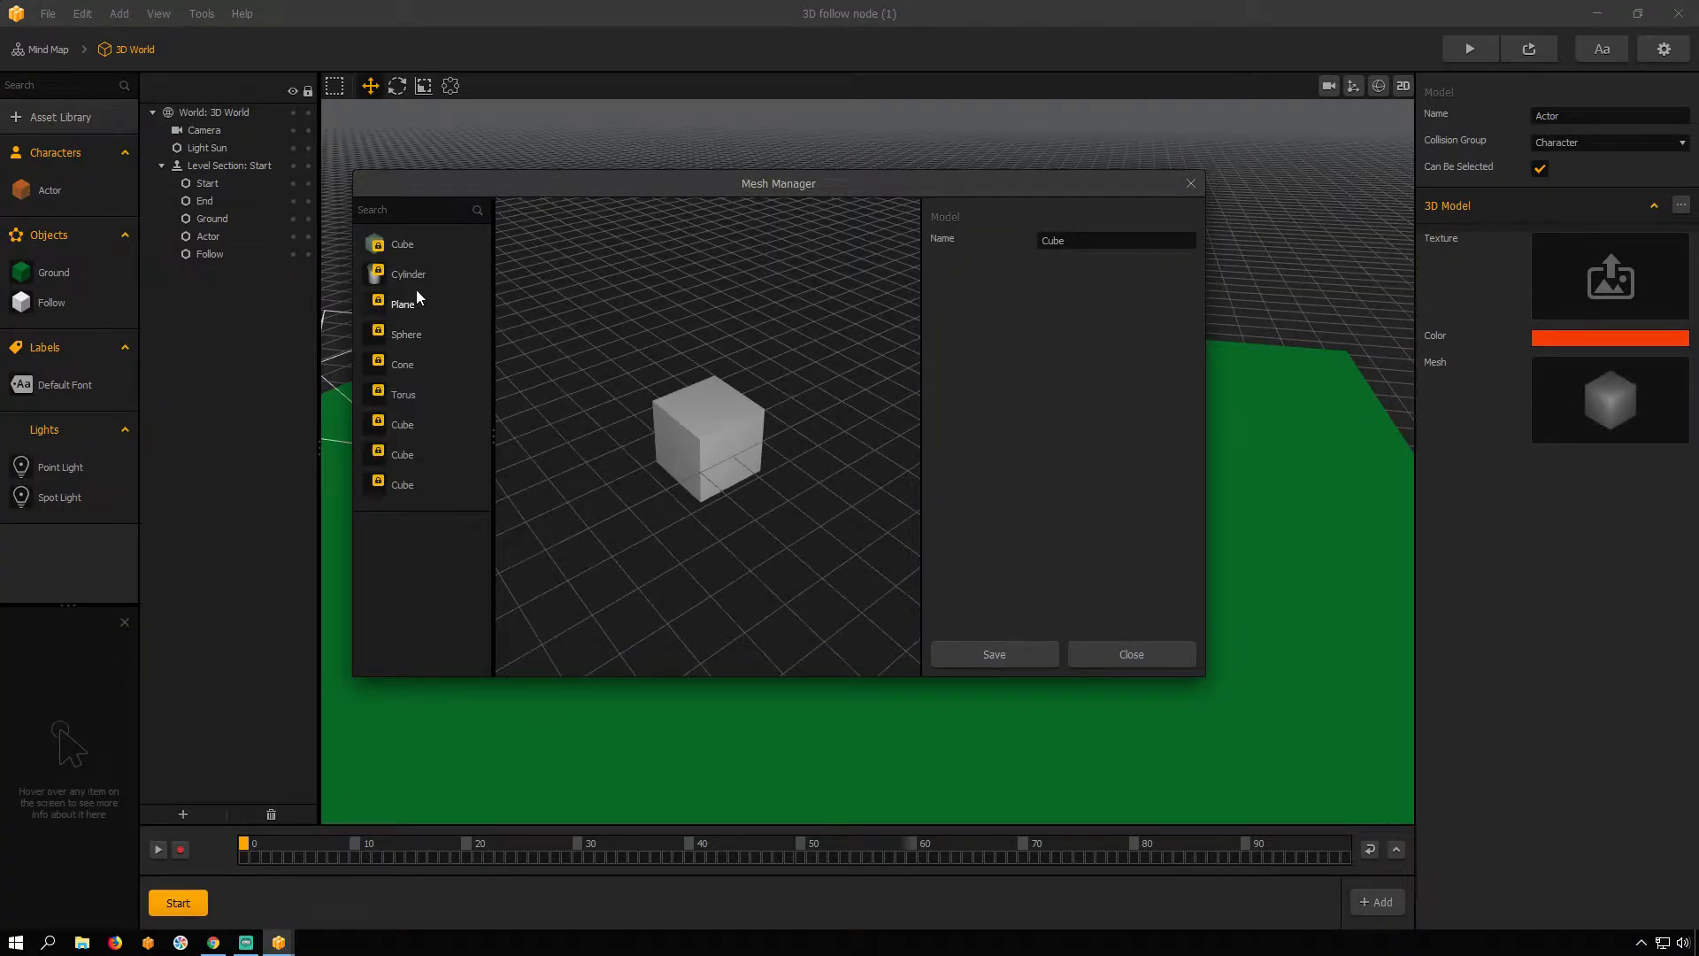
Step: Make the Actor a black cylinder scaled 1.37 × 0.066 × 1 and shrink the Follow cube to 0.421
left_click(408, 273)
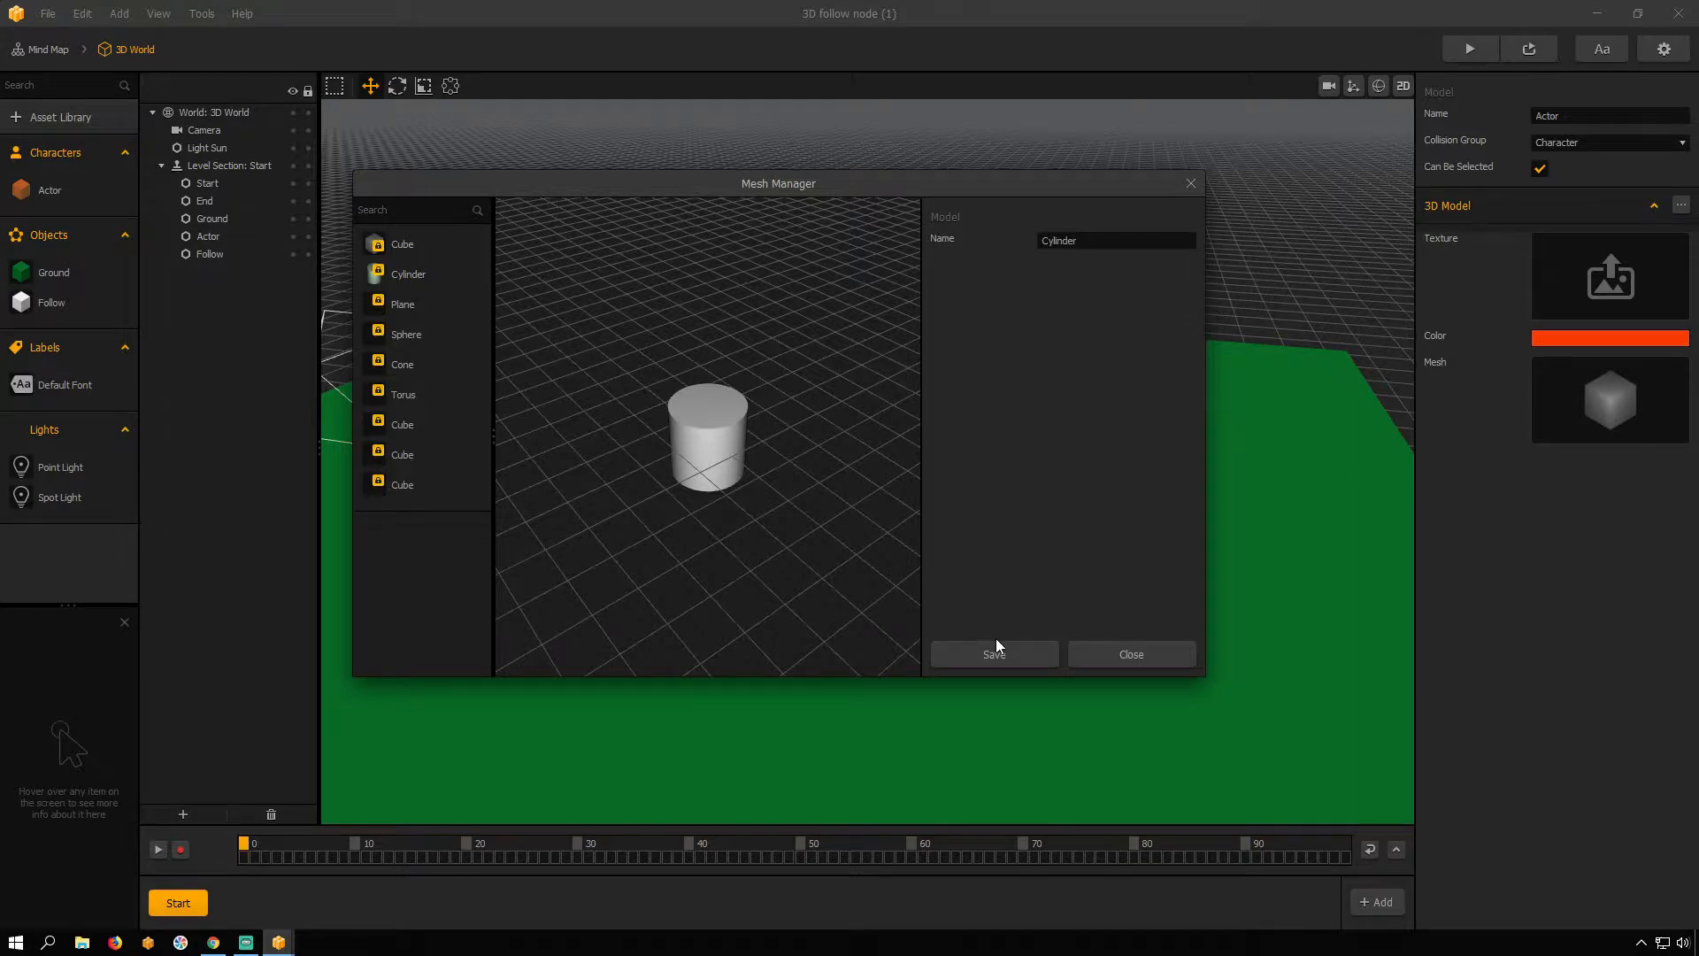
left_click(992, 653)
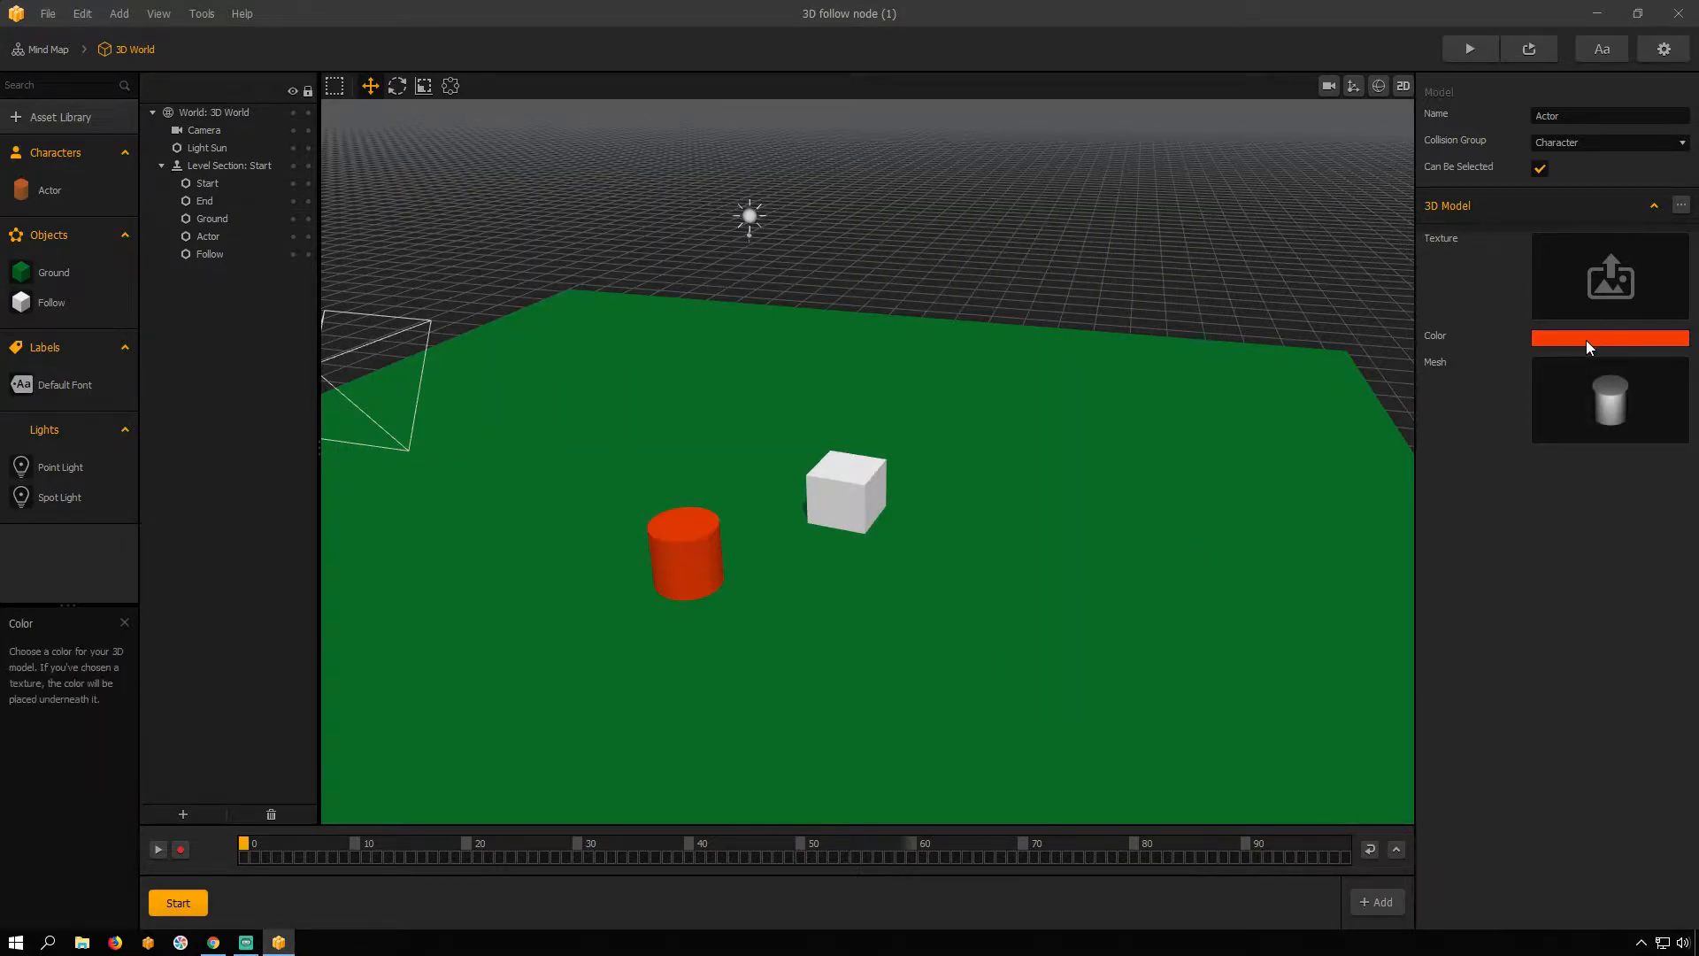
left_click(1609, 336)
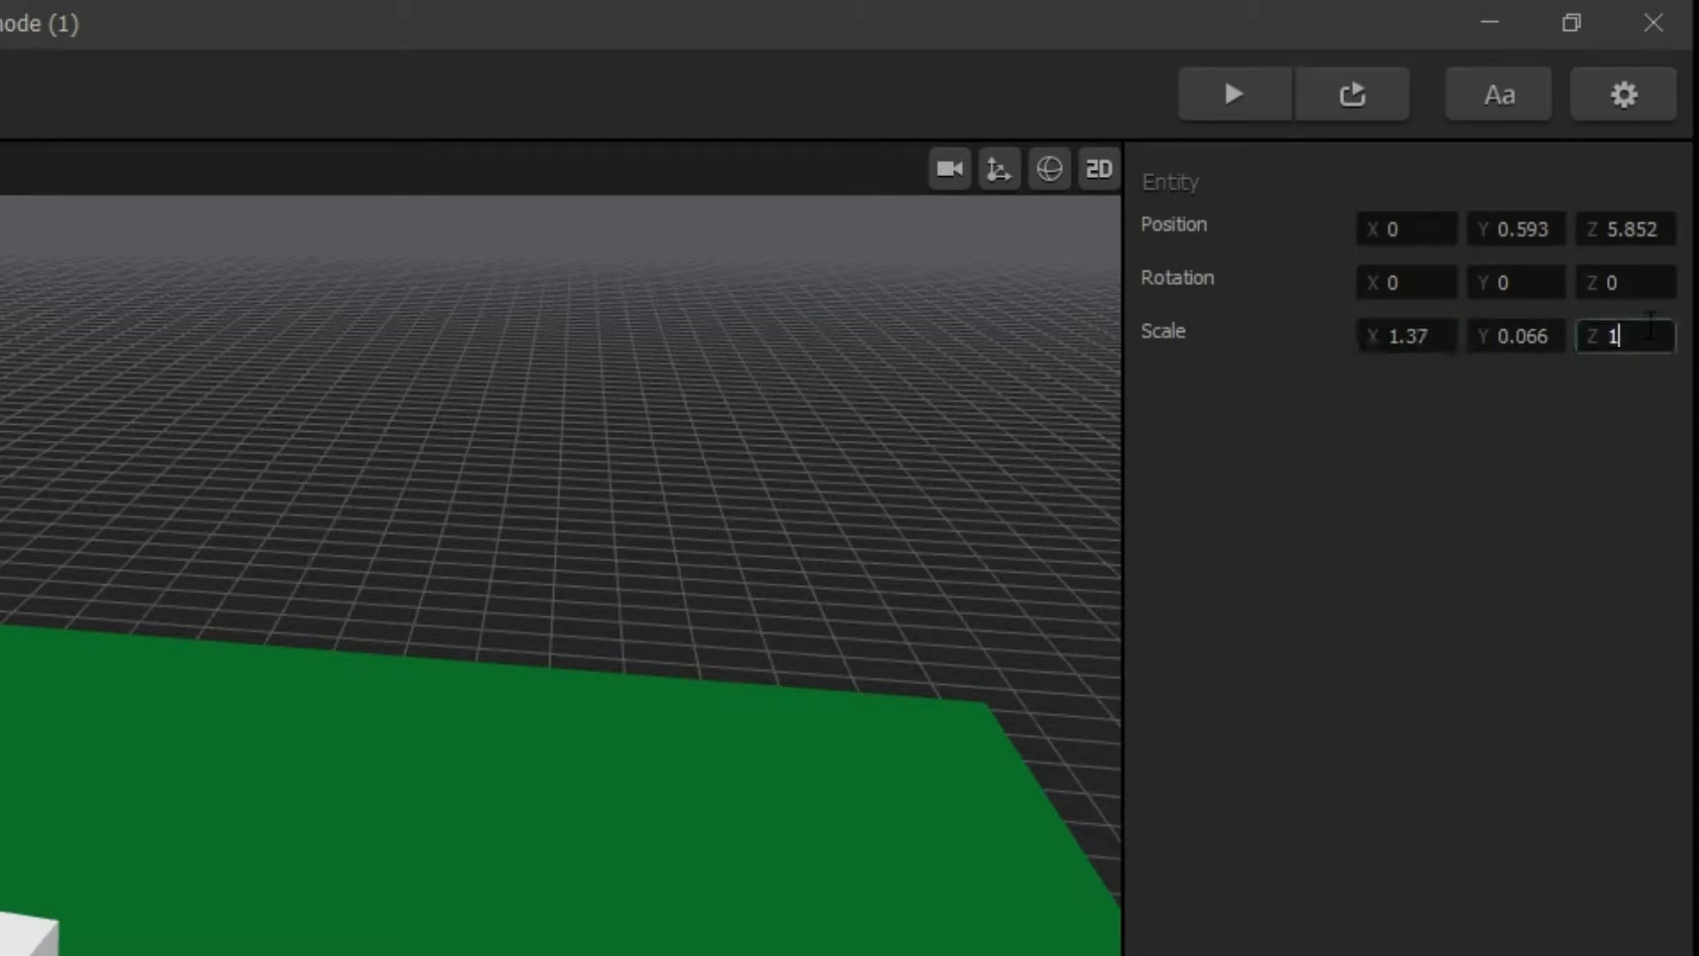
type("1.37")
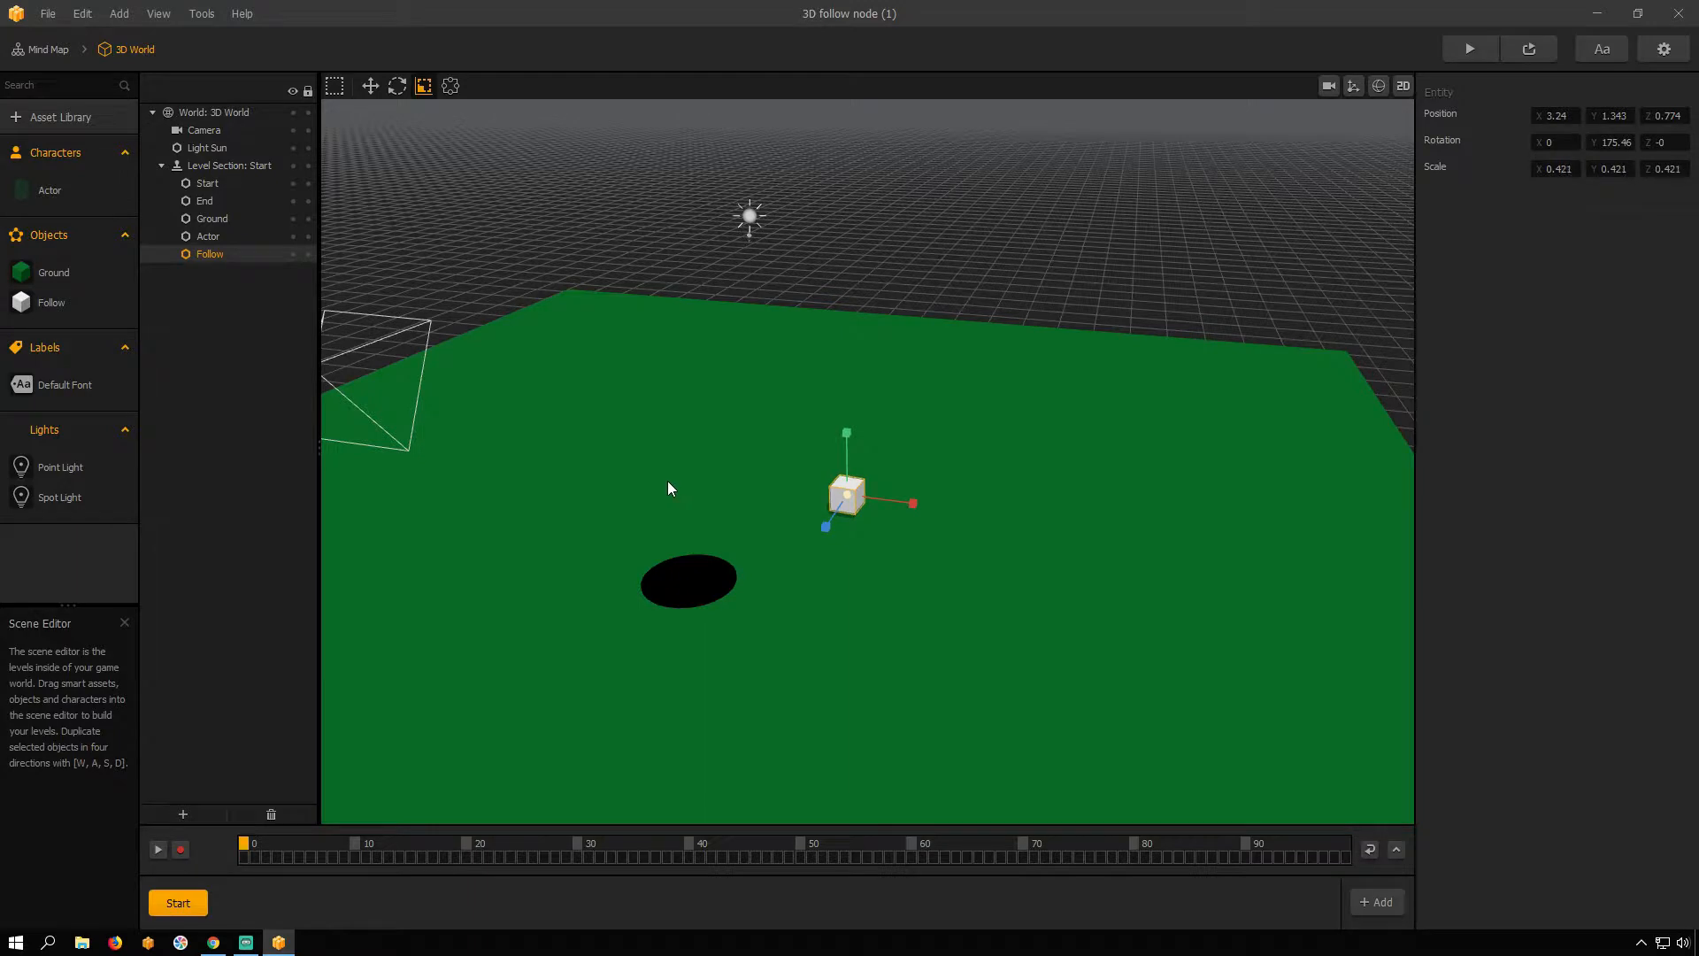
Step: Set the 3D World's gravity to -50 on the Y axis
left_click(370, 85)
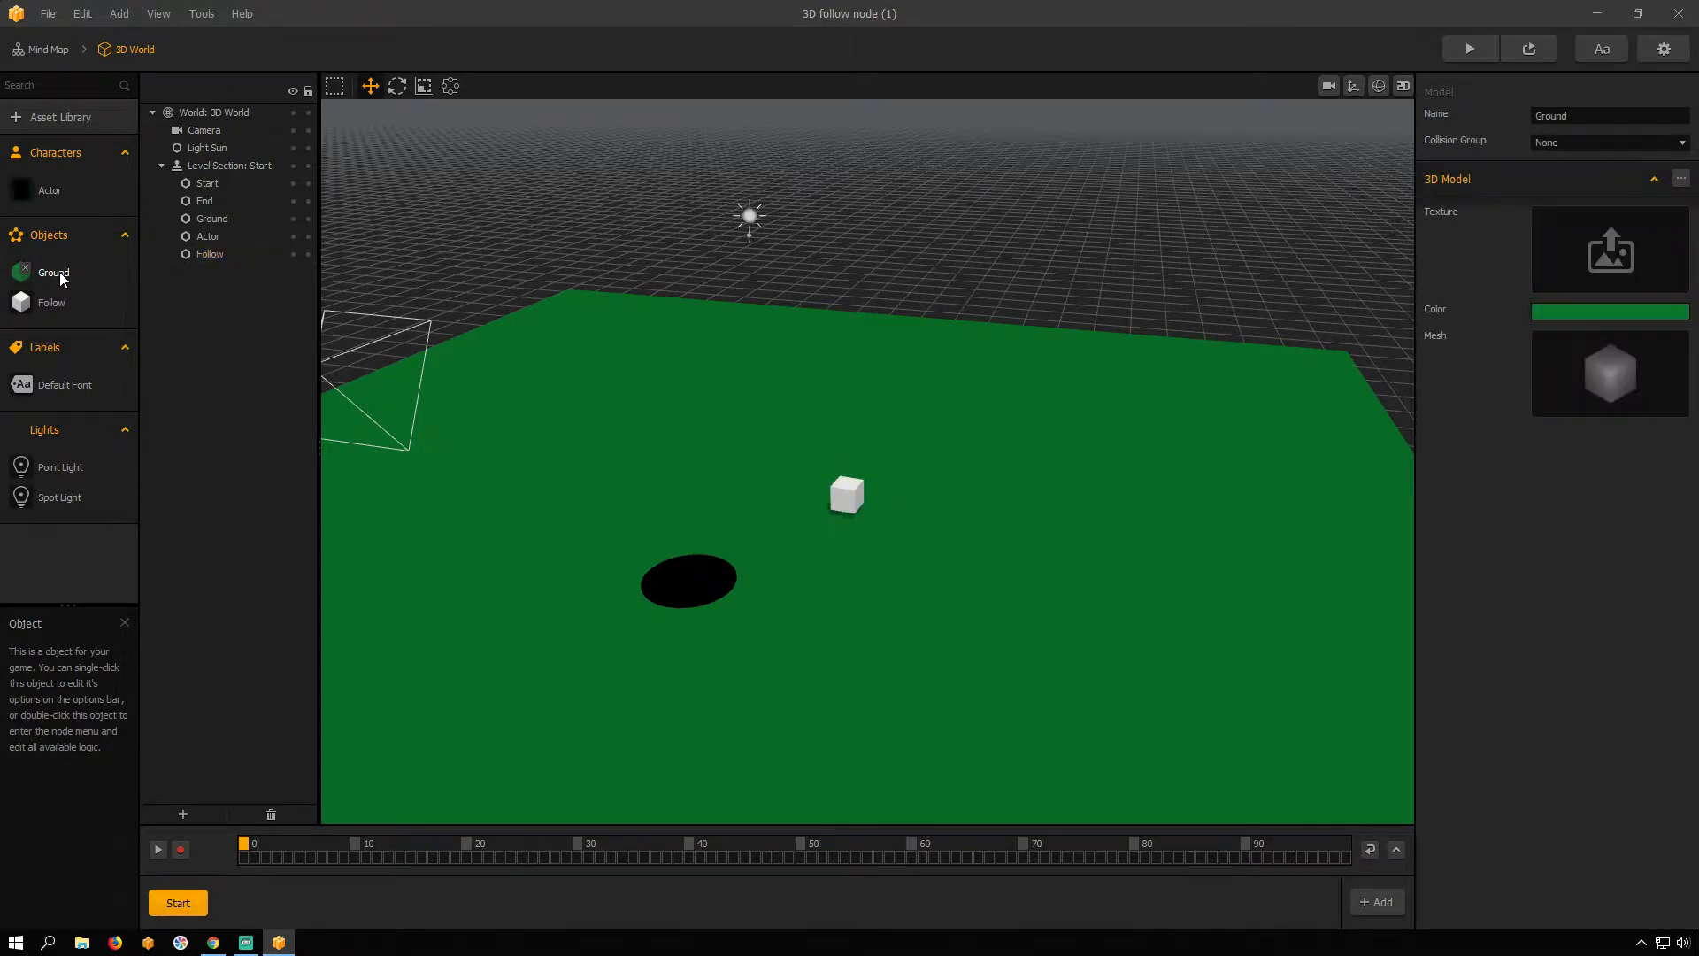
left_click(51, 303)
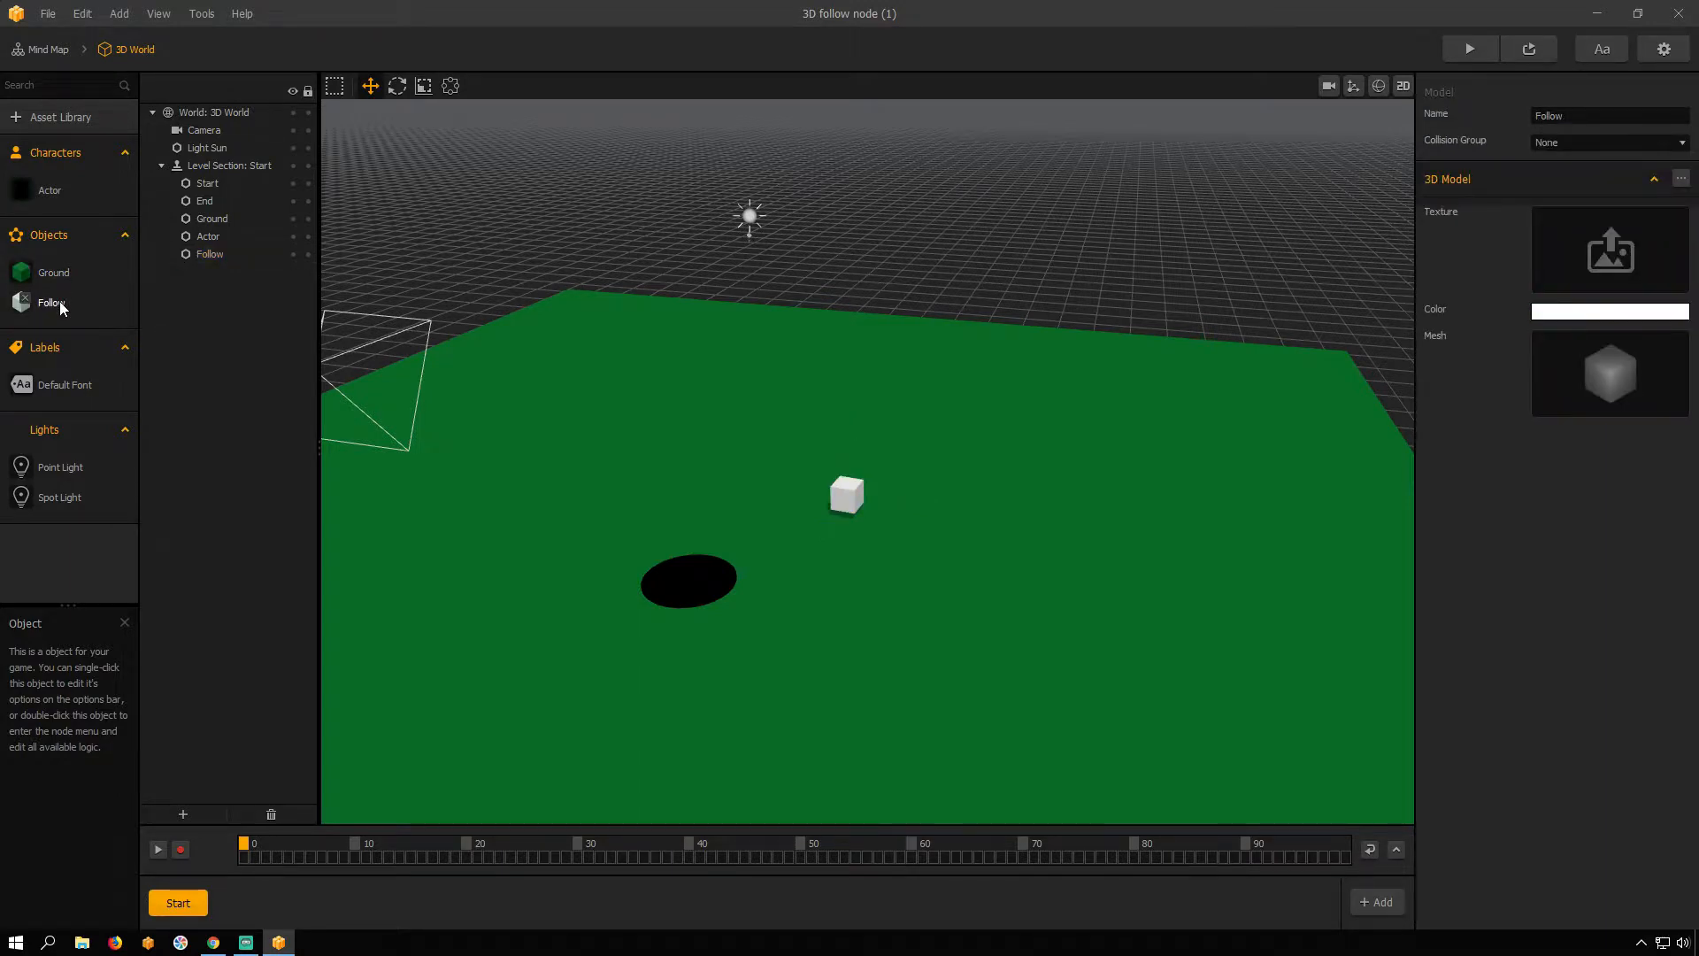
left_click(216, 111)
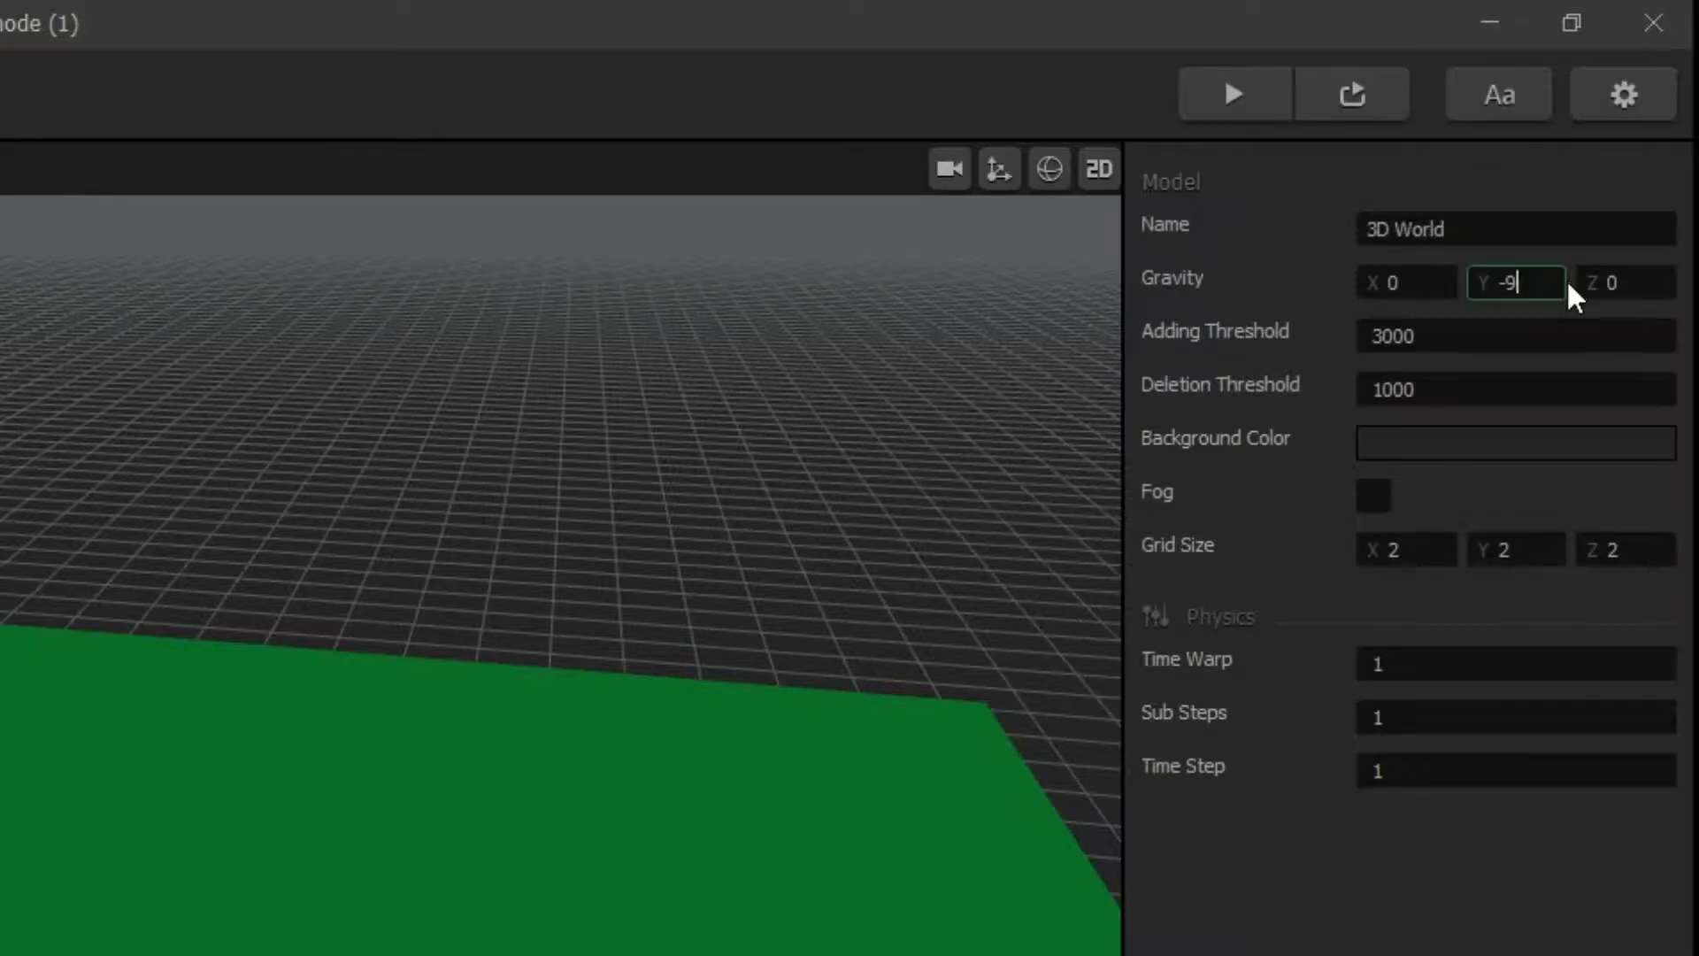
type("-50")
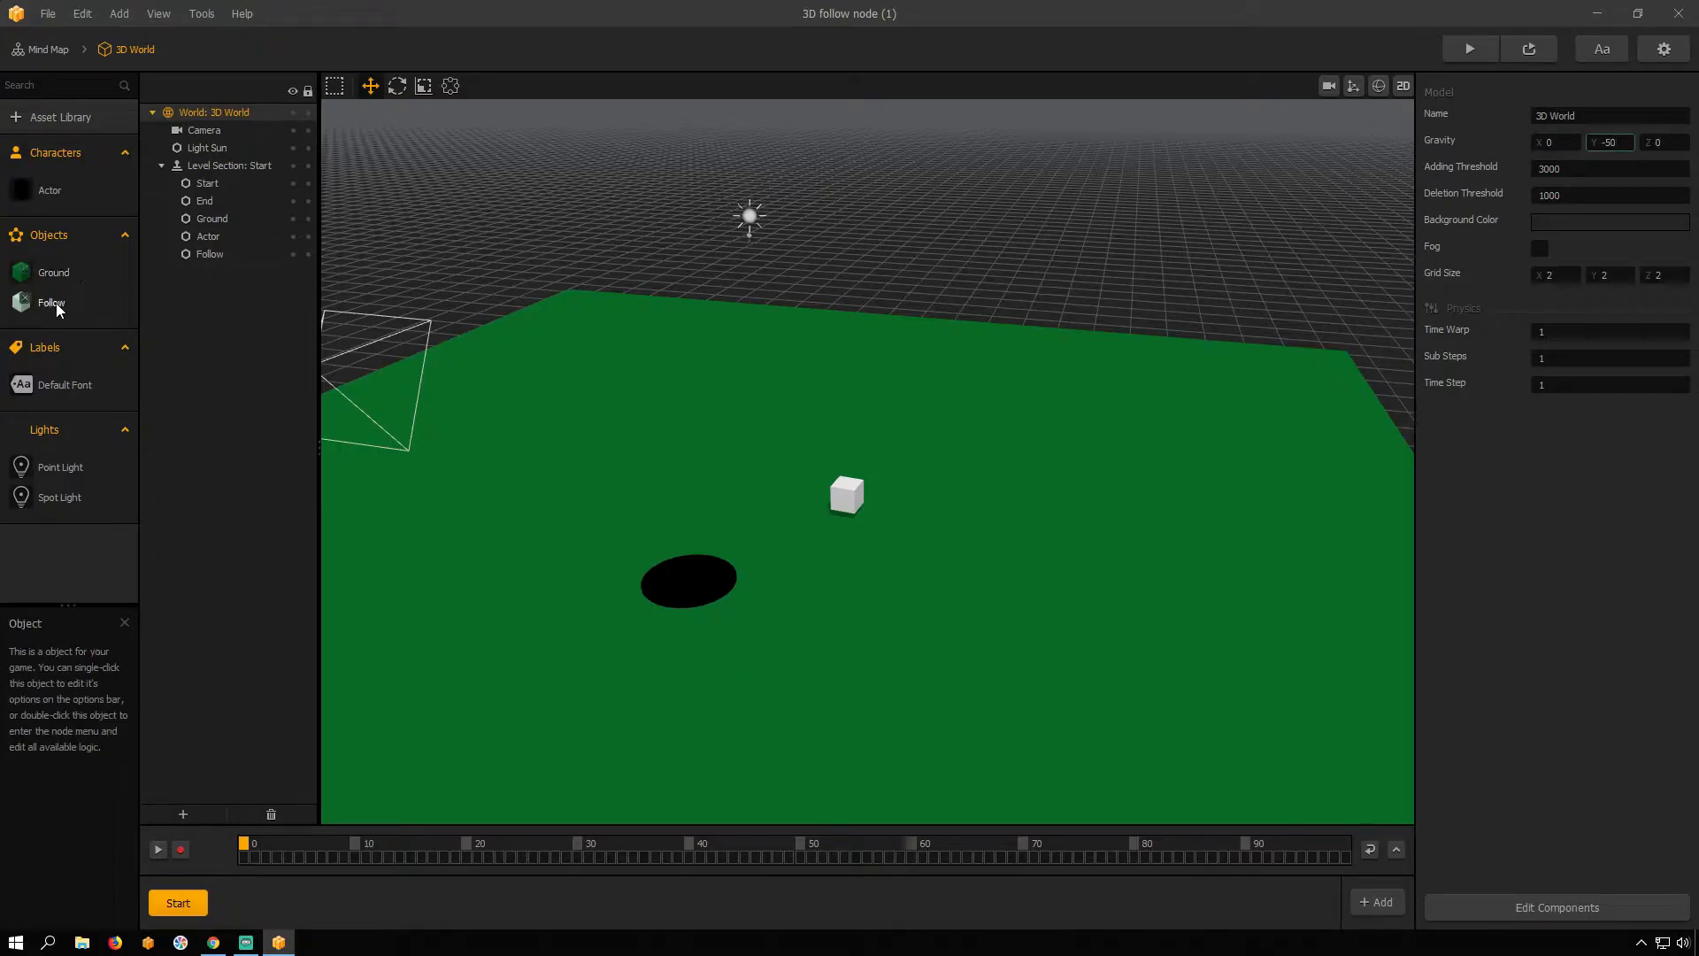
Step: Give the Follow object's Start node a Y position factor of 1 and bring up its Move script
double_click(51, 302)
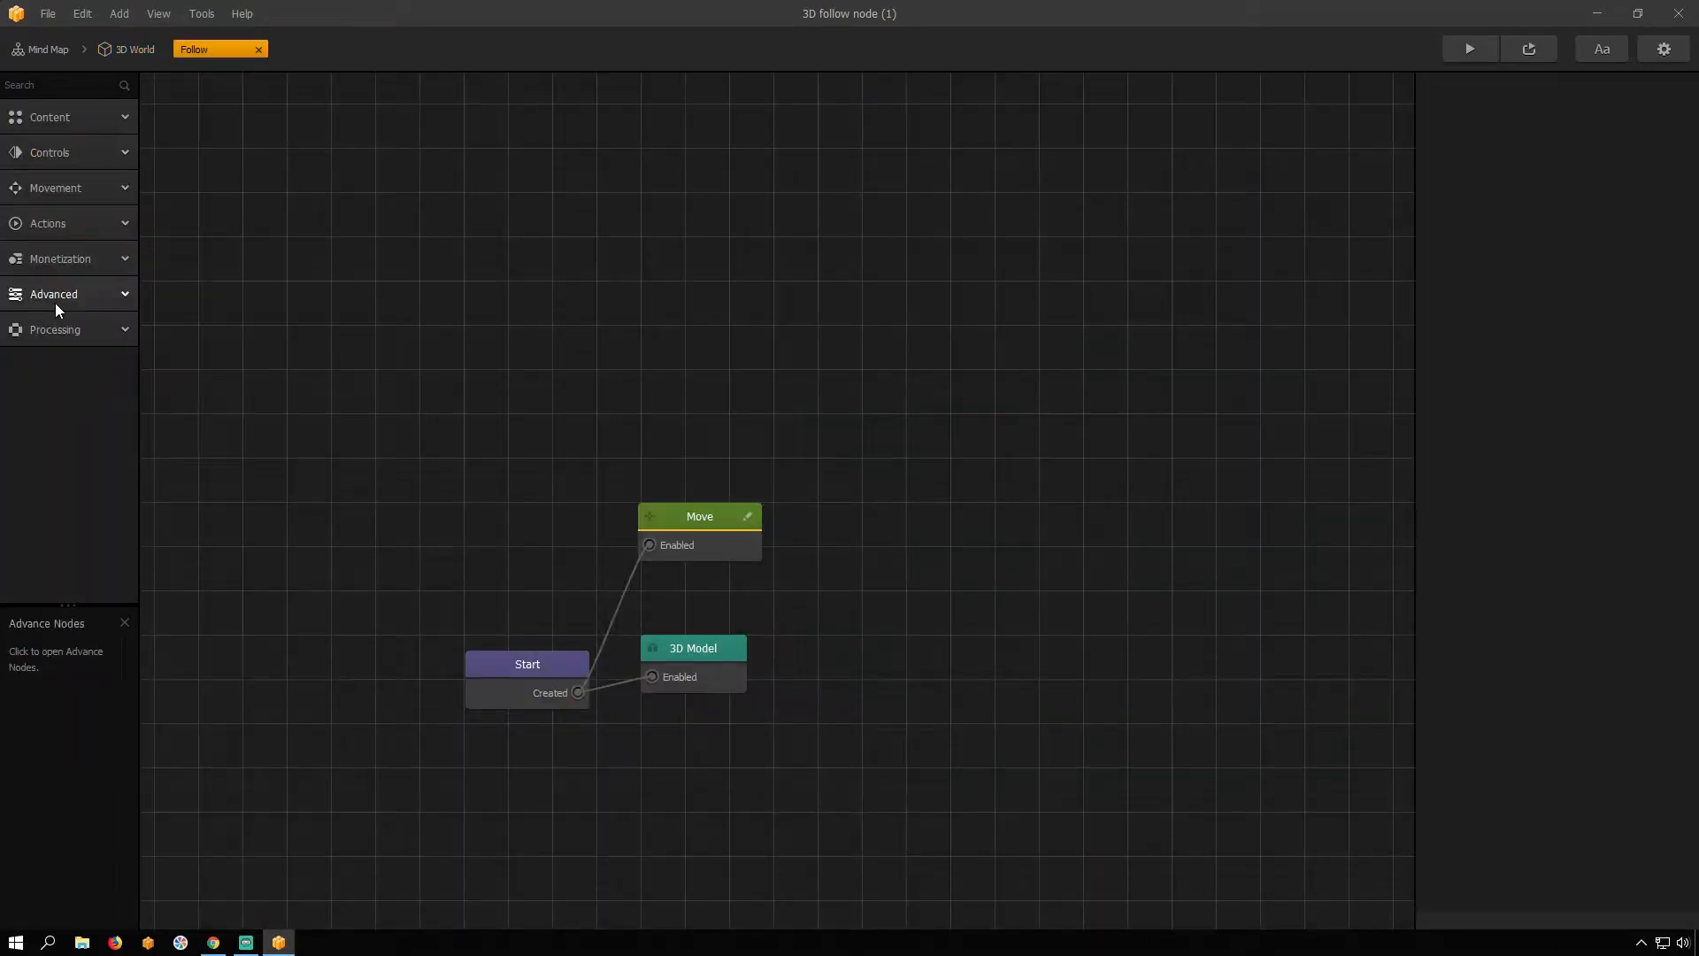
left_click(528, 664)
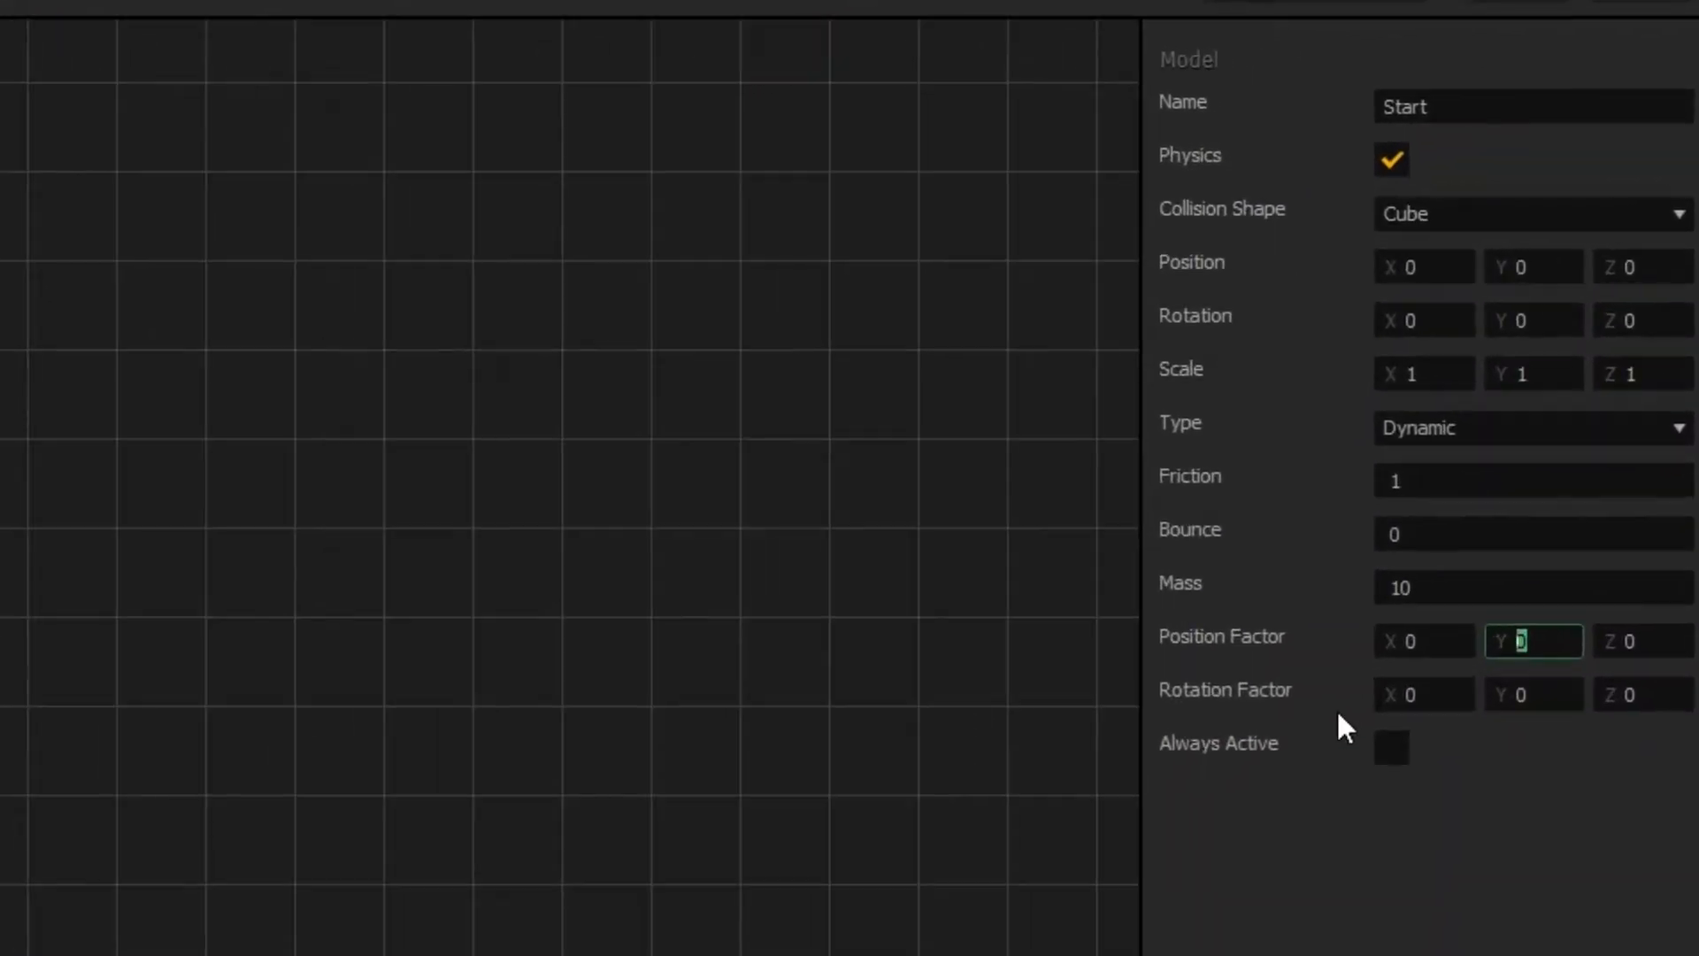
type("1")
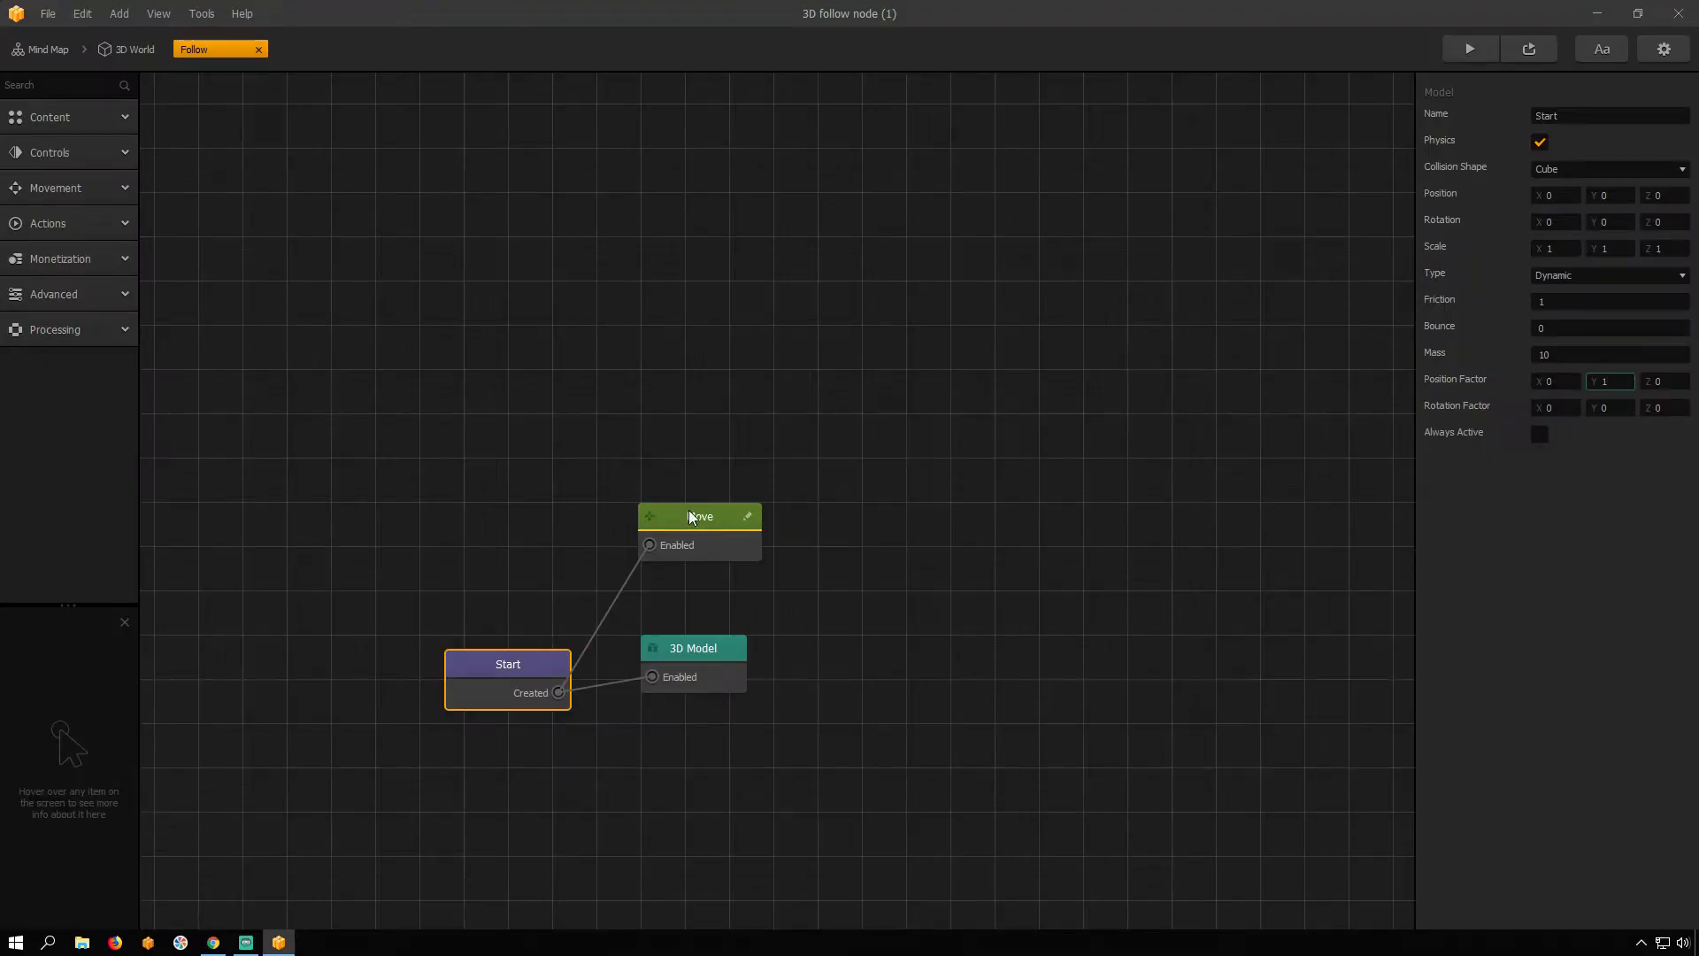
left_click_drag(699, 515, 745, 570)
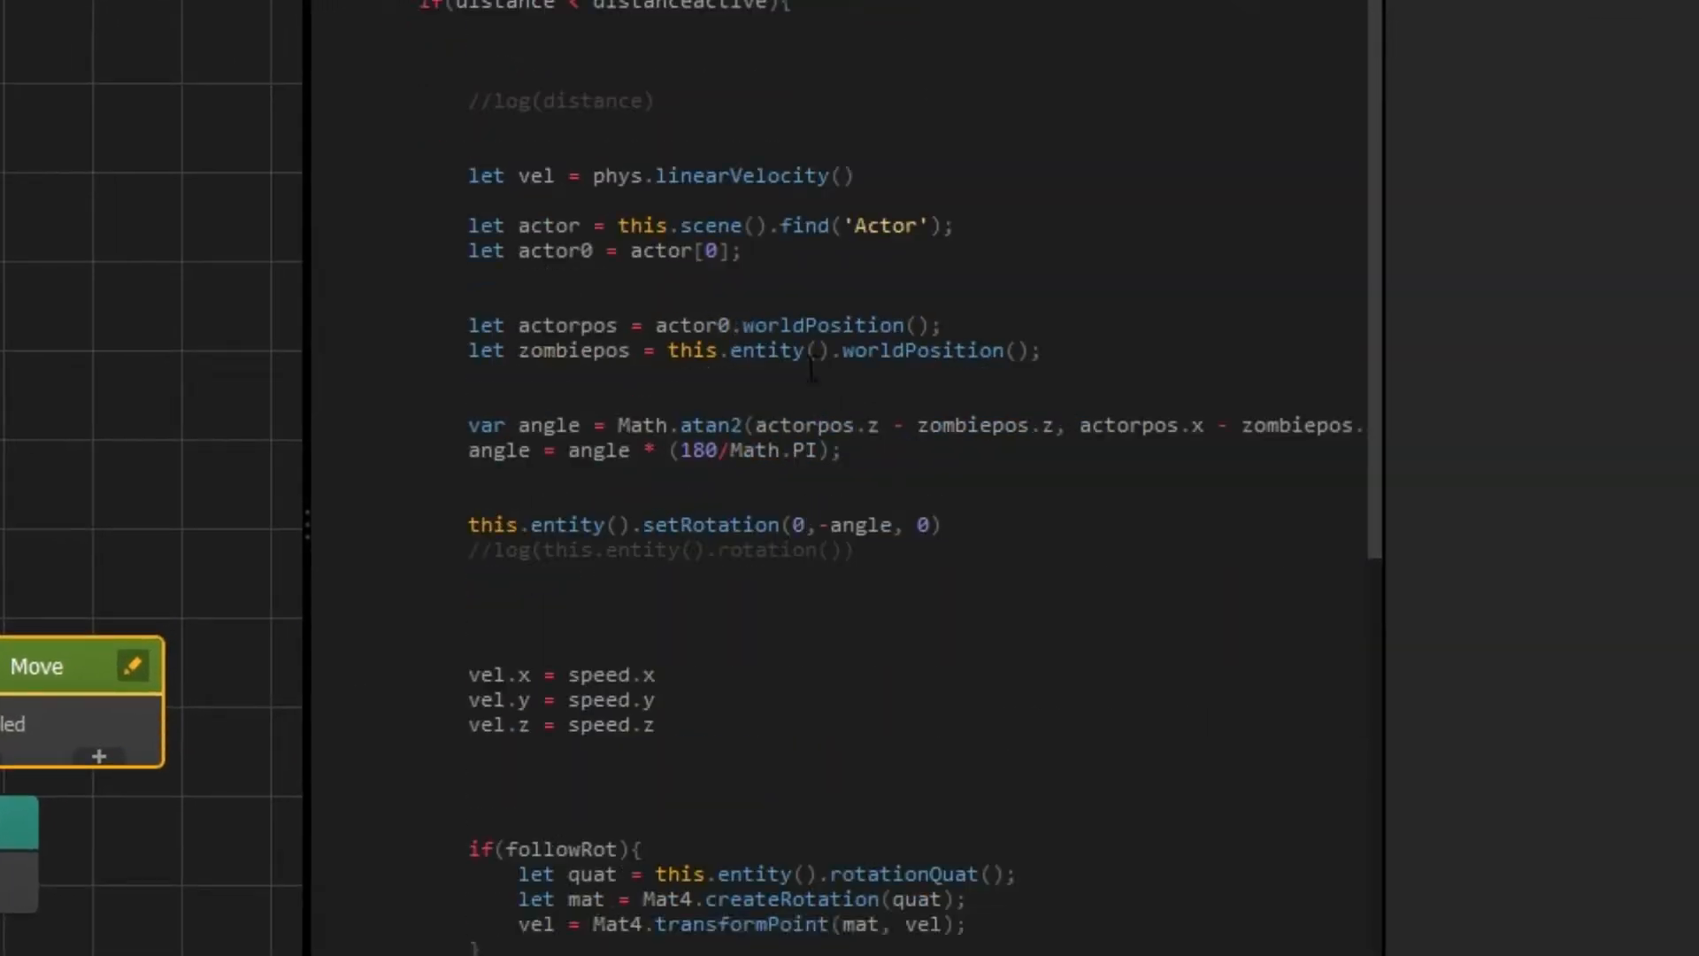
Step: Edit the Move script so linear velocity is (0, -10, 0) and rotation (0, 0, 0)
scroll("down", 3)
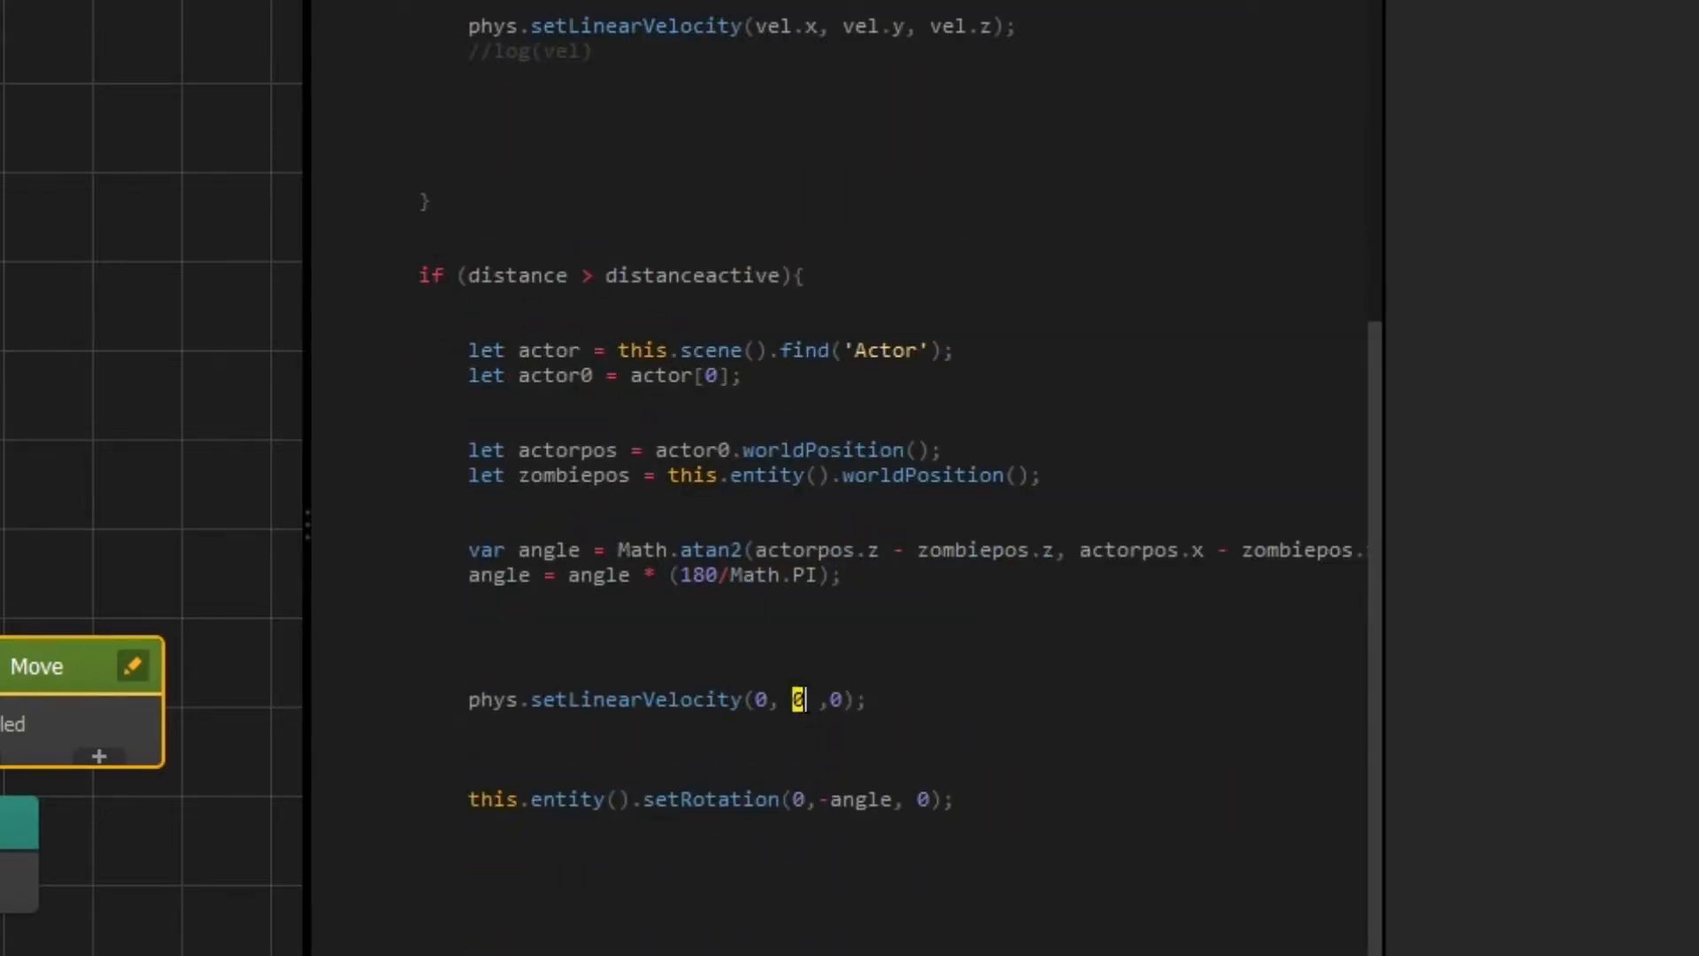
type("-")
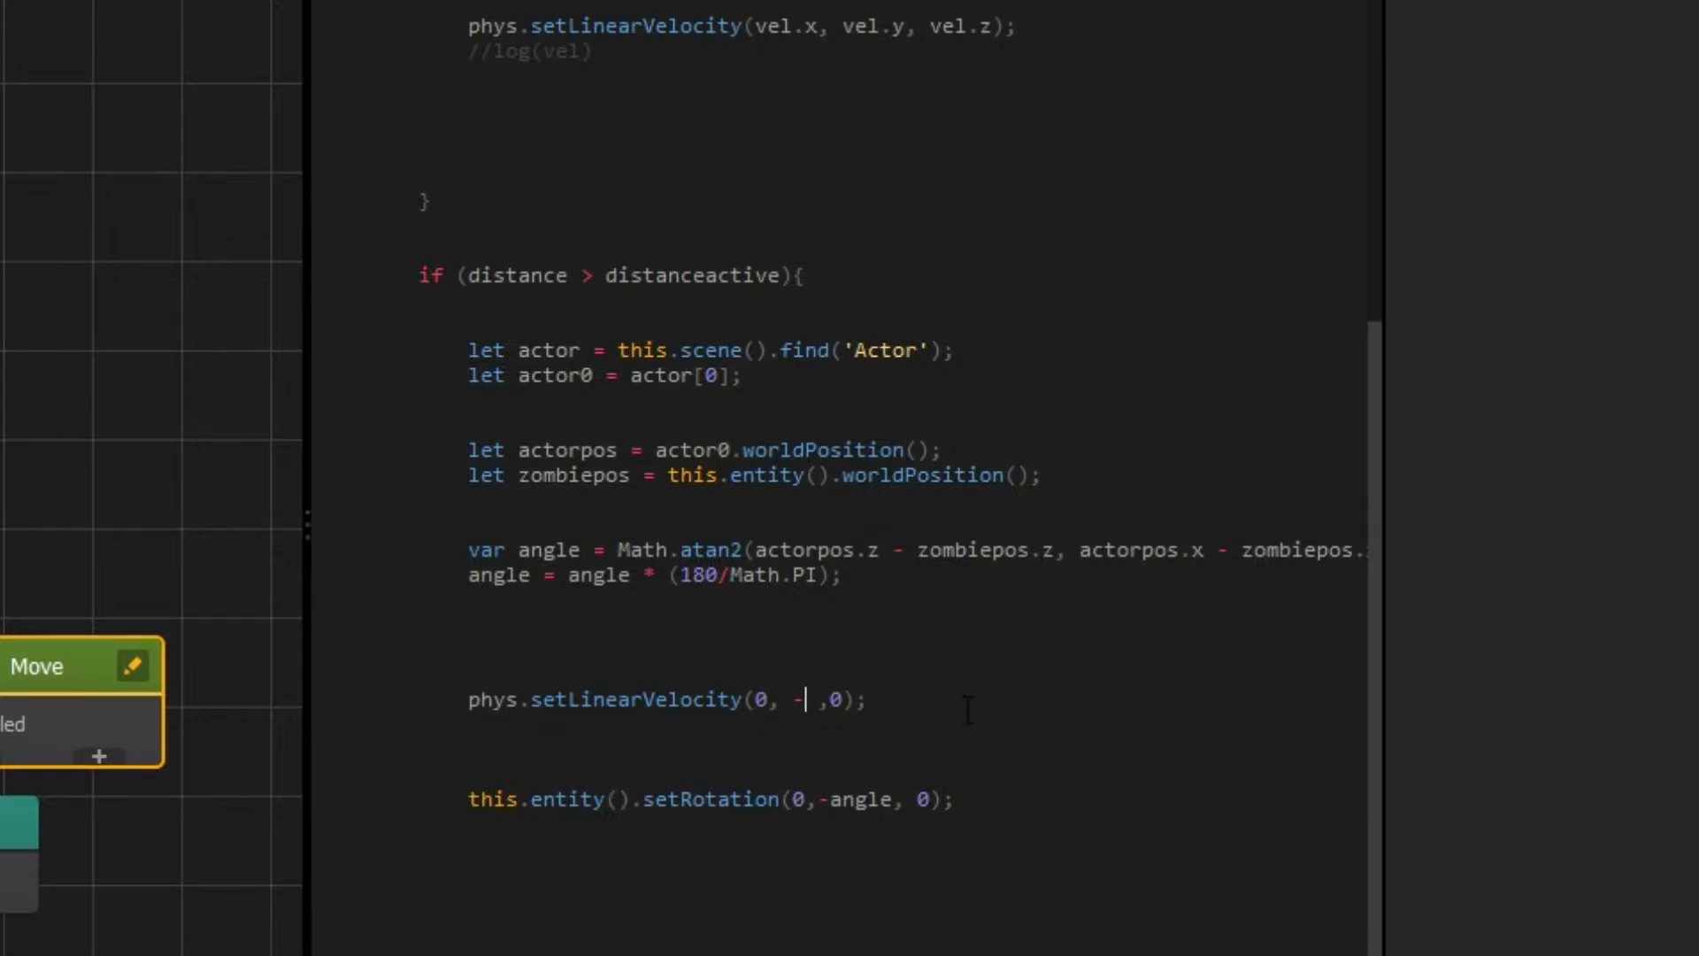
type("10")
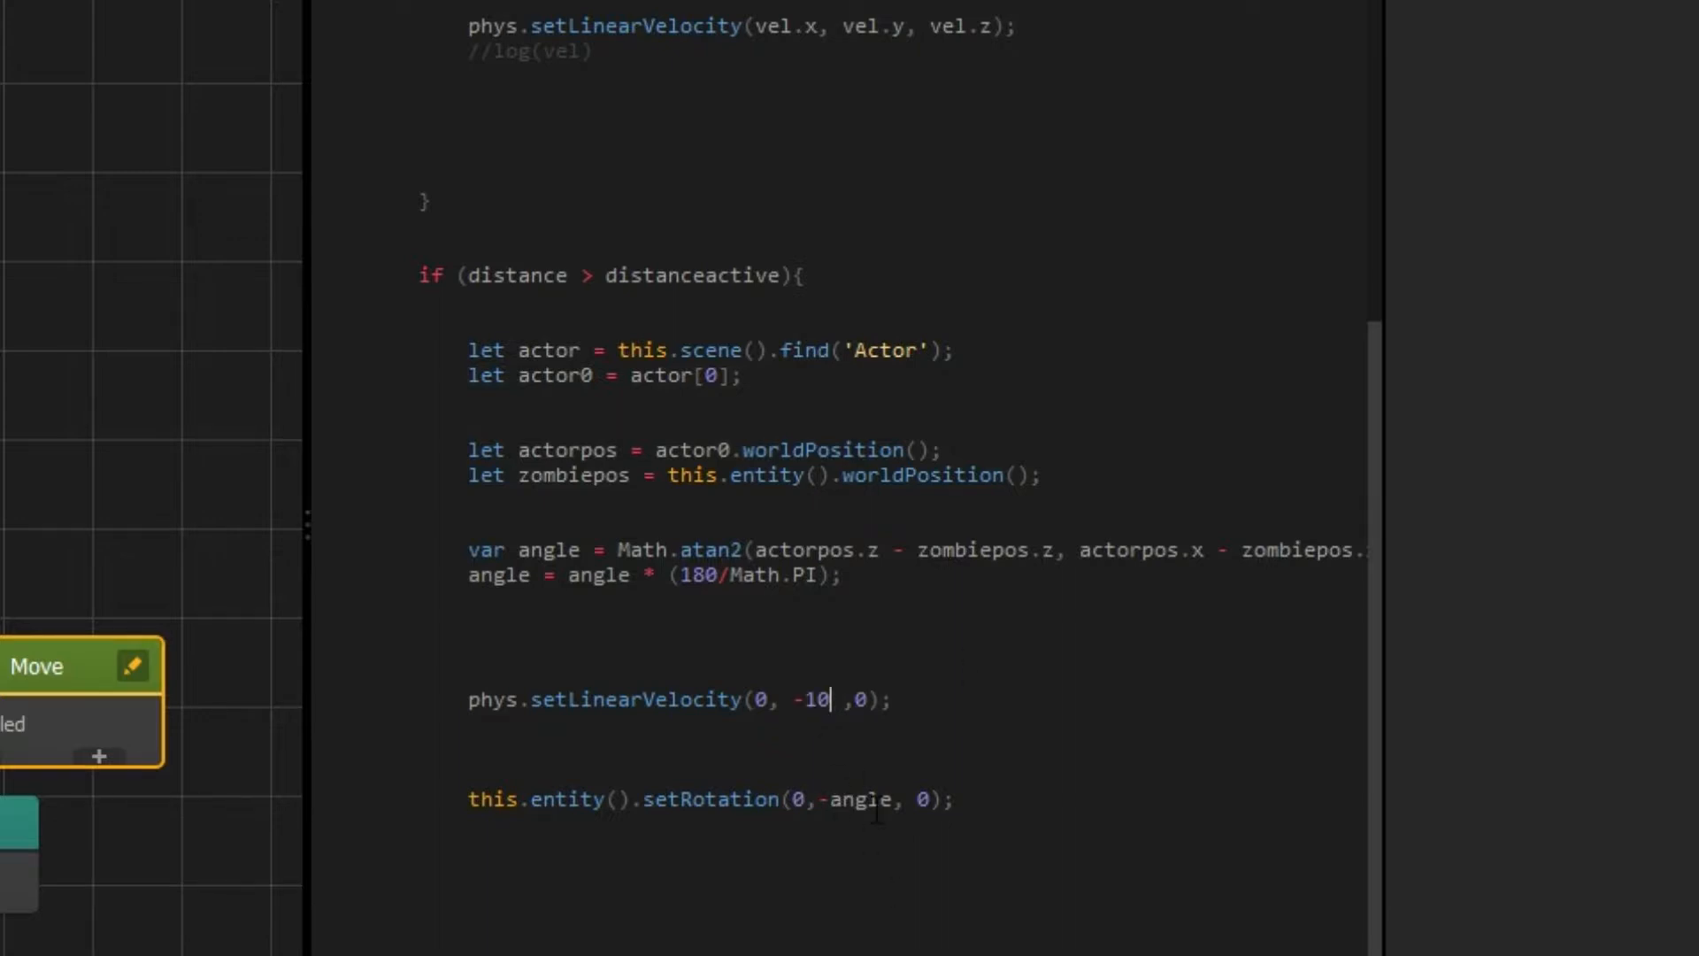
double_click(853, 800)
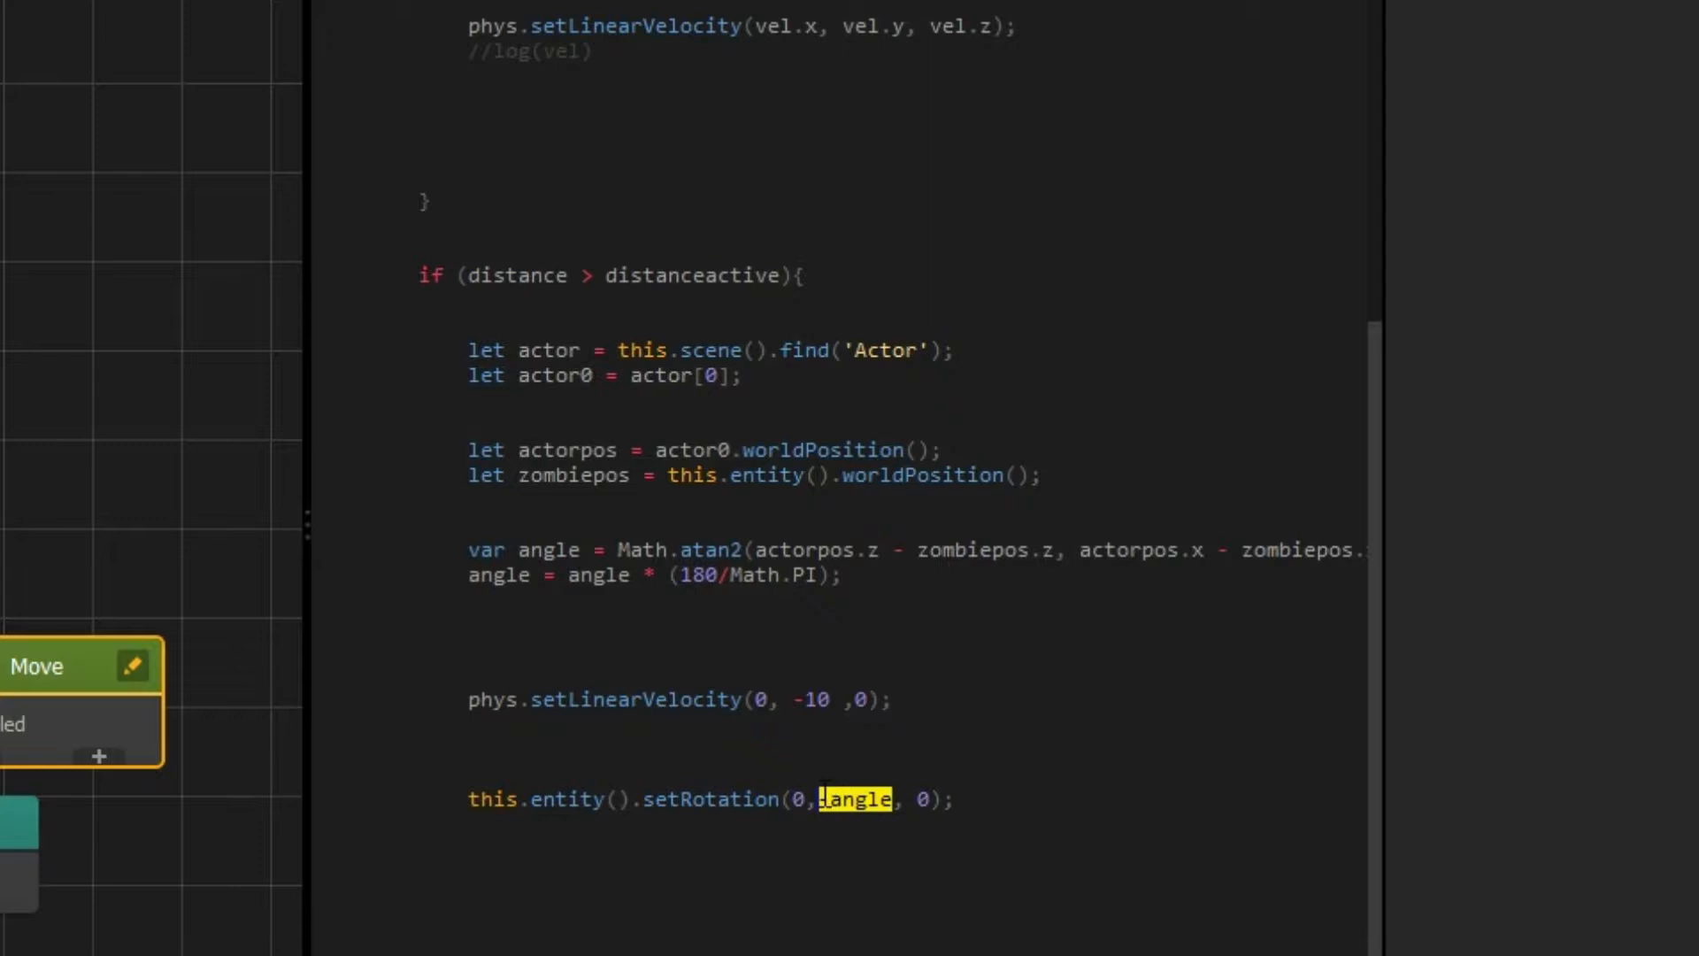
type("0")
type("10")
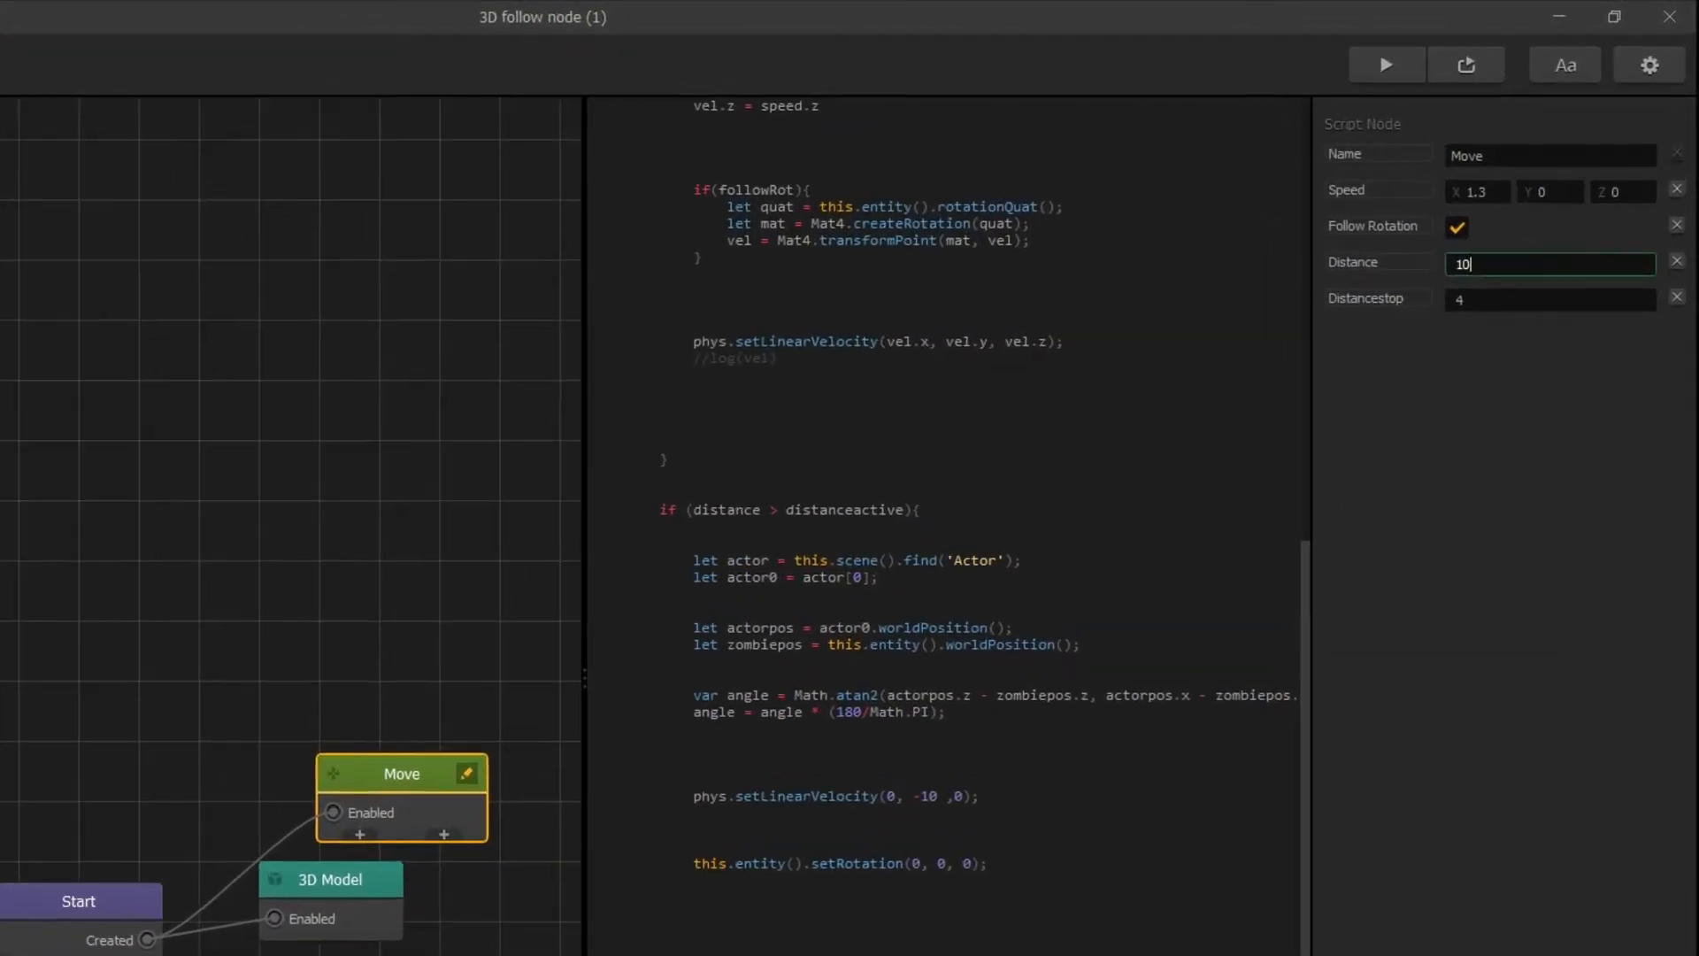
Step: Set the Move node's Speed X to 2, Distance to 2.4 and Distancestop to 0
type("2.")
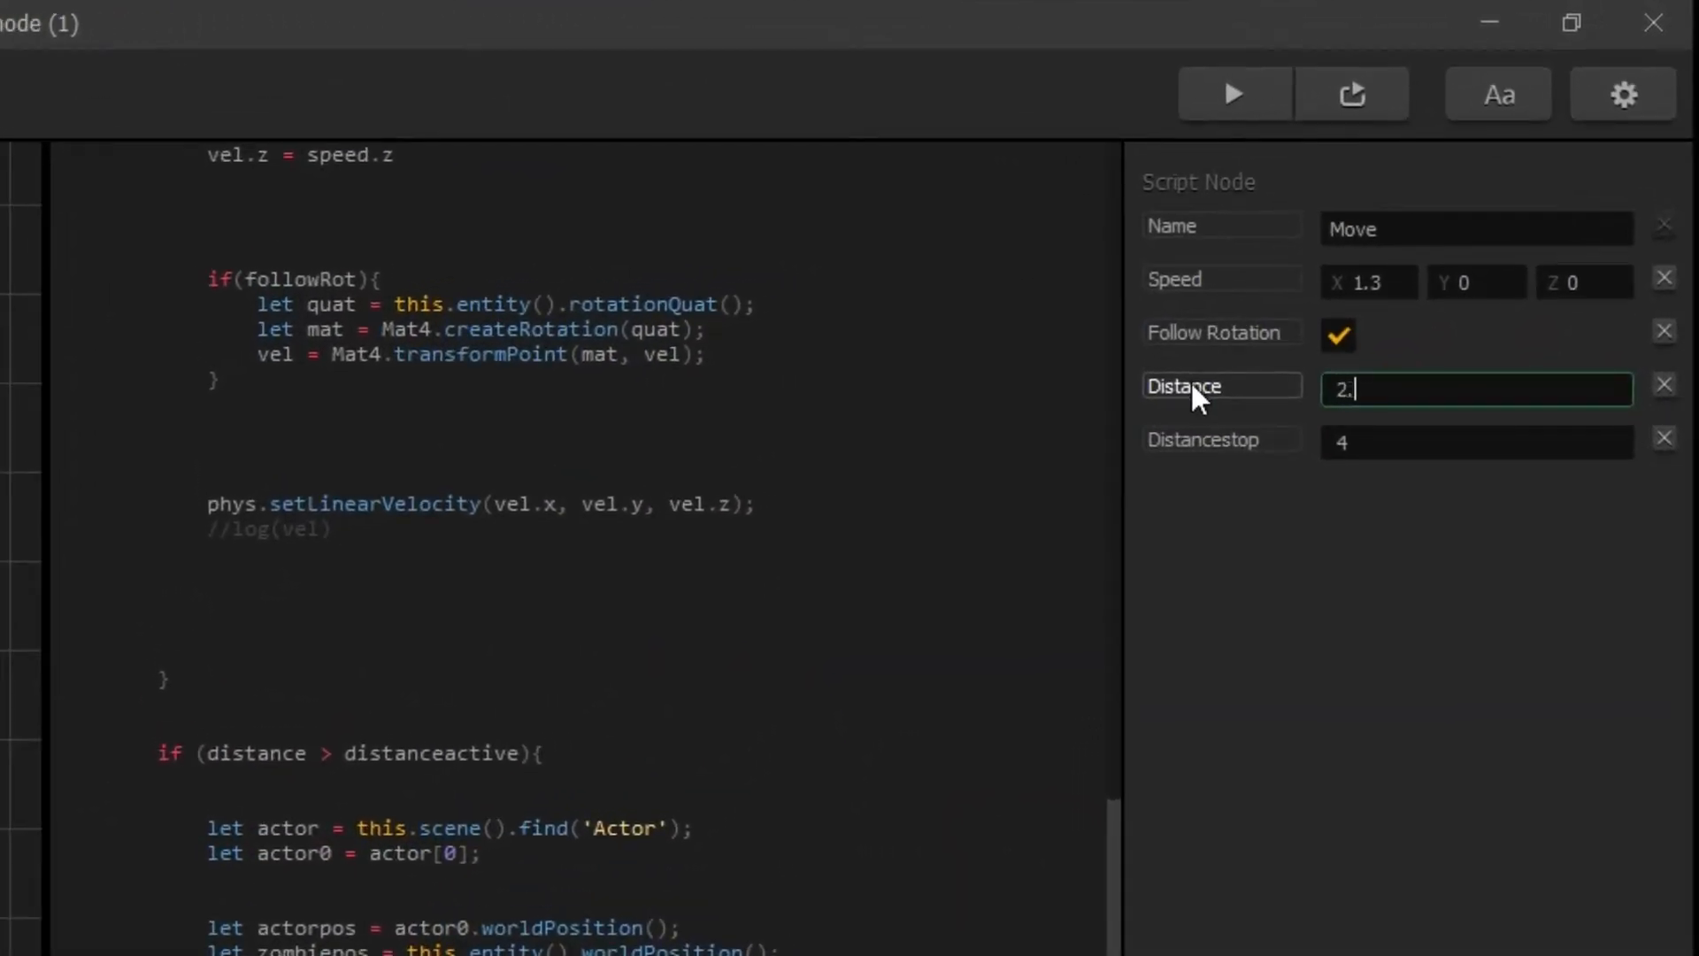
left_click(1475, 443)
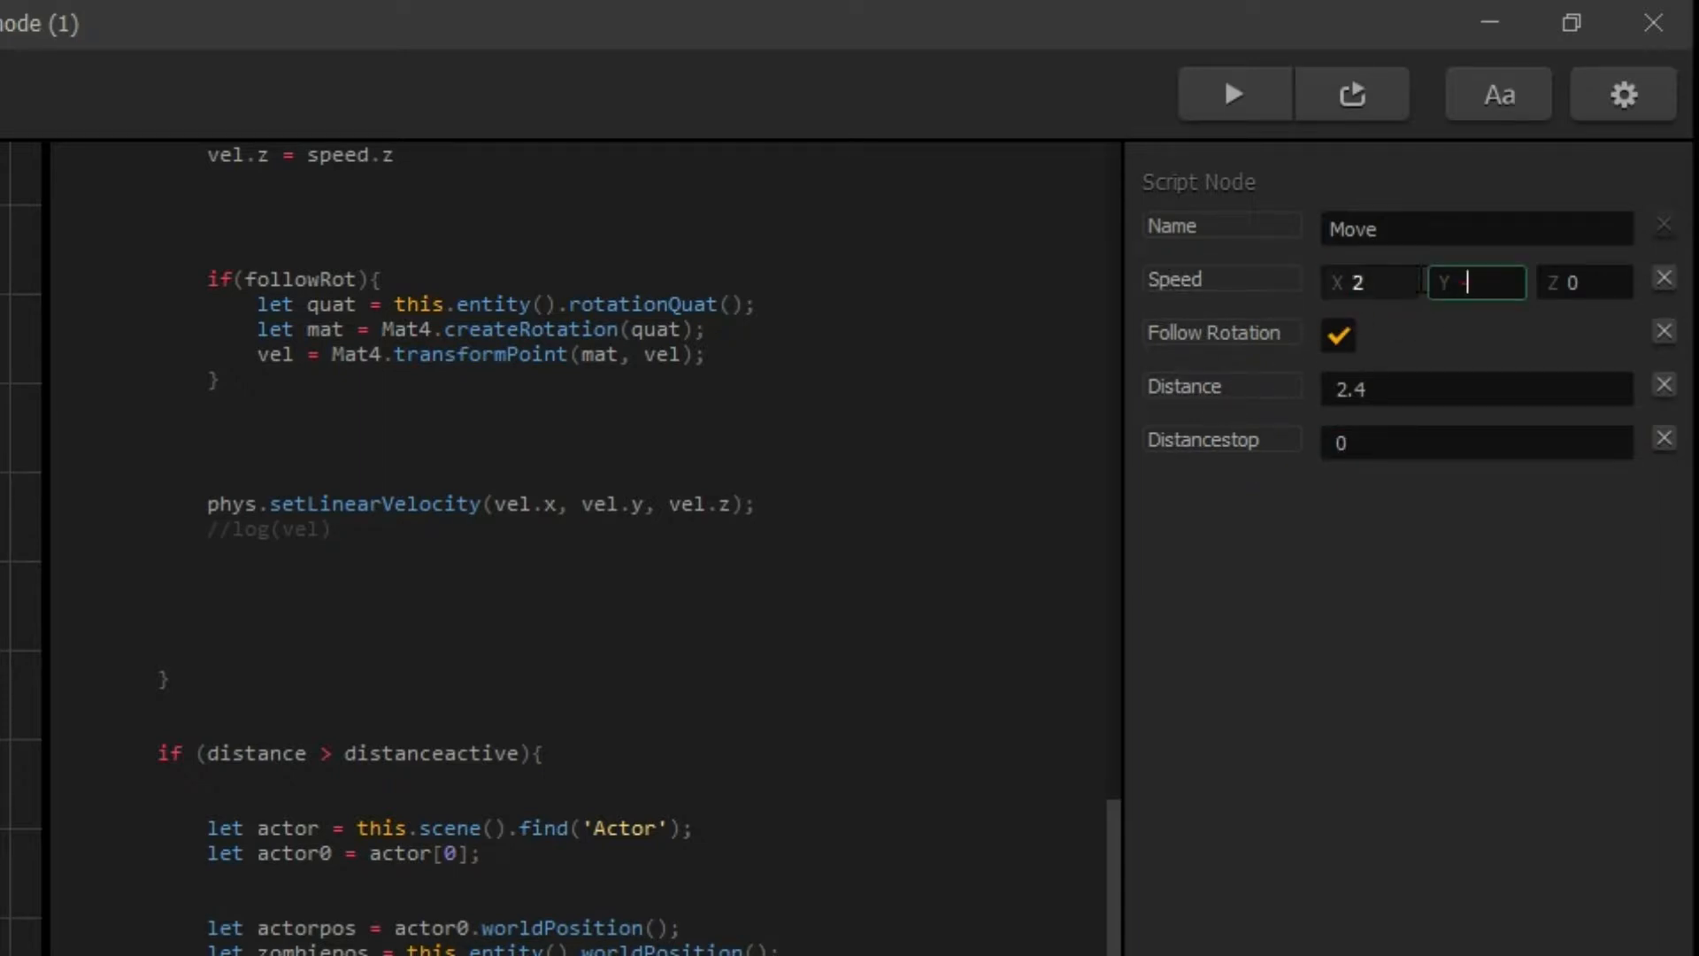
type("-10")
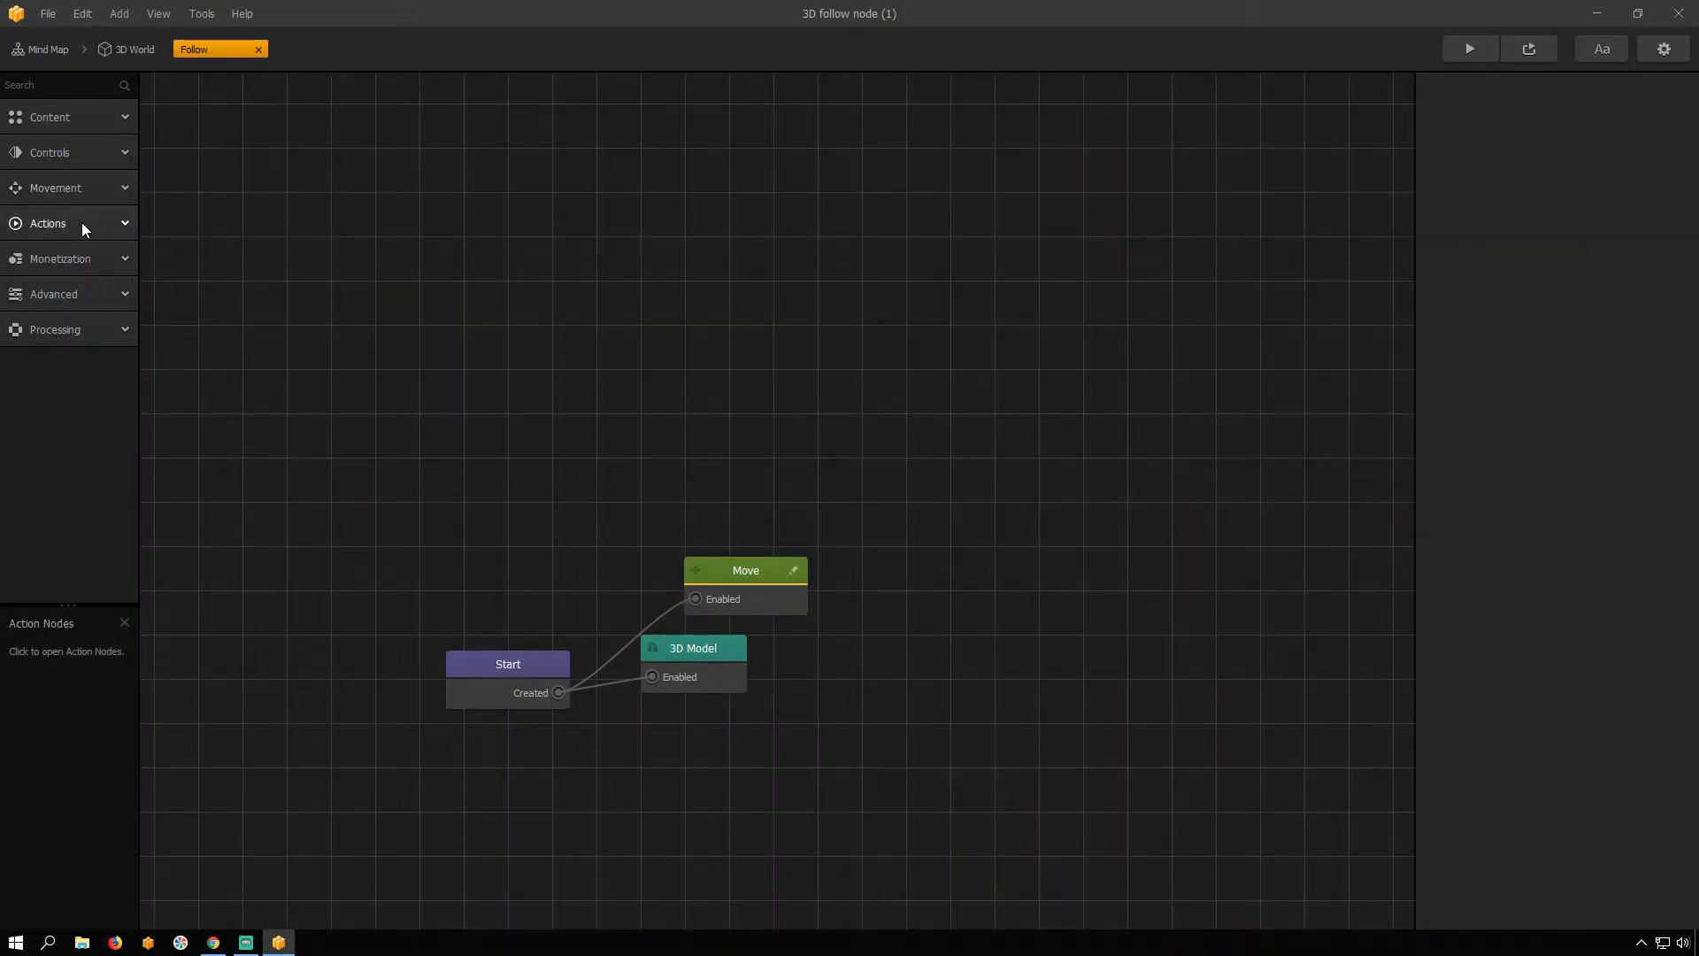
Step: Add an If Collide node reacting to the Character, wired to Start's Created output
left_click(46, 223)
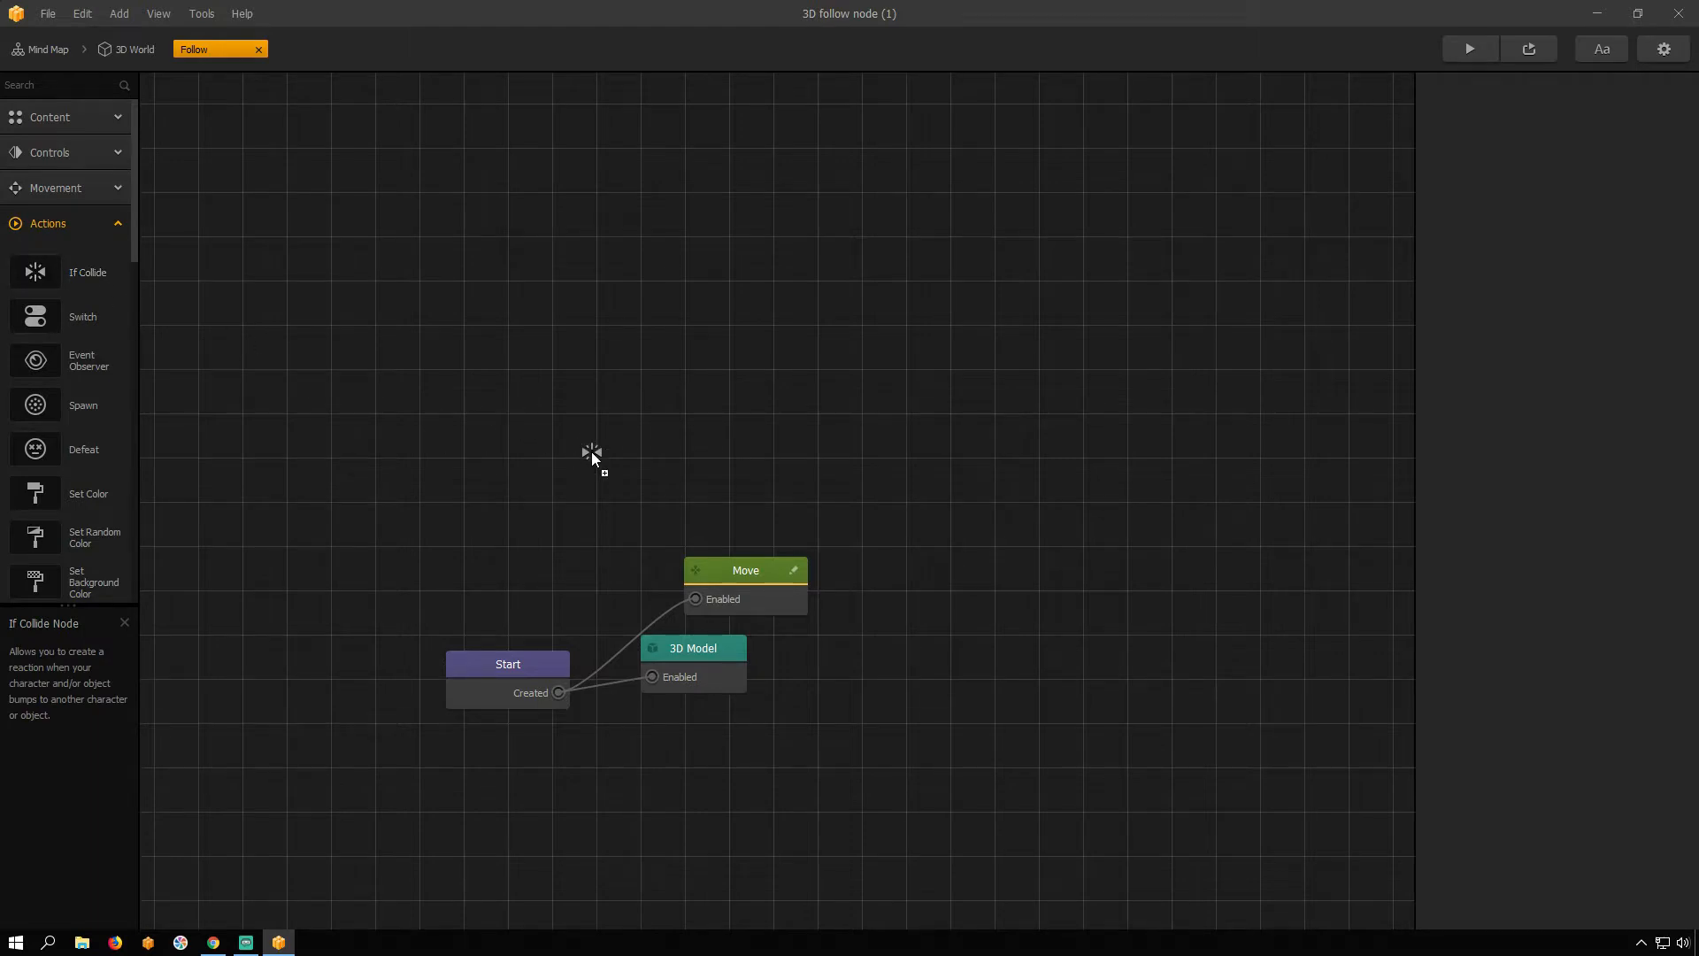
left_click(1513, 496)
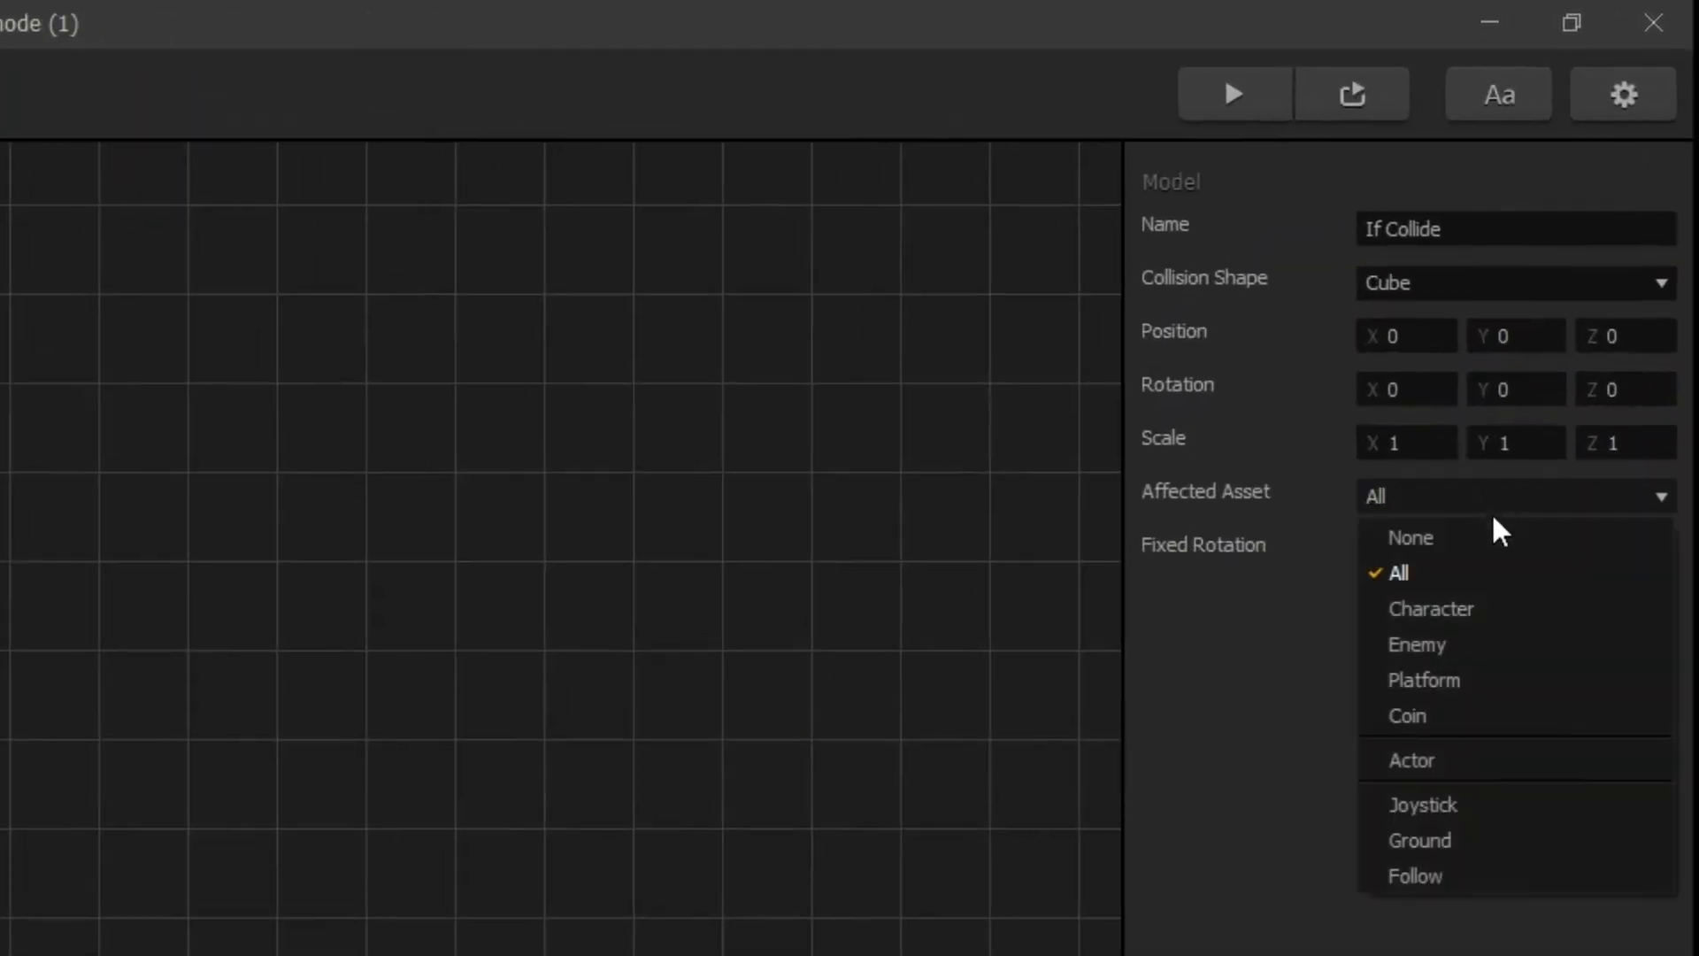
left_click(1430, 607)
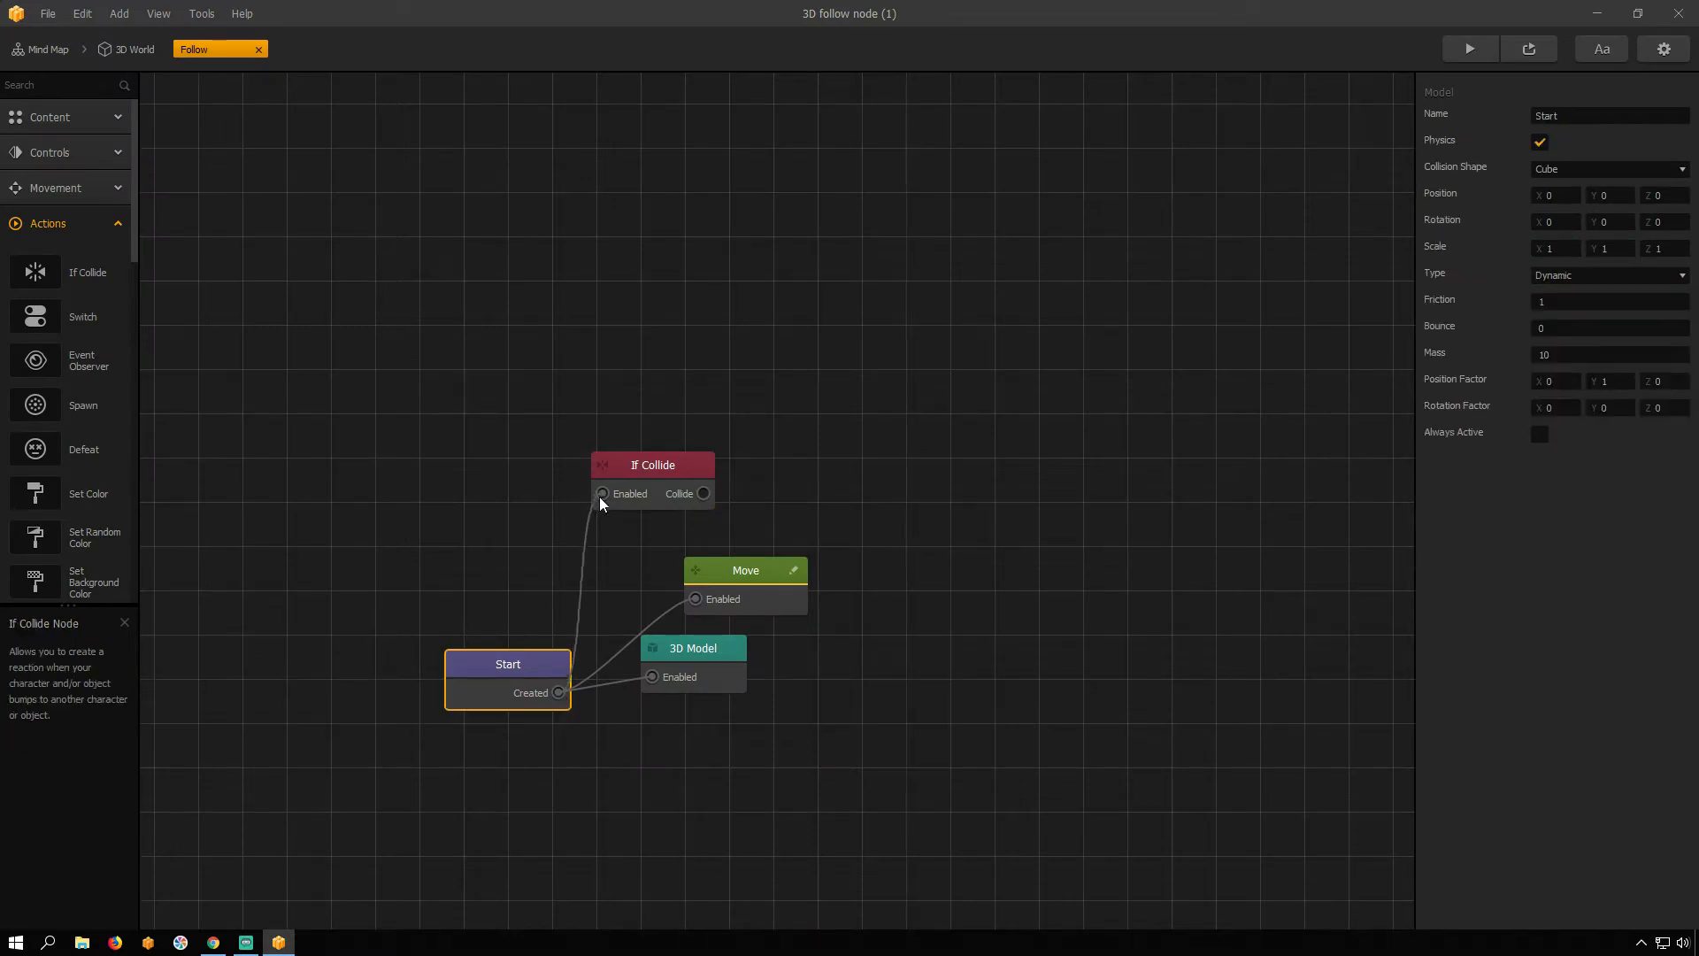
scroll("down", 3)
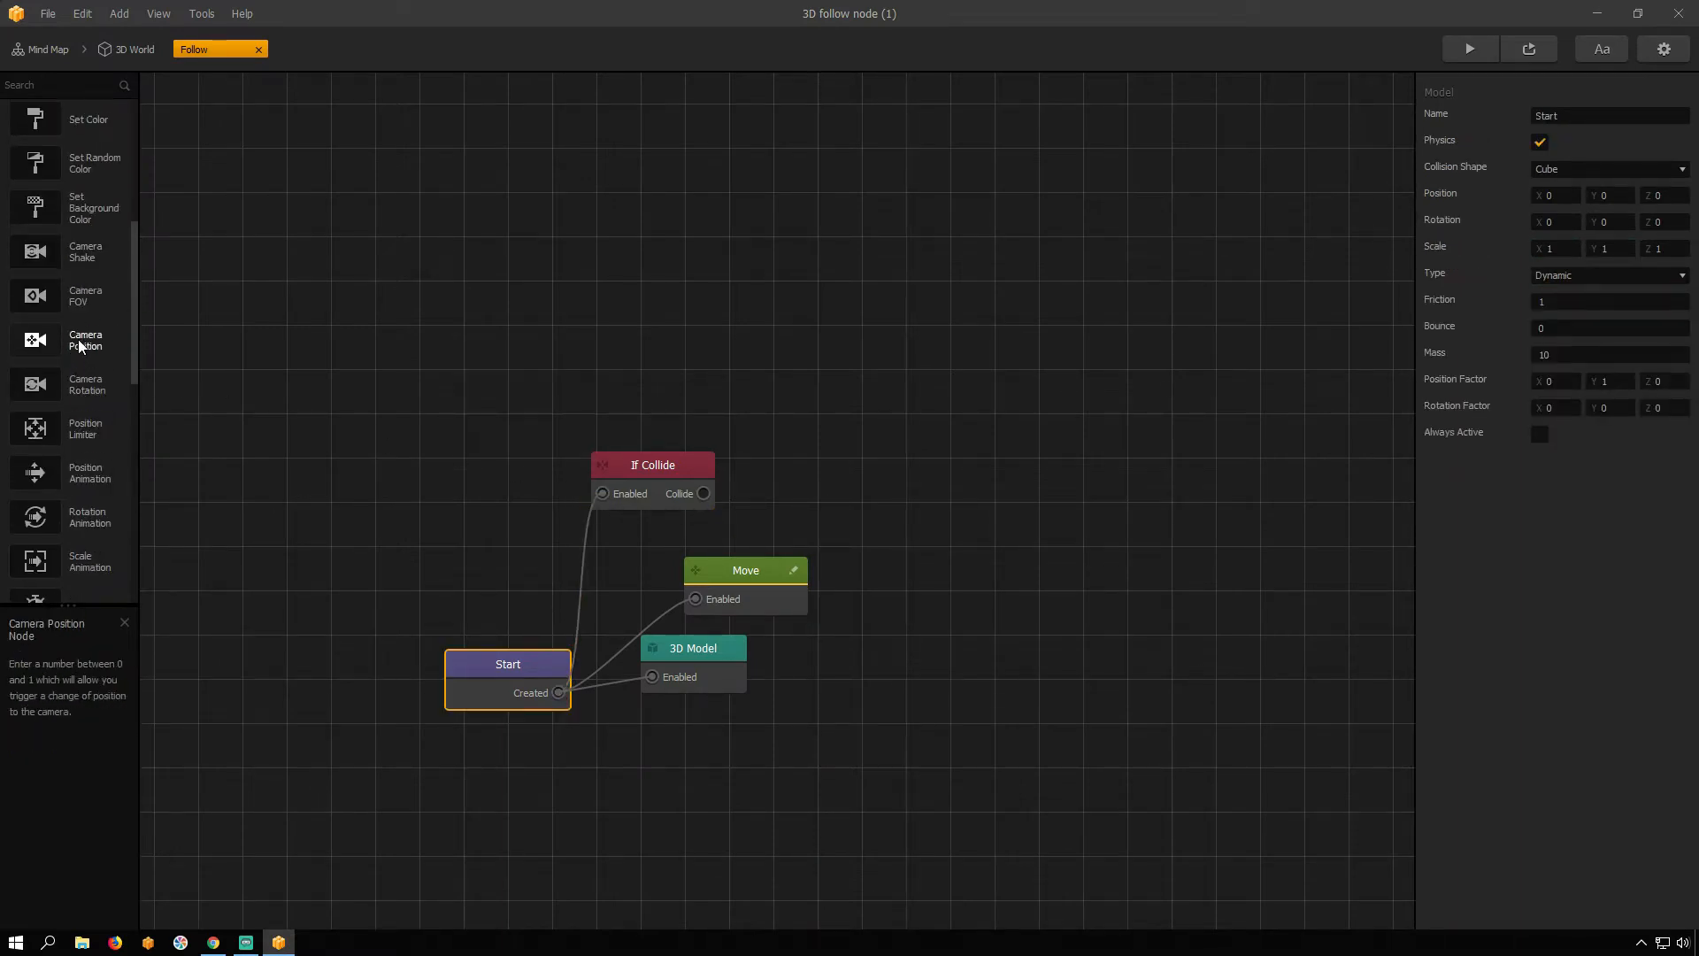
Step: Add a Scale Animation with OutCube easing and scale delta -0.9 on X, Y and Z
scroll("down", 3)
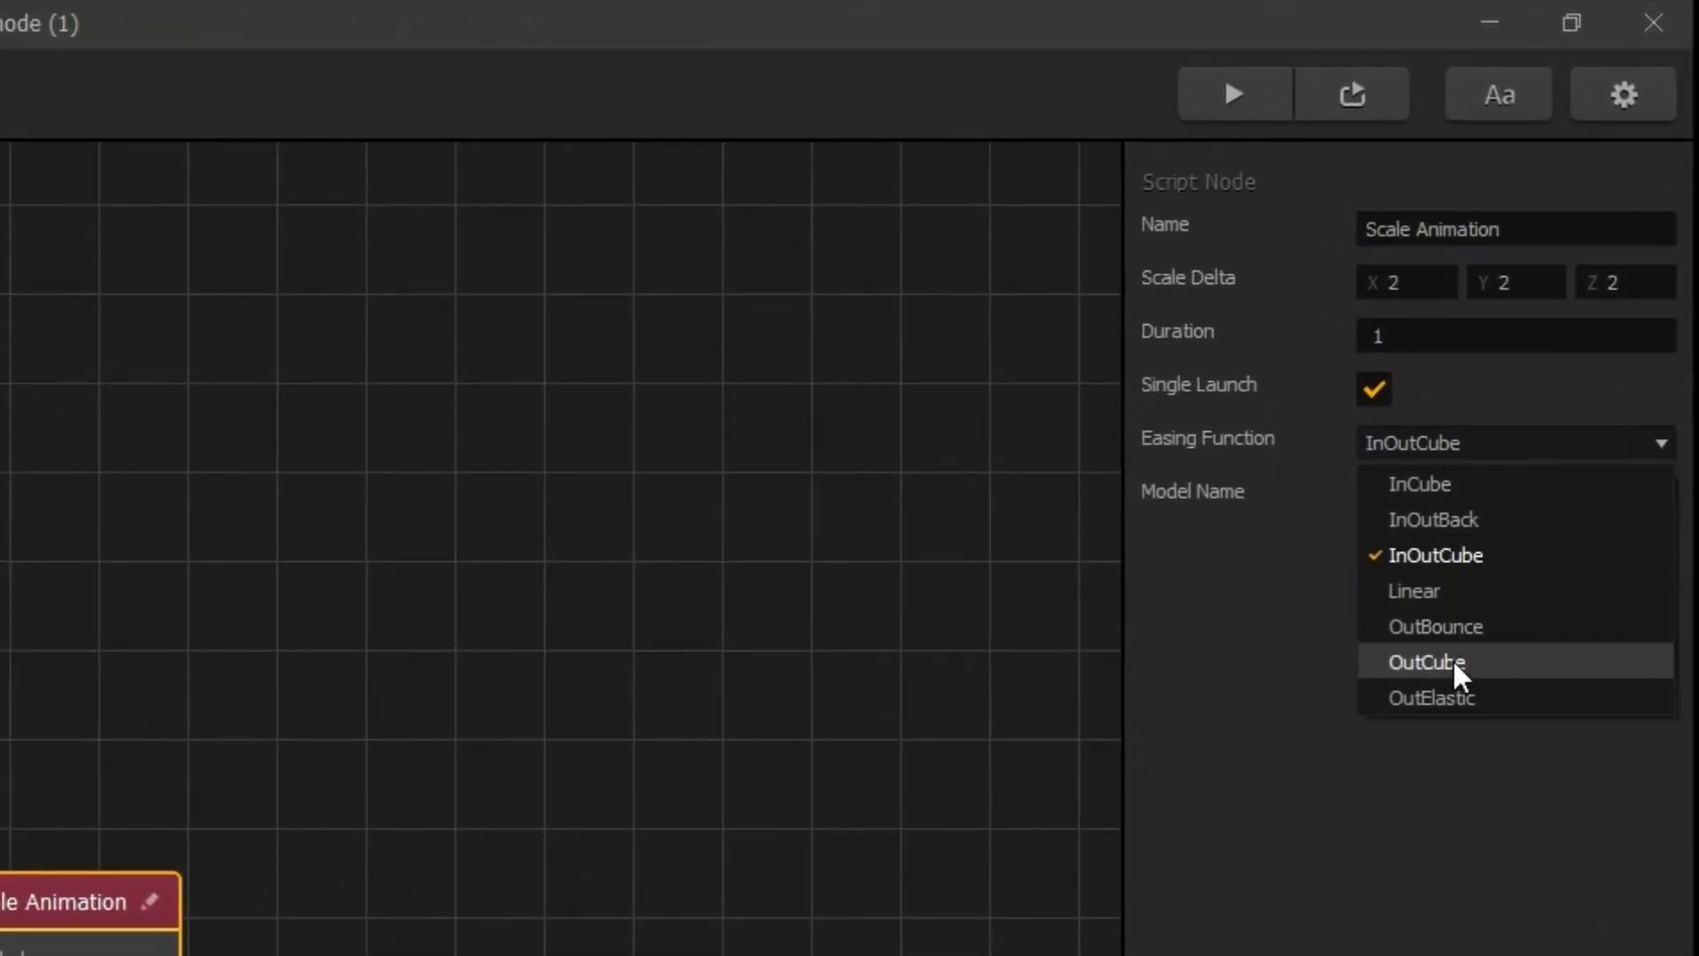
left_click(1427, 662)
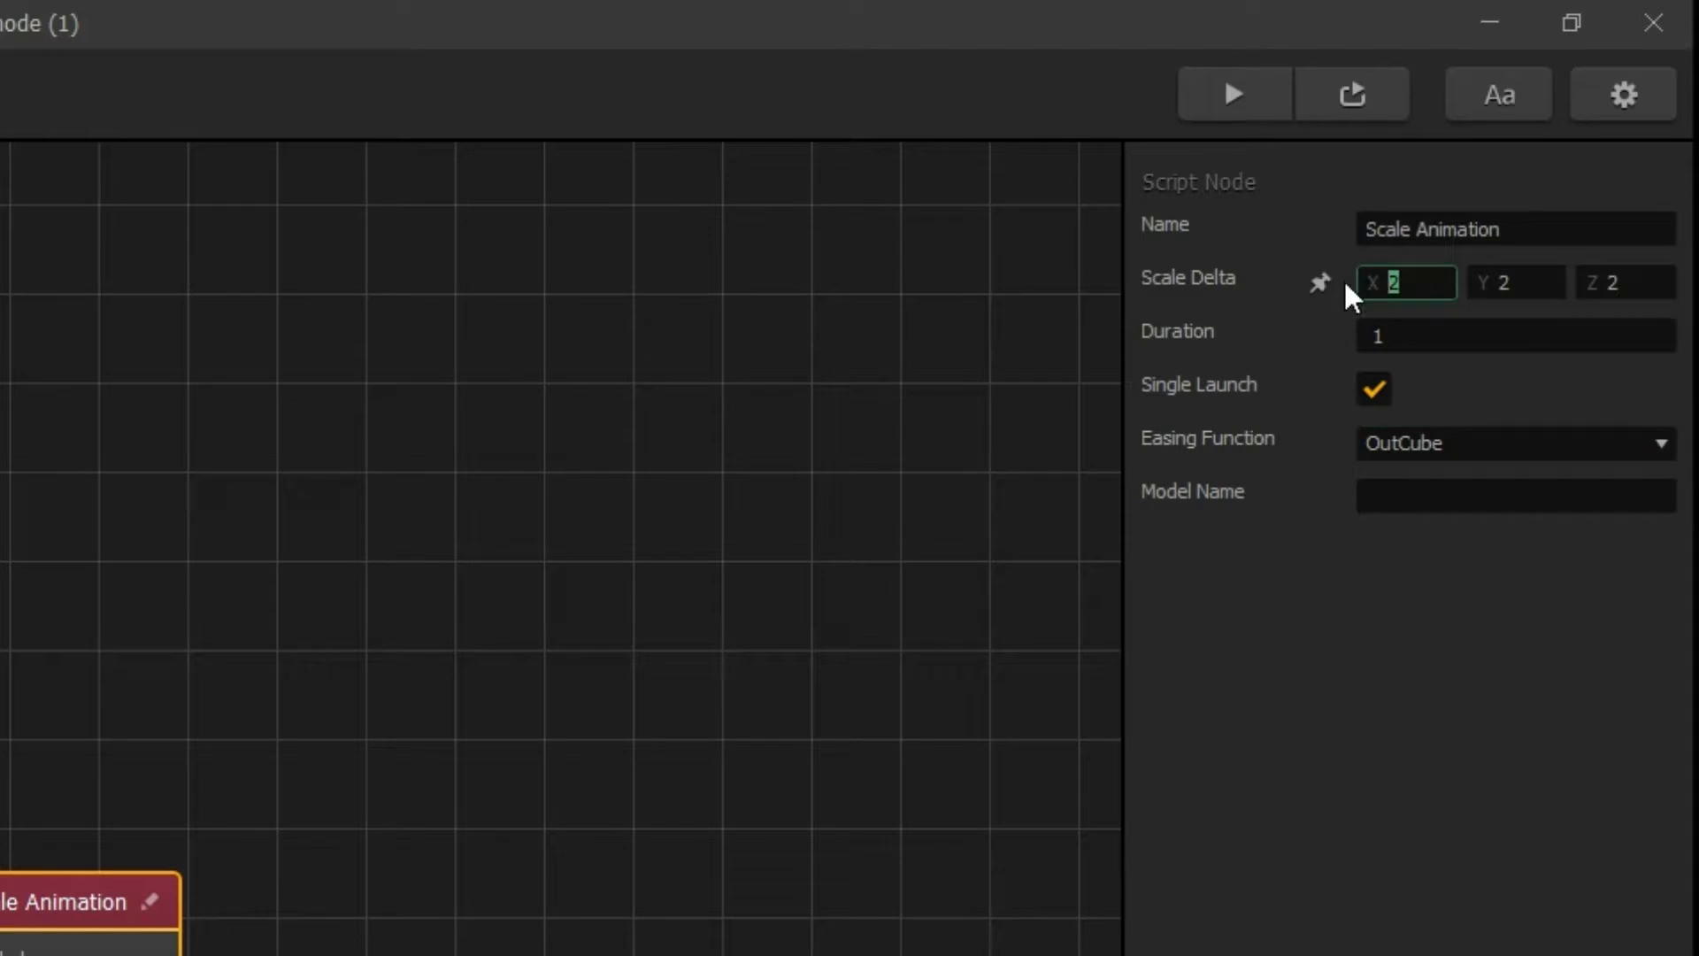
type("-0.9")
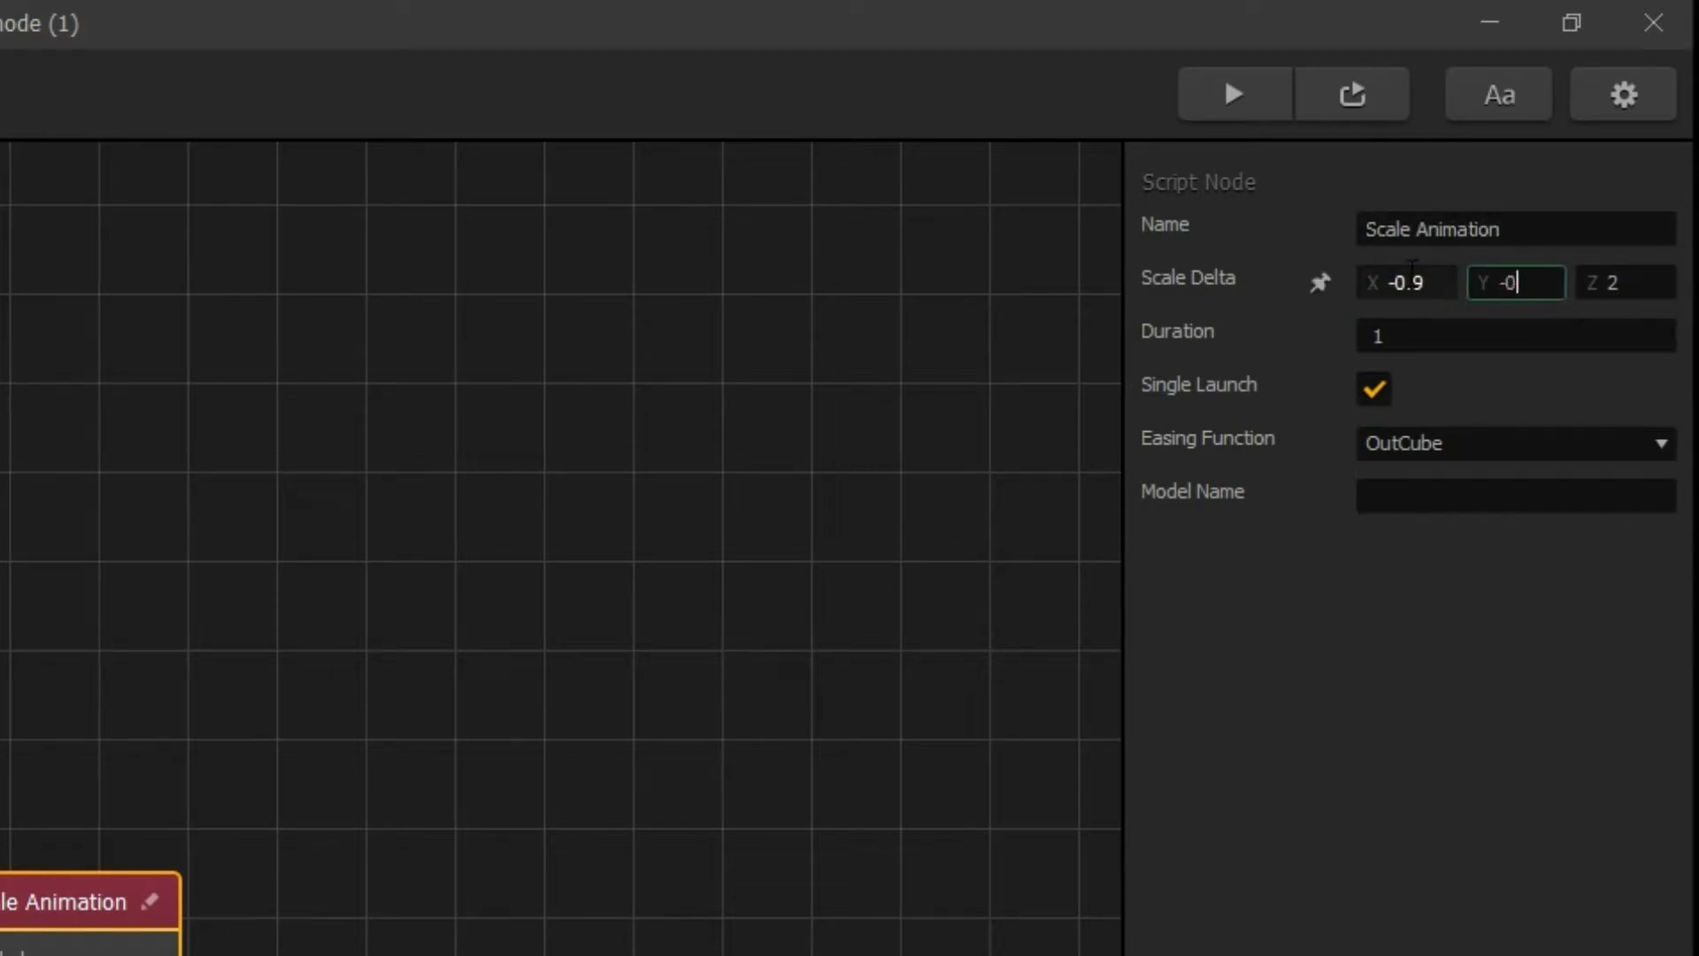
left_click(1623, 283)
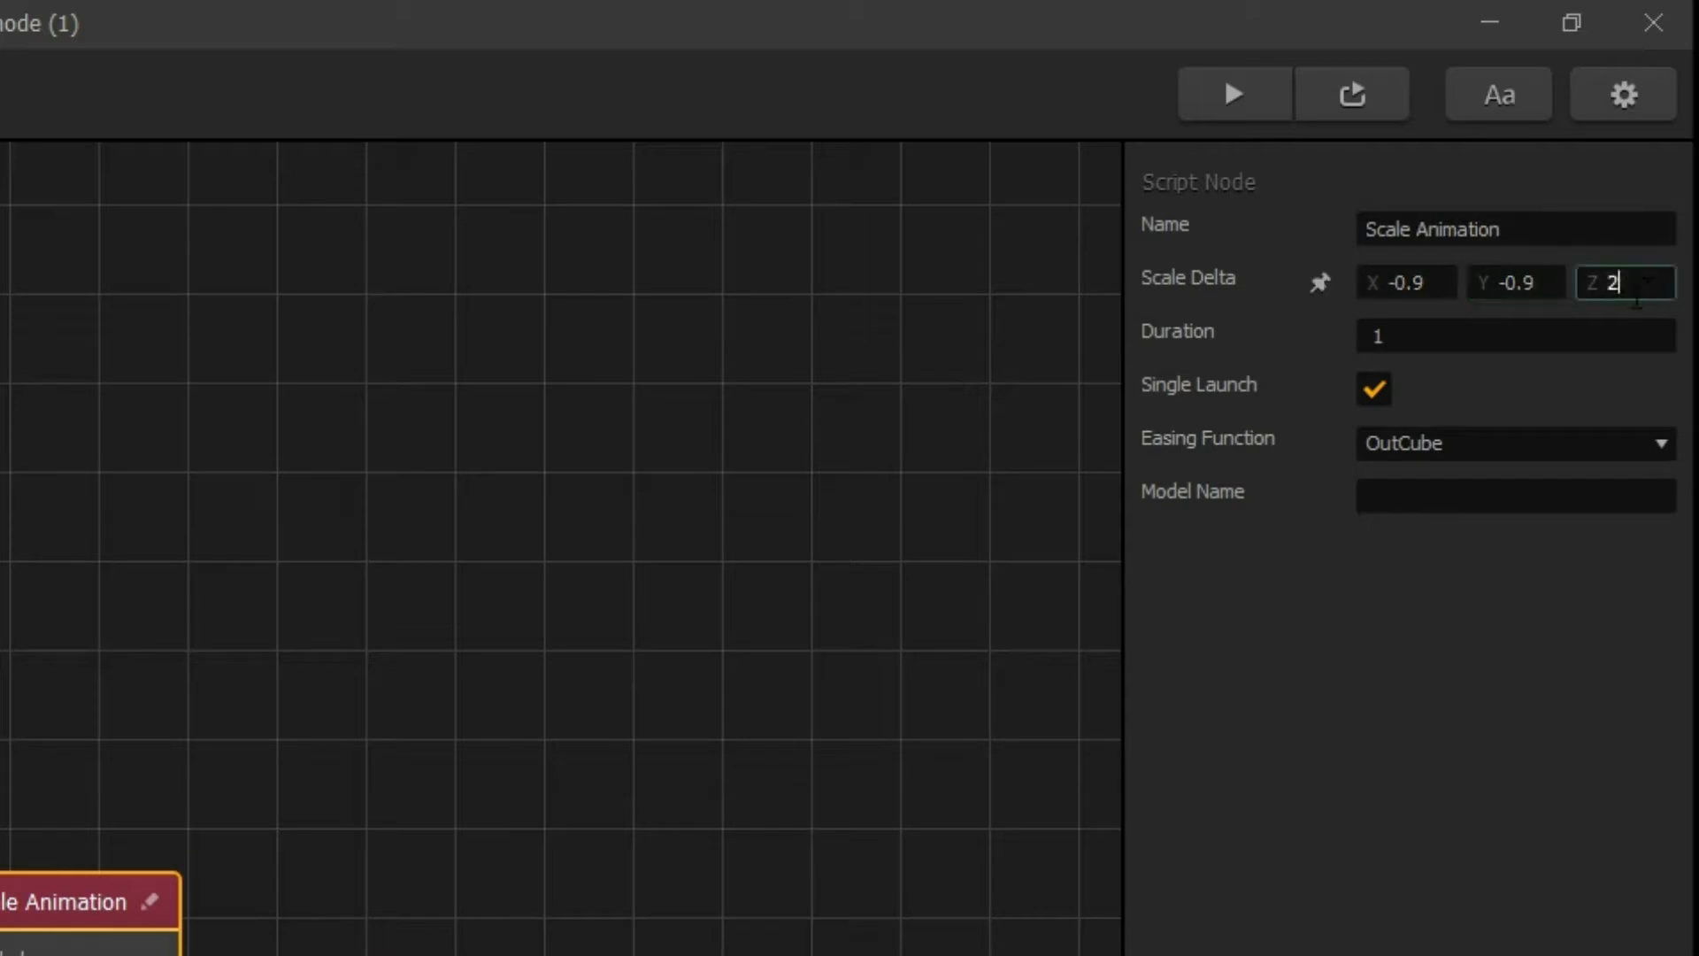
type("-0.9")
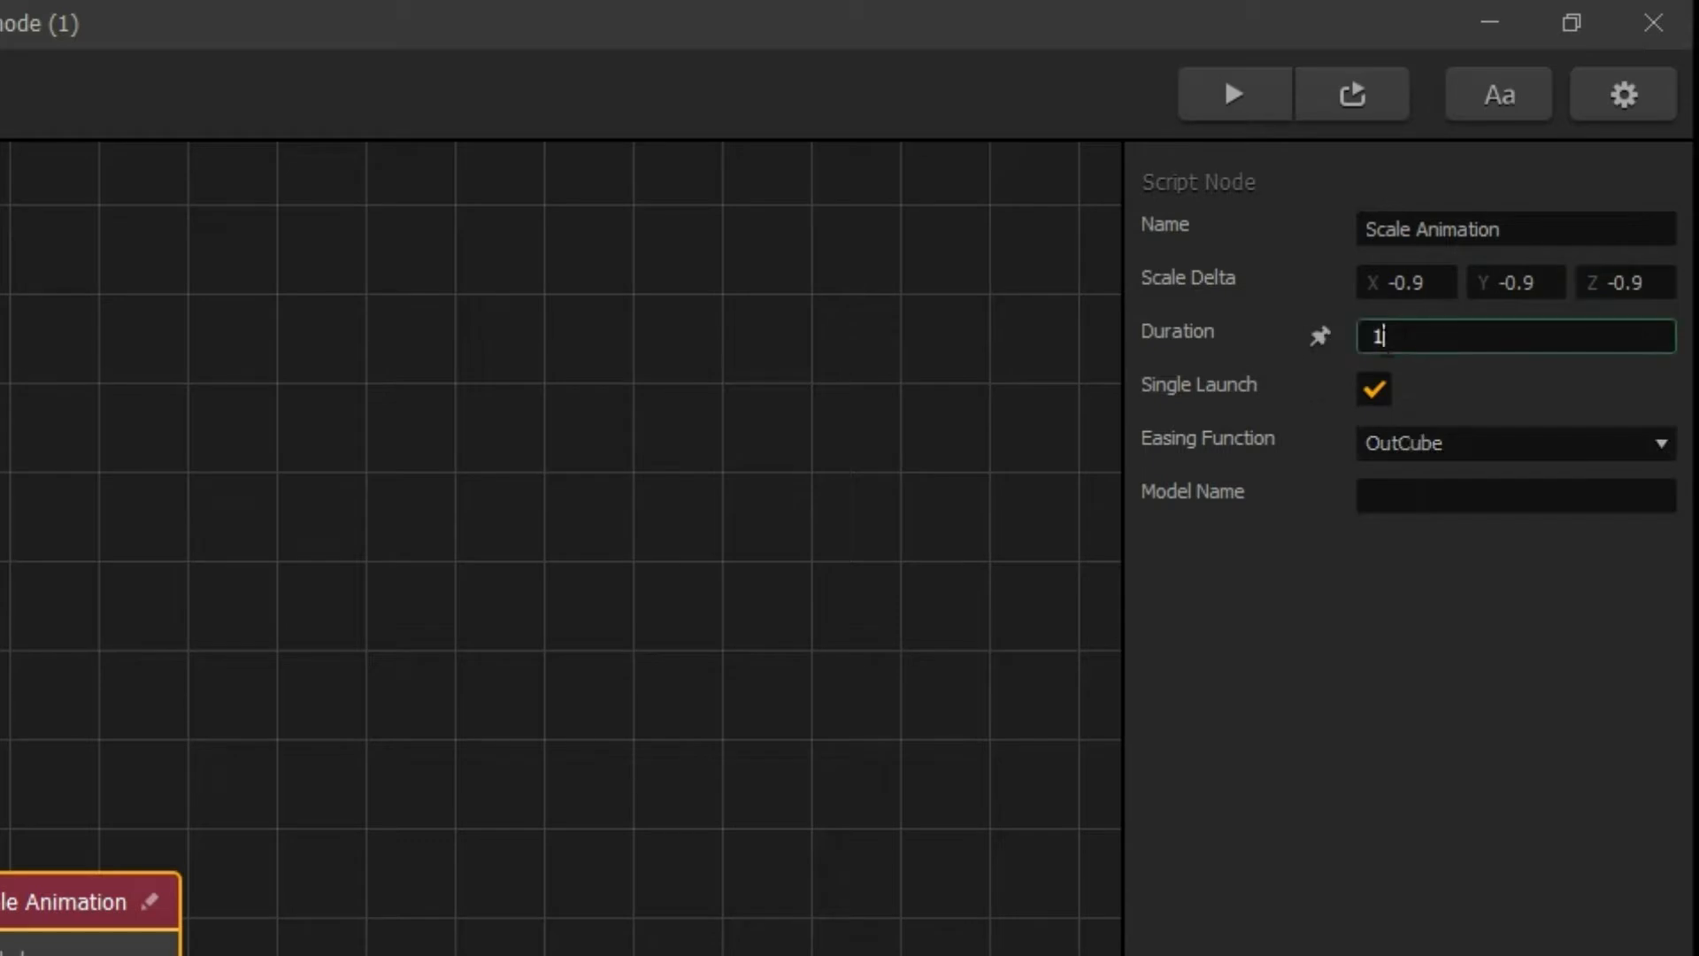
Step: Set its duration to 0.2 s and target model to '3D Model', triggered from If Collide
type("0.2")
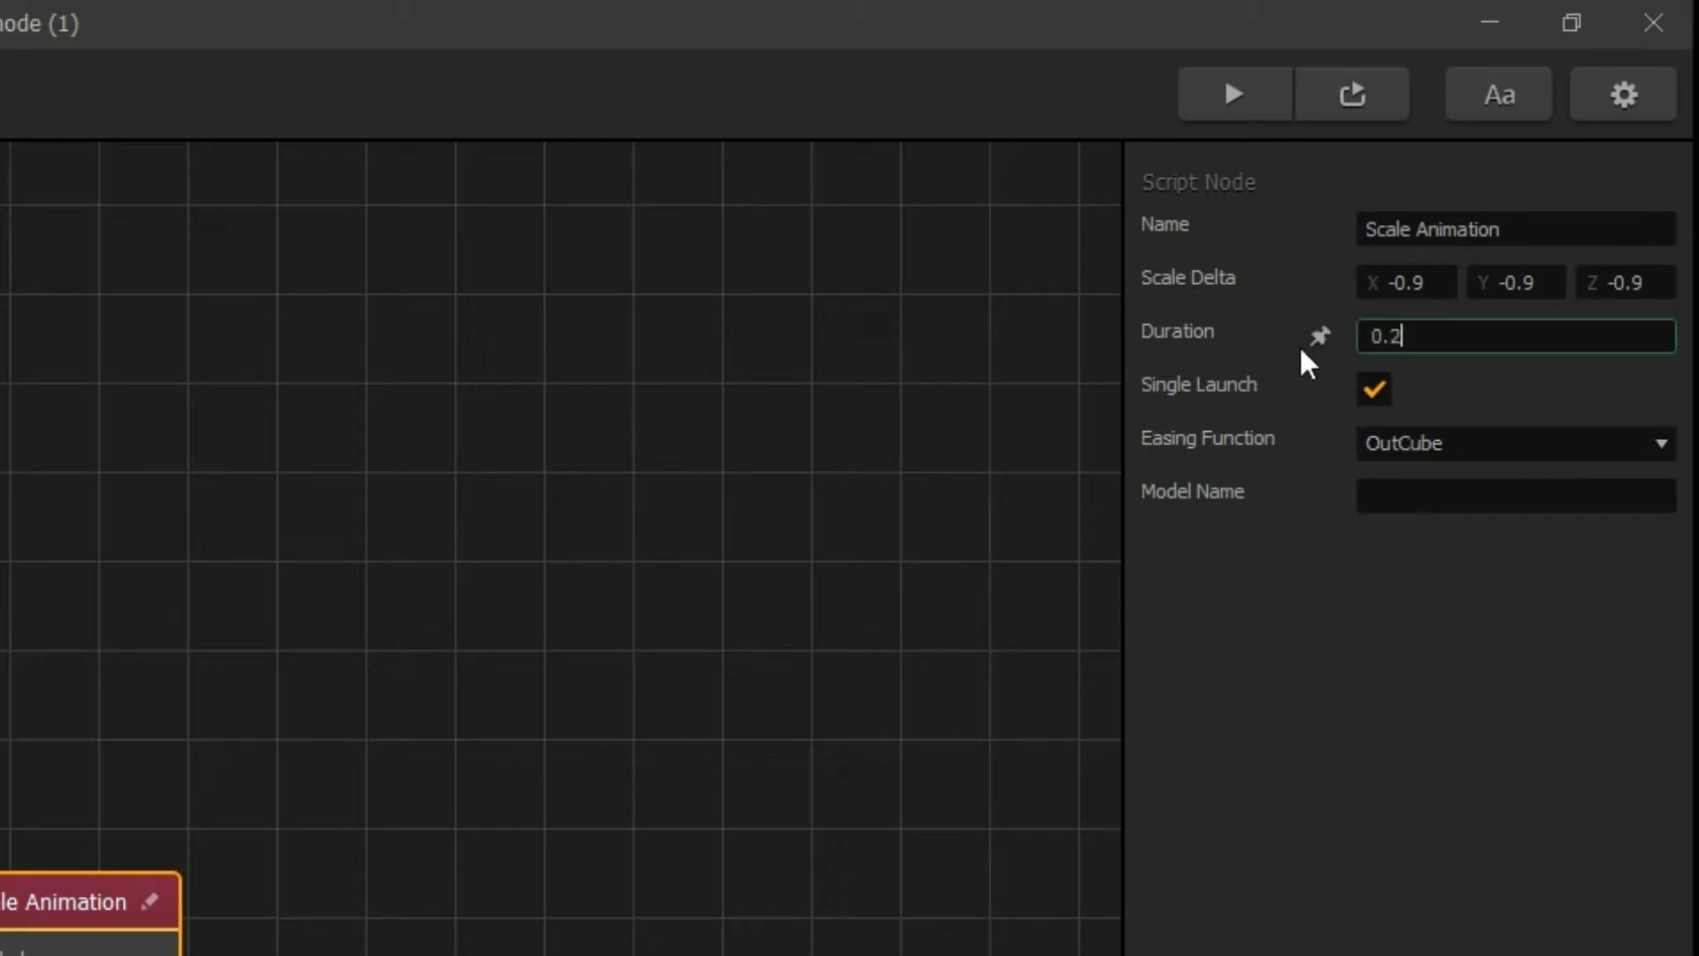
left_click(1515, 496)
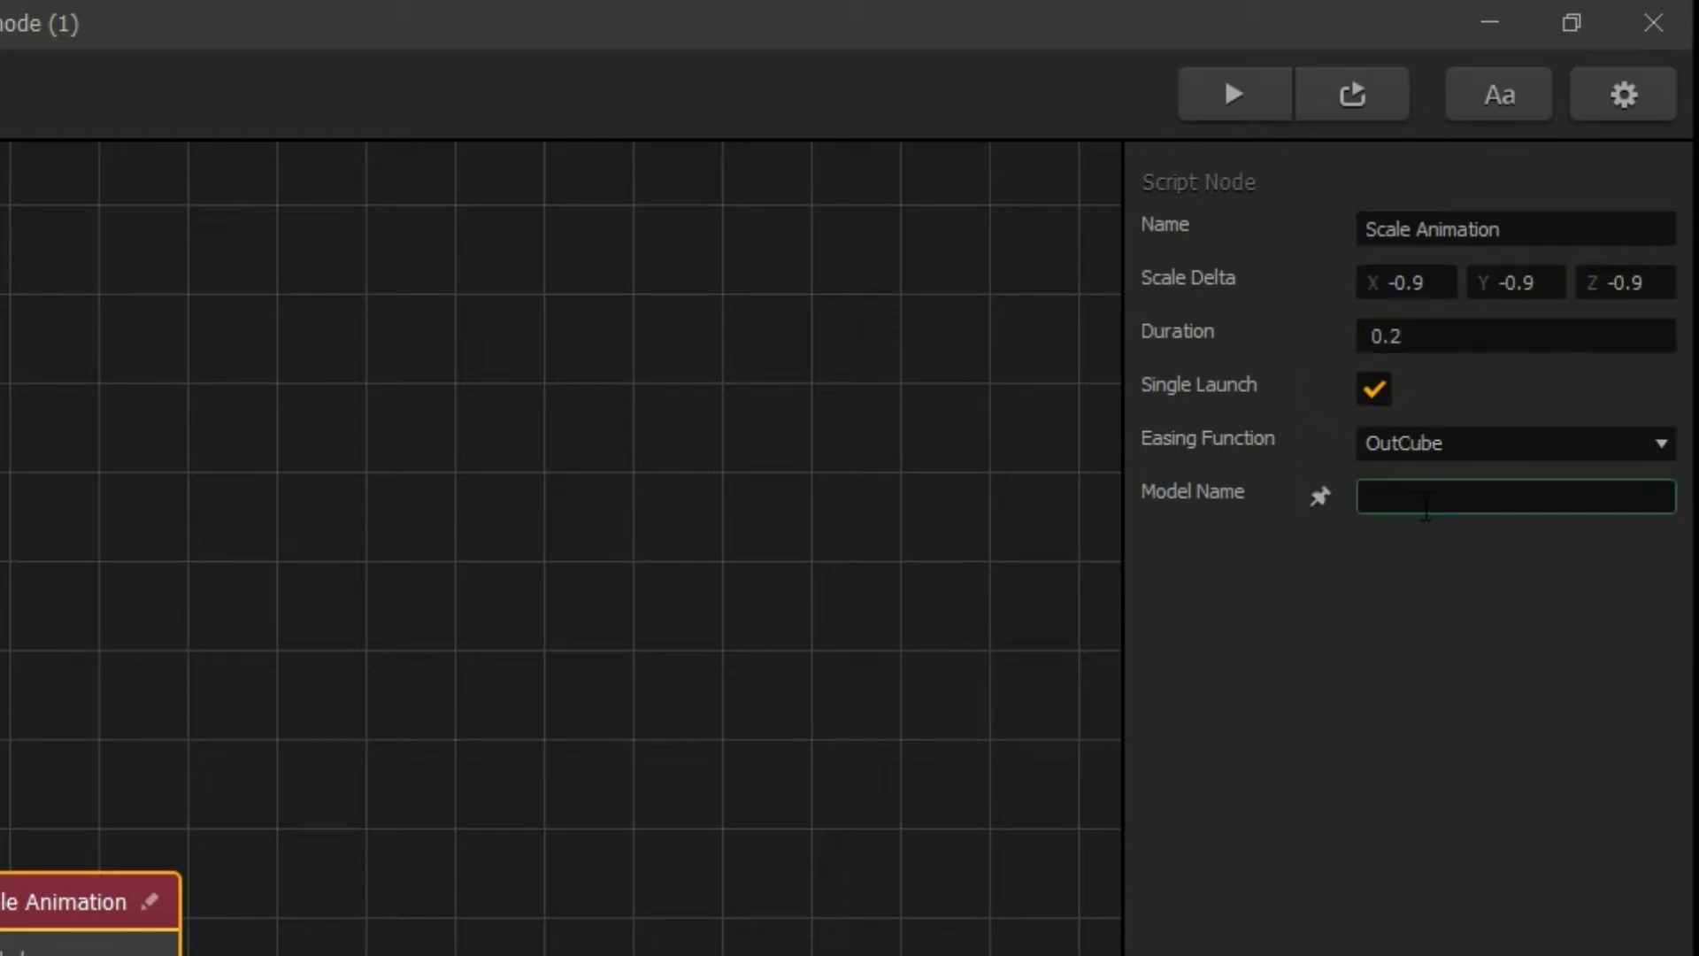
type("3D Model")
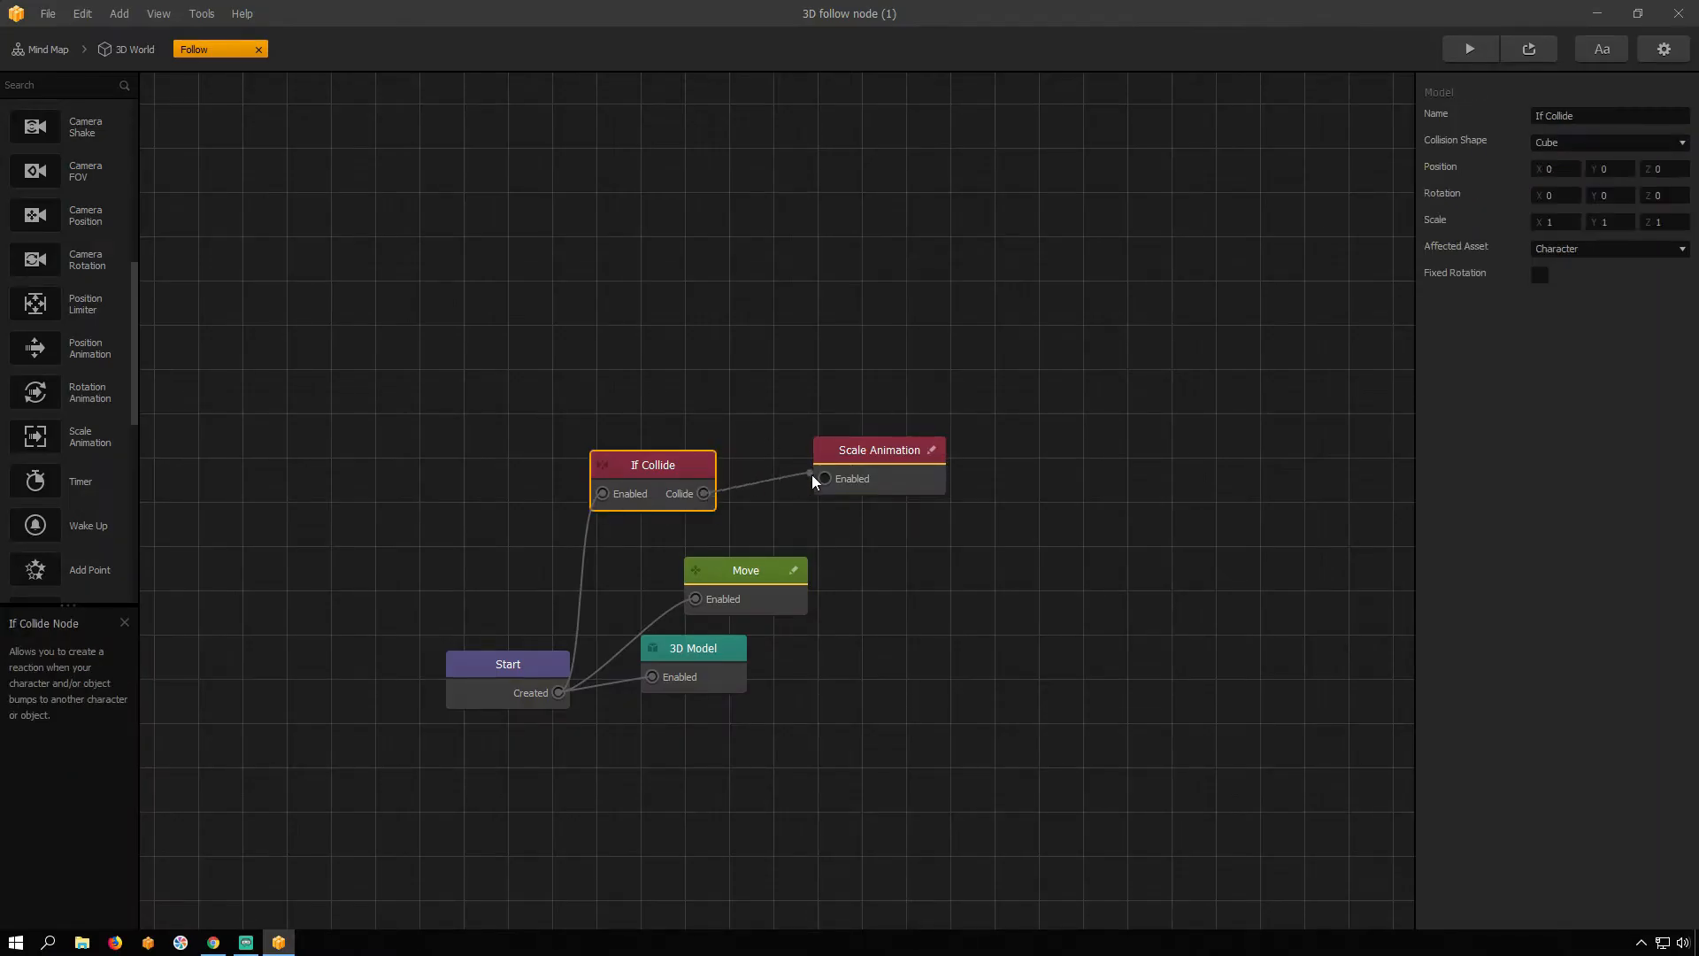
Step: Set the Delay node to 0.2 s and wire its output into the Remove node
left_click_drag(878, 450, 816, 402)
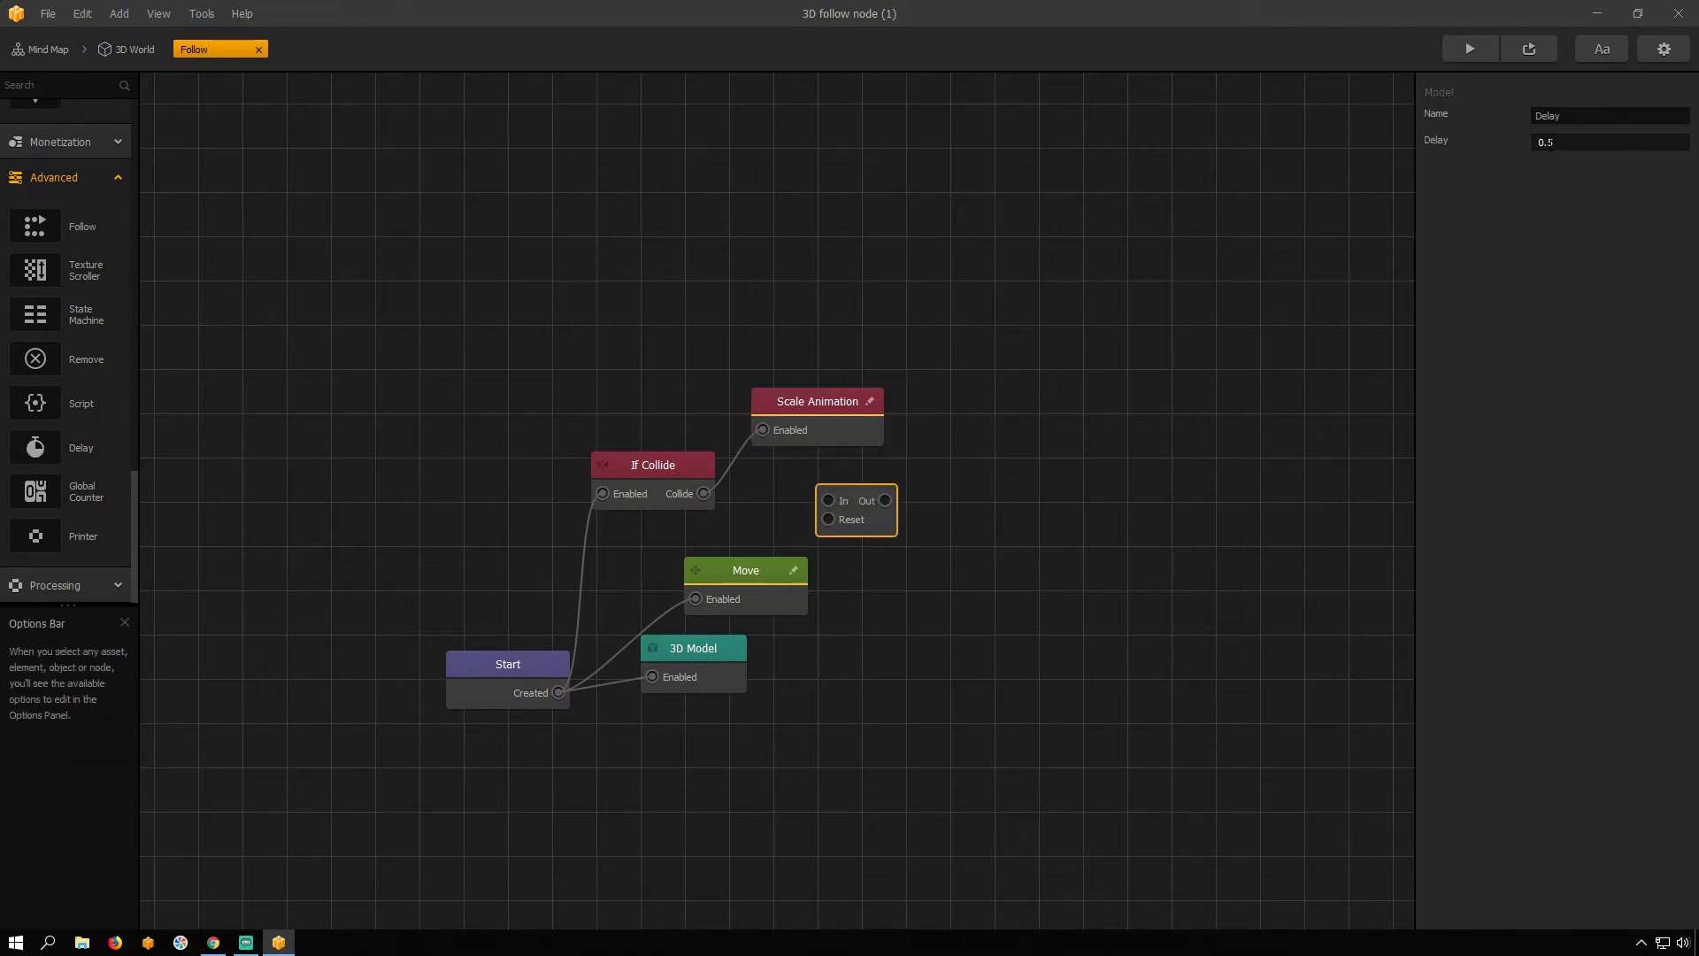
type("0.2")
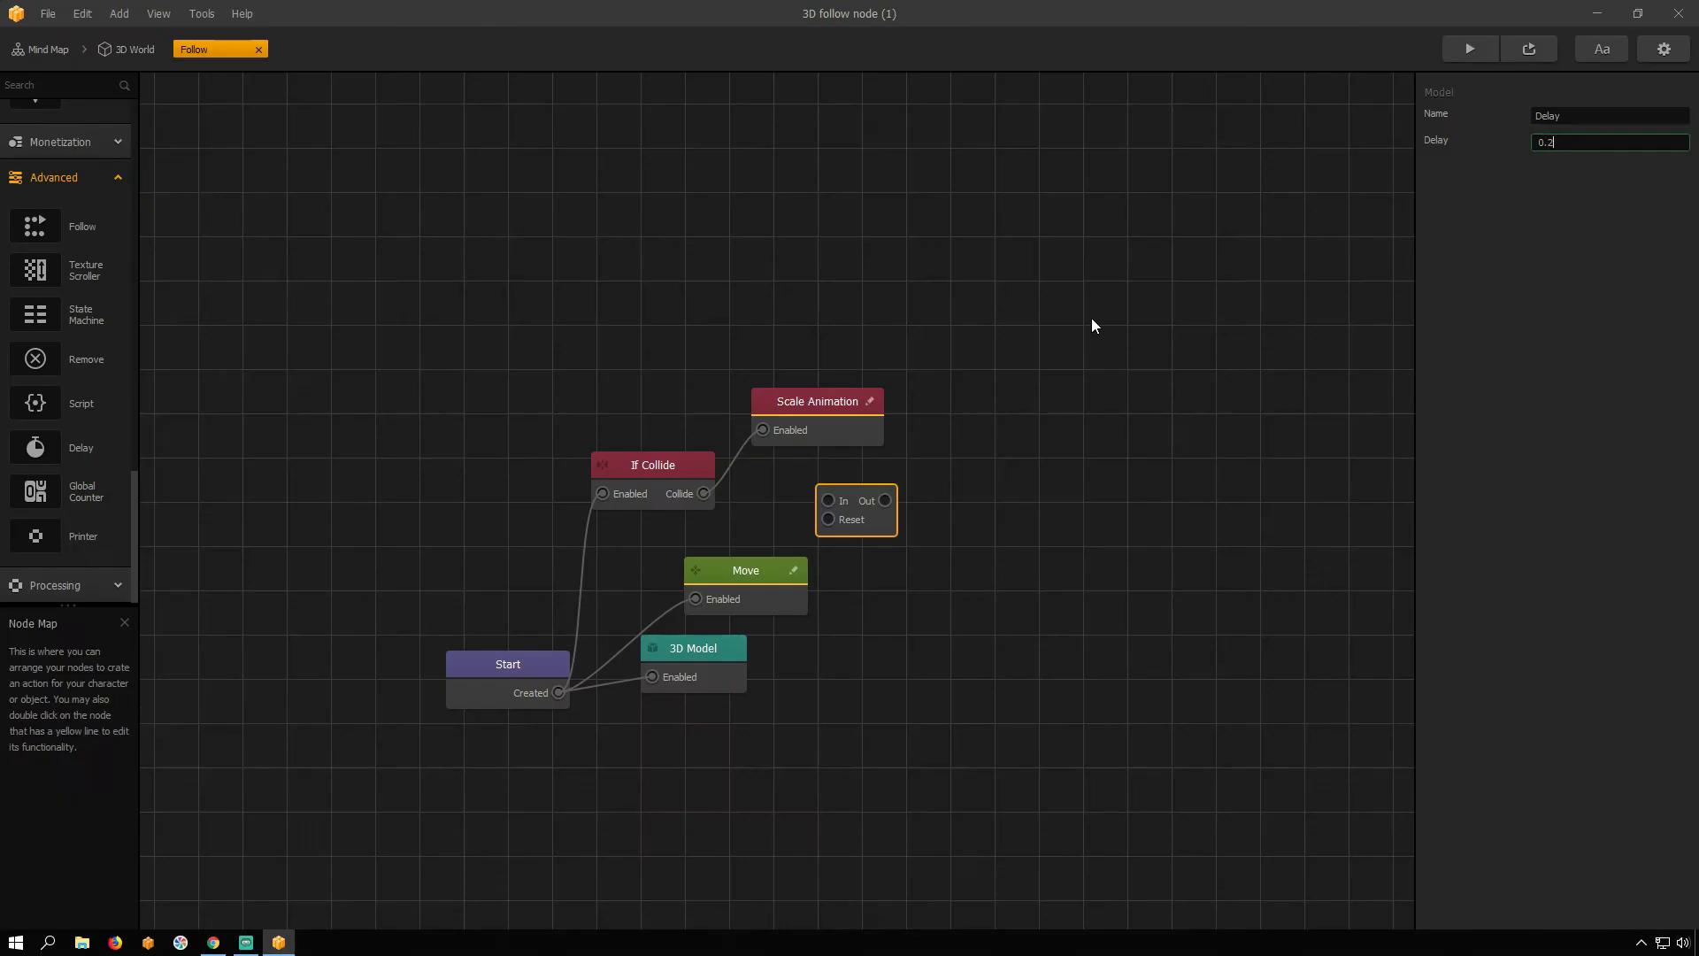
left_click(653, 466)
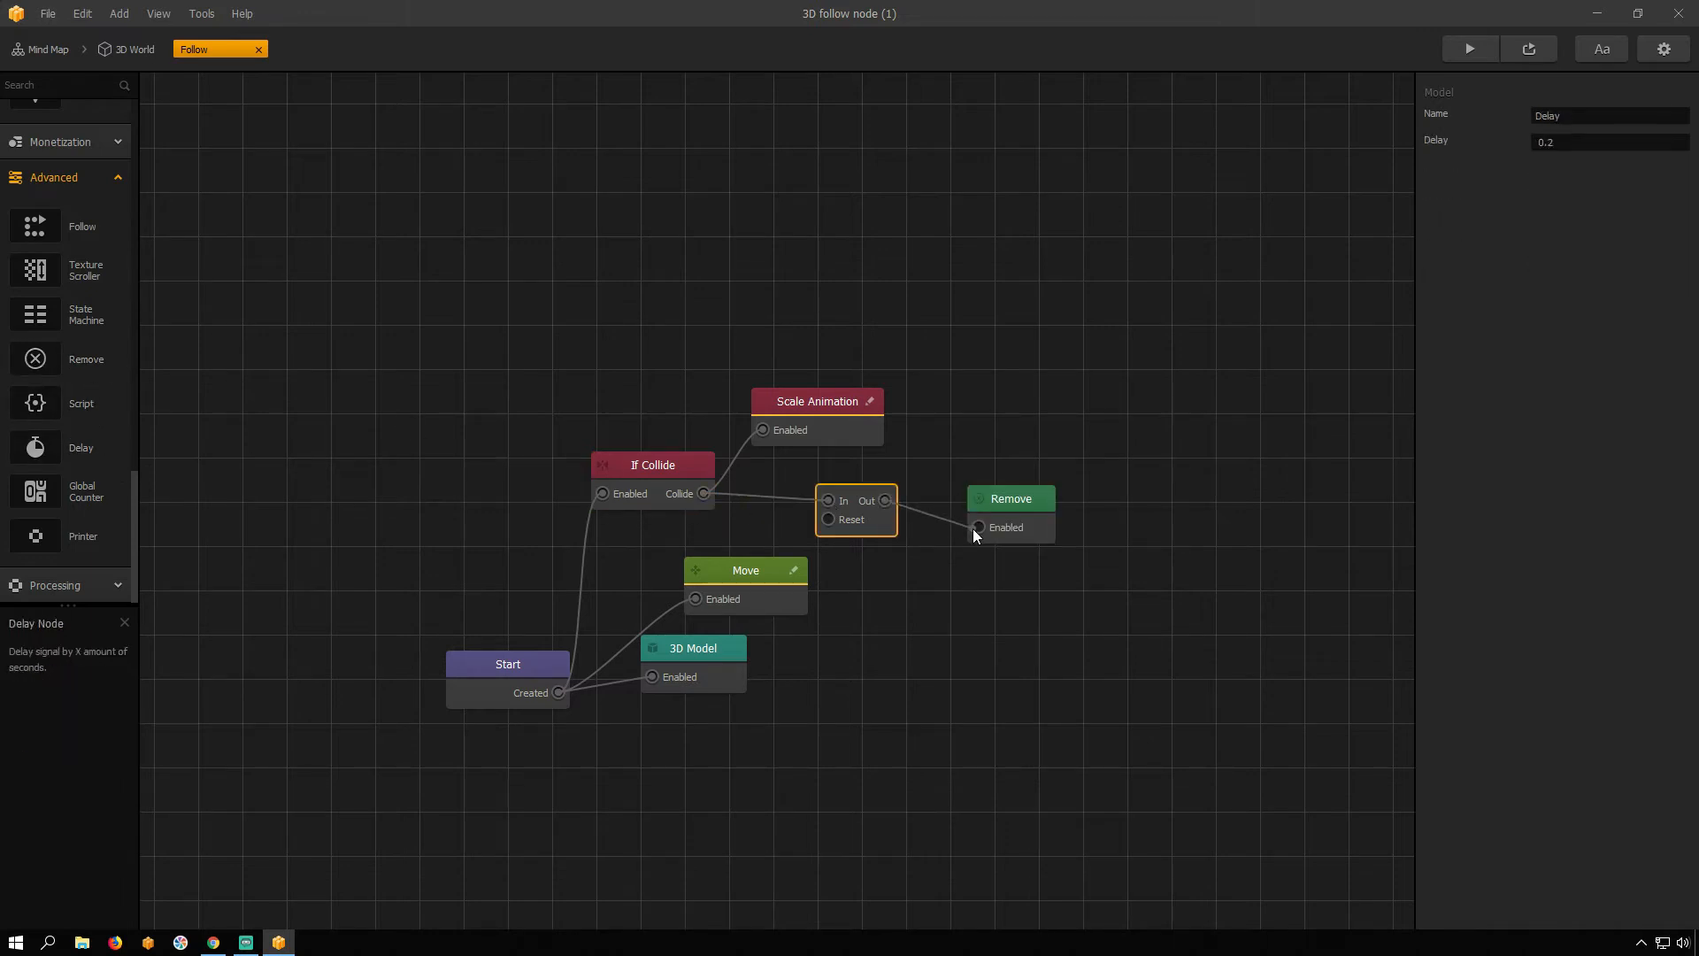
left_click(1000, 485)
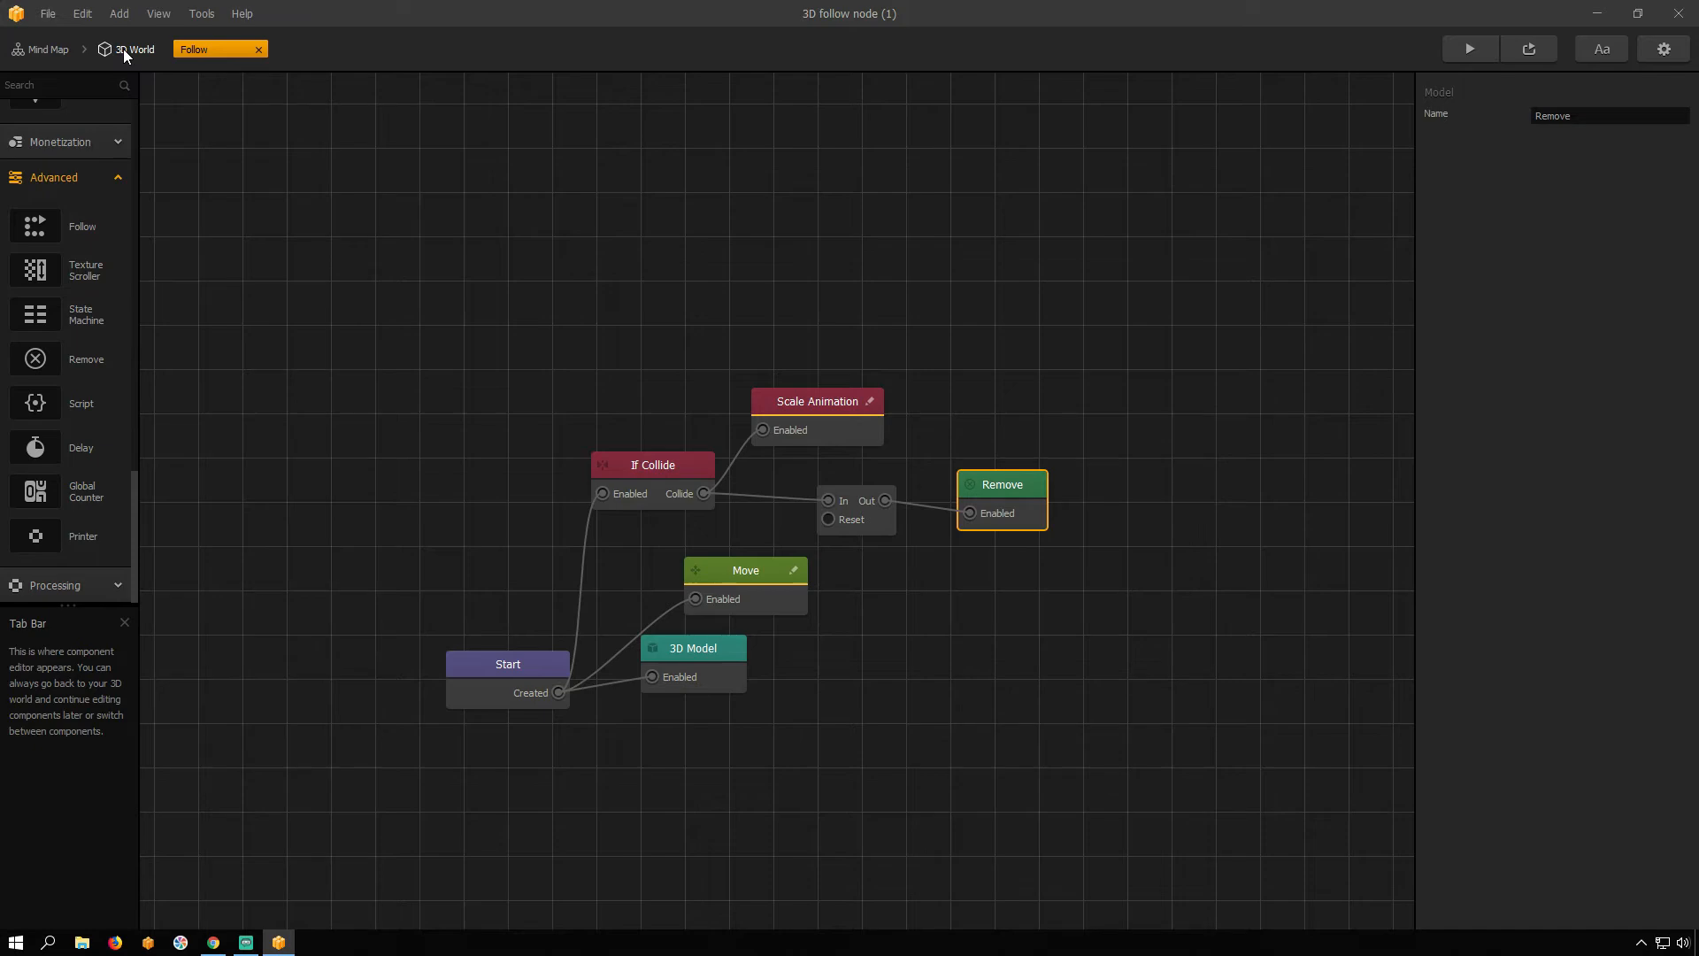
Step: Return to the 3D World scene via the breadcrumb
left_click(134, 50)
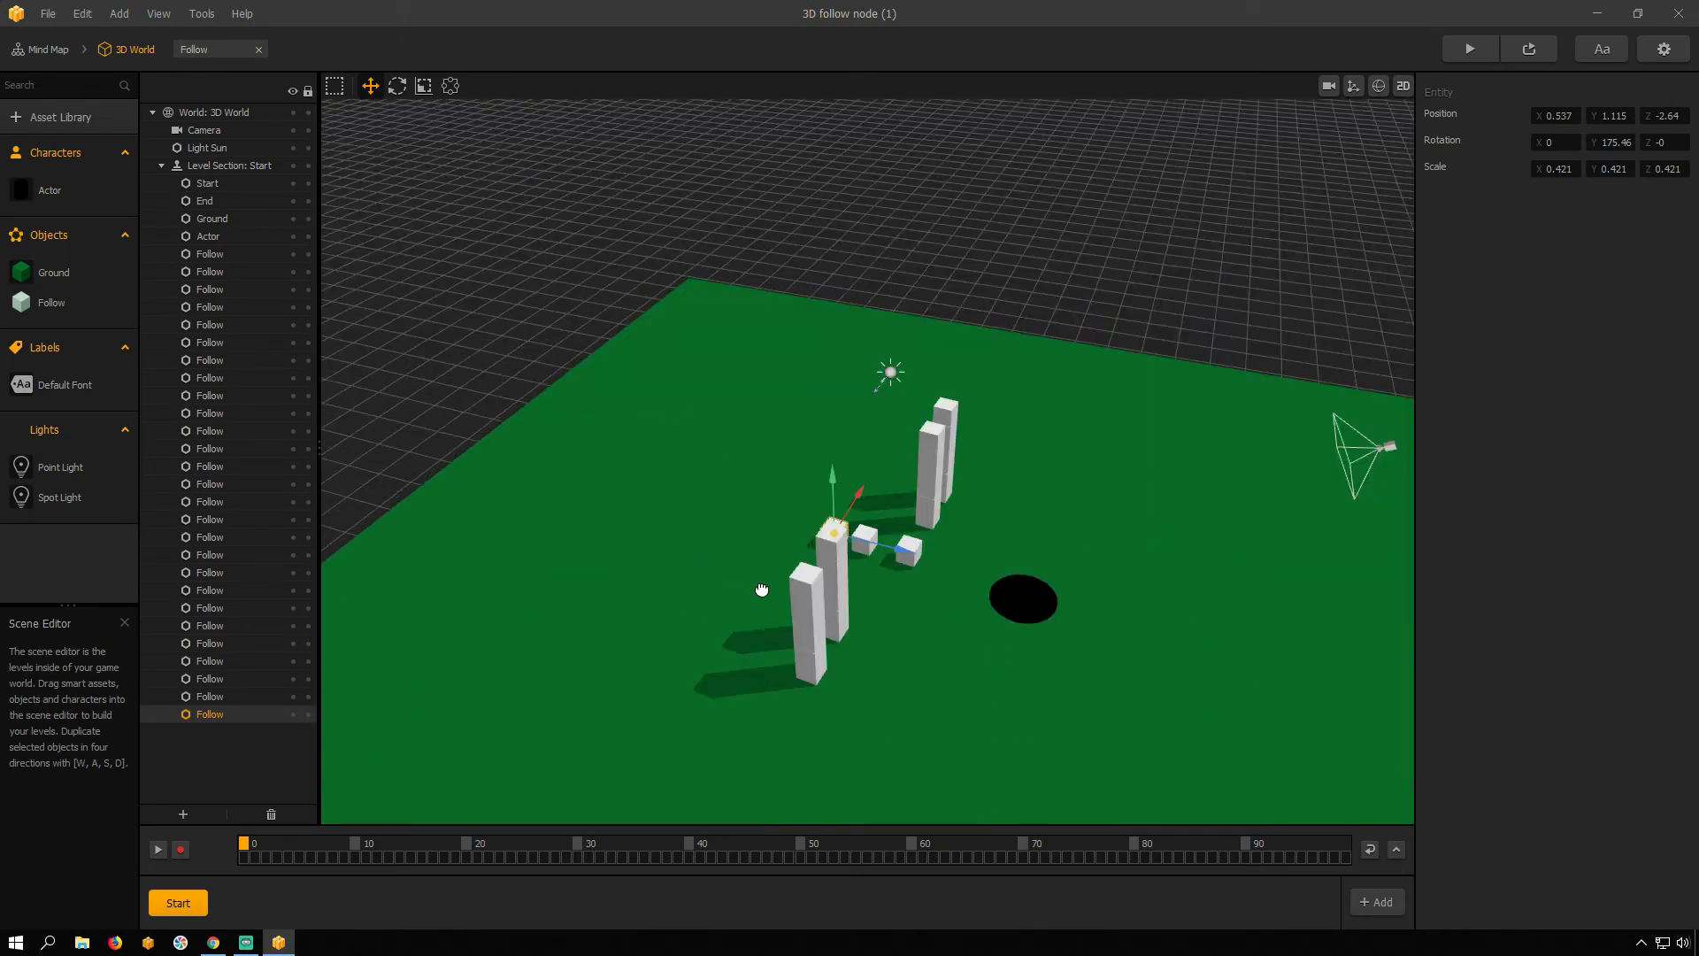
Step: Make the Camera's Position follow the Character, then run the preview and steer the actor
left_click(204, 129)
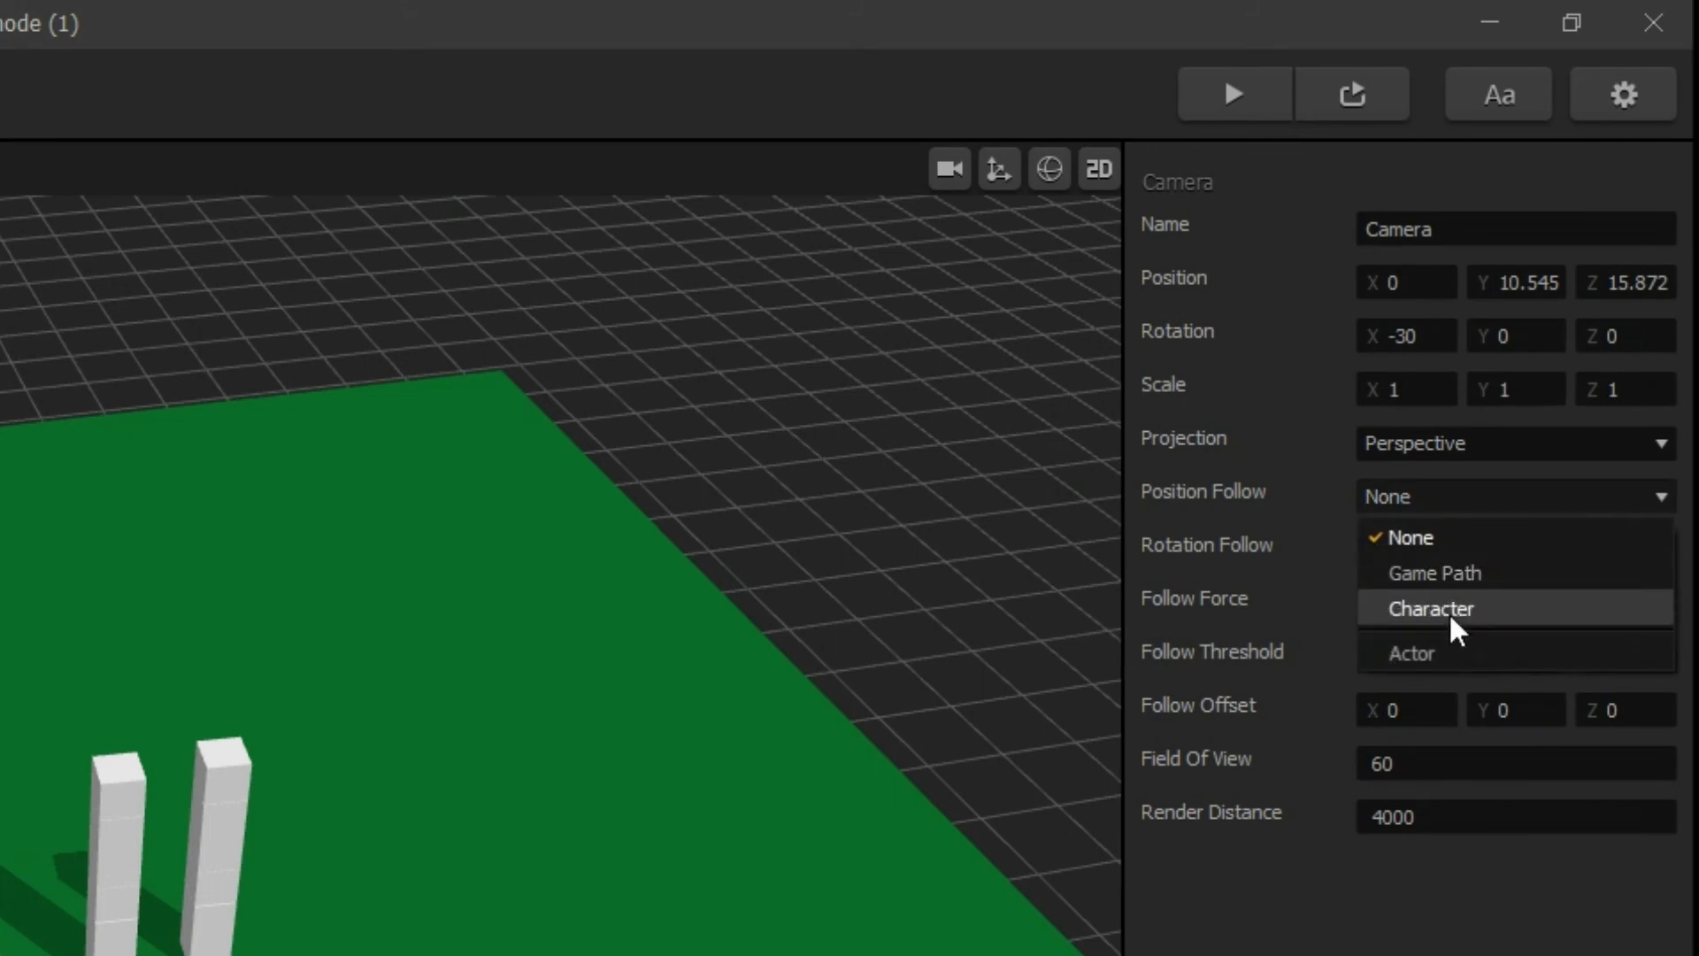
left_click(1430, 607)
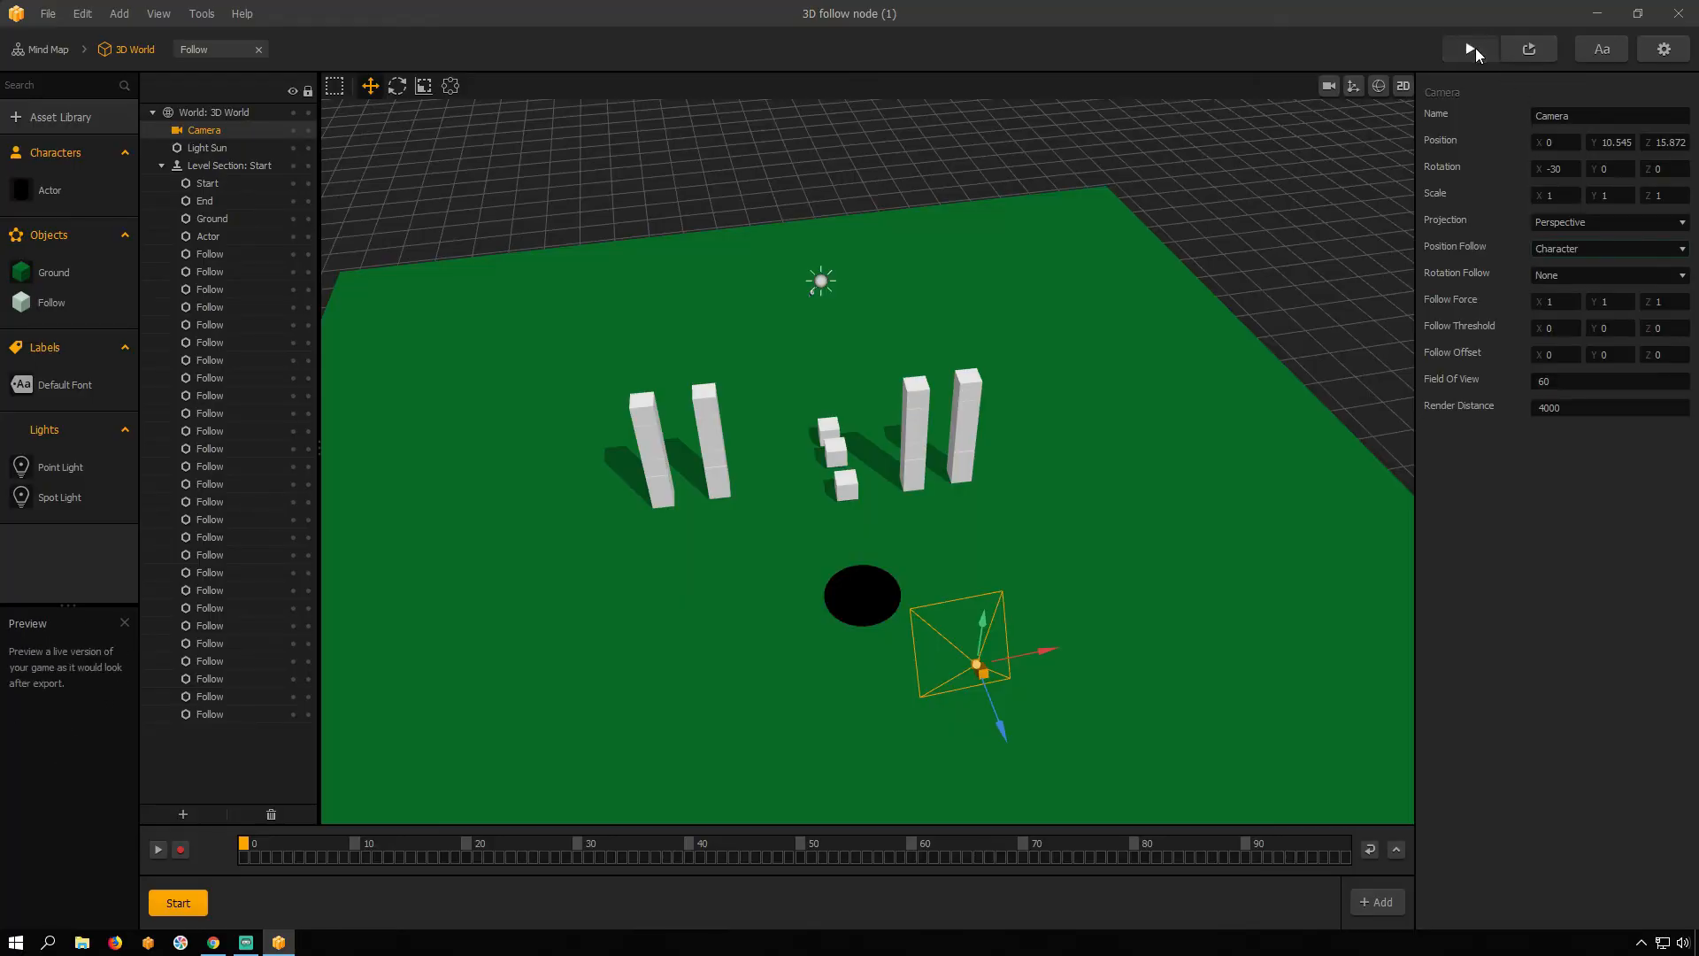
left_click(1469, 49)
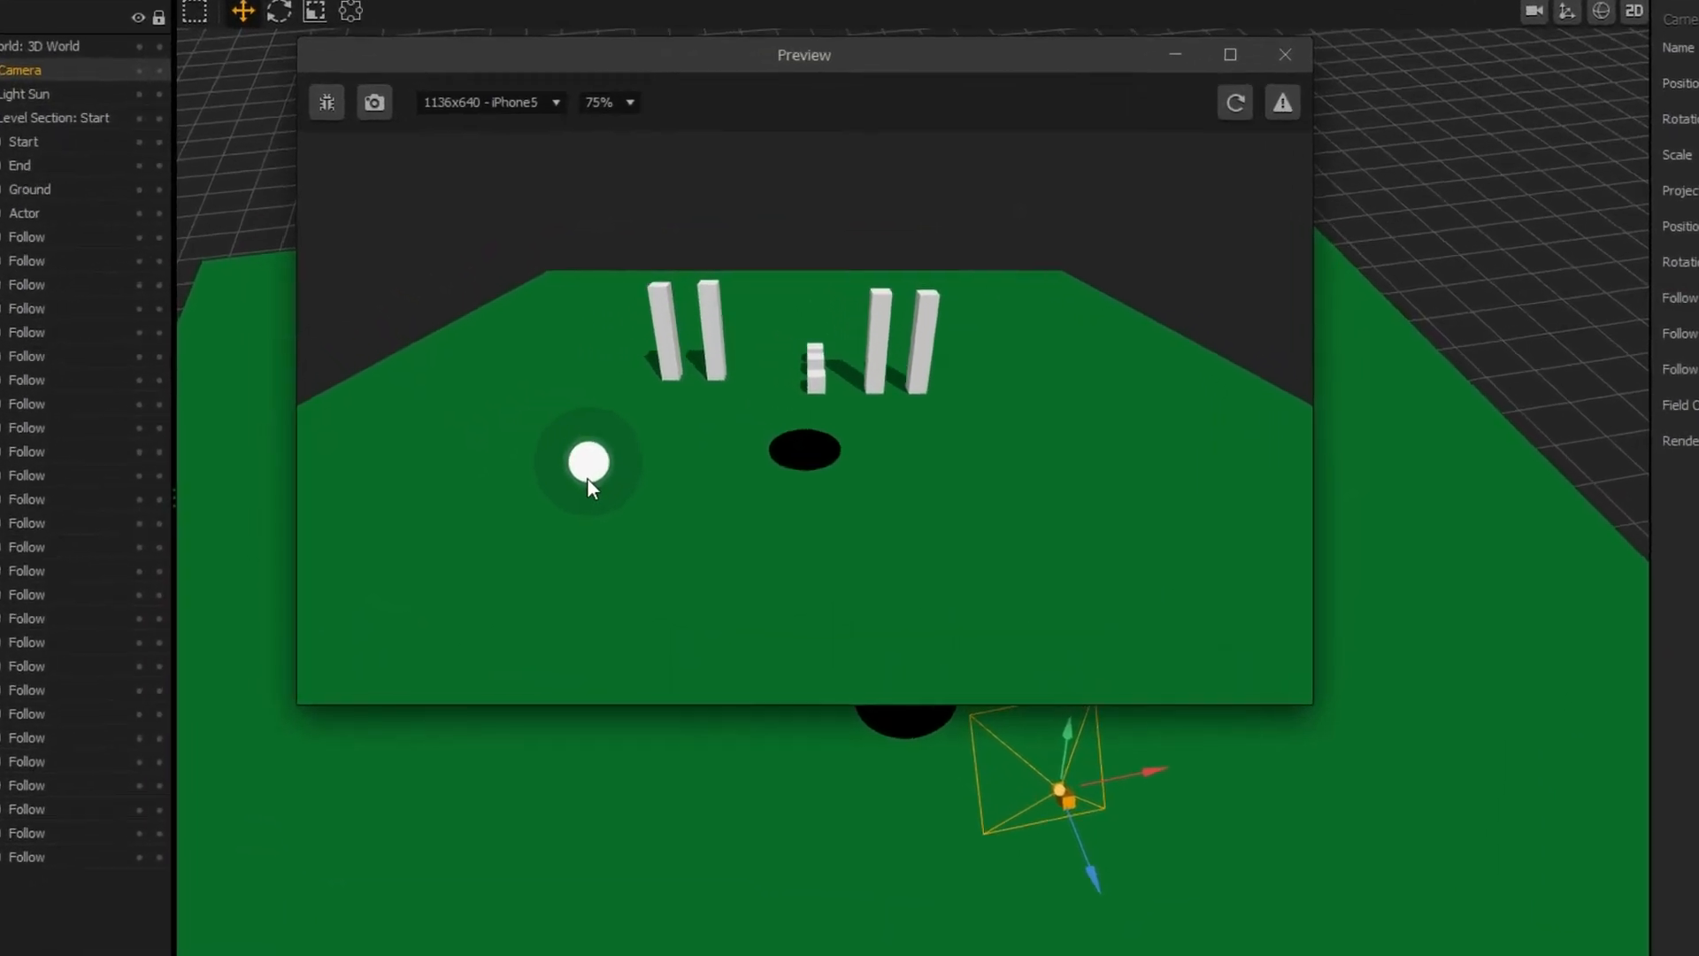
left_click(1229, 55)
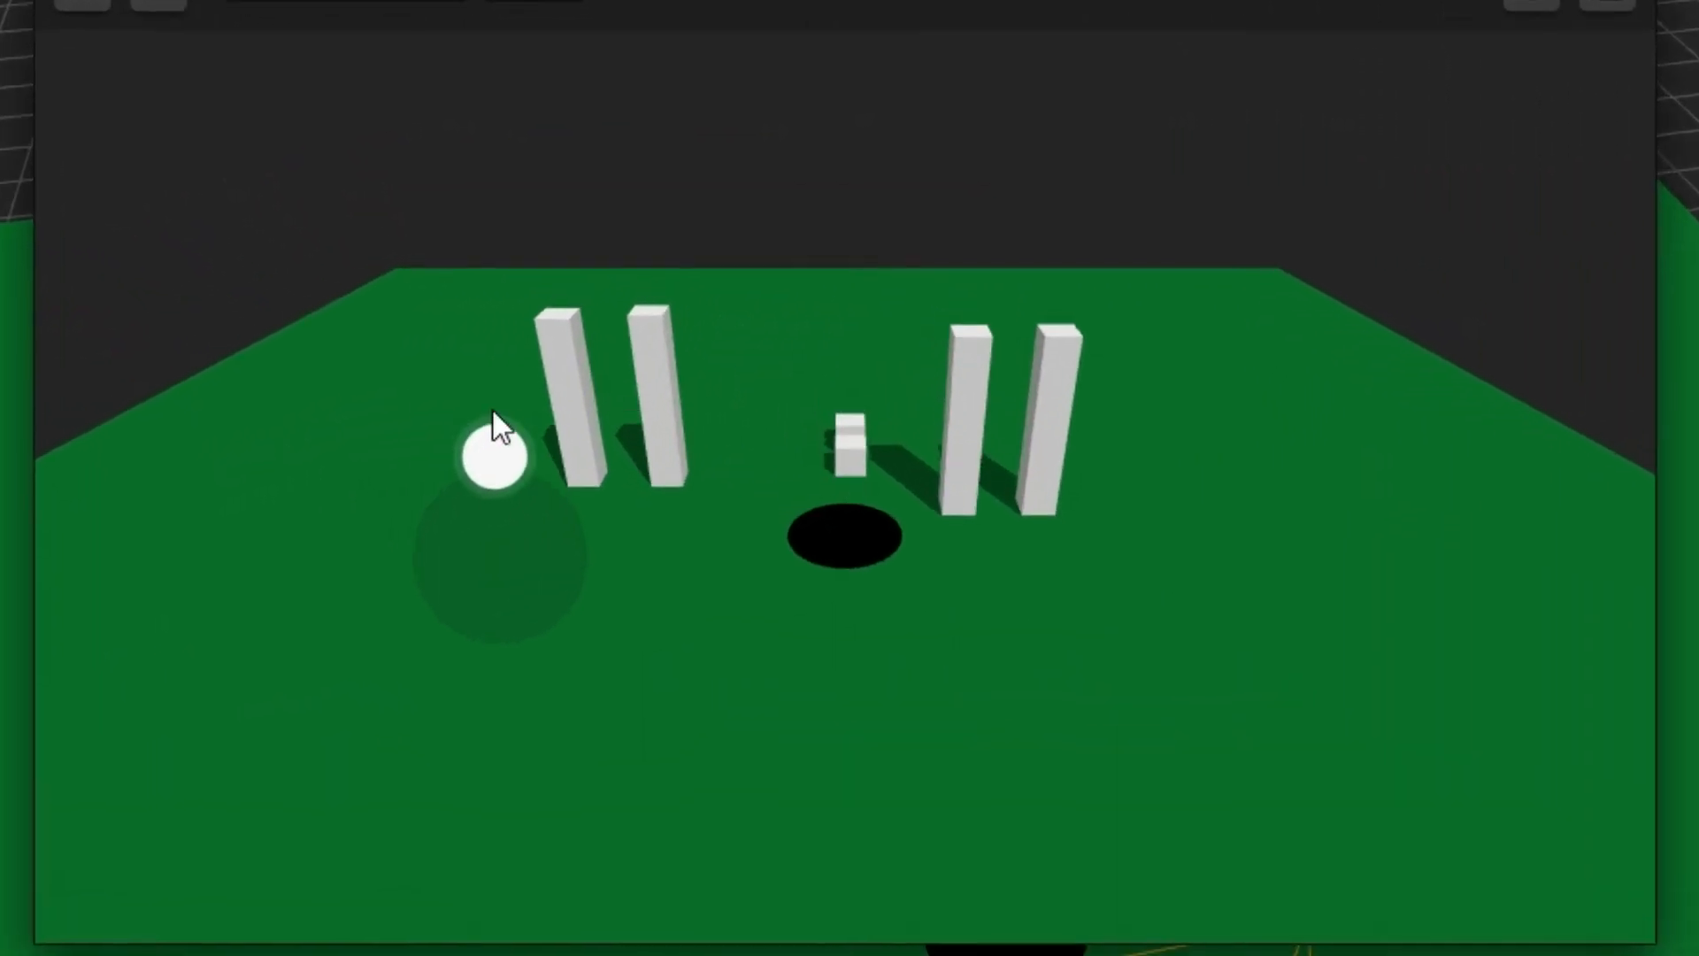